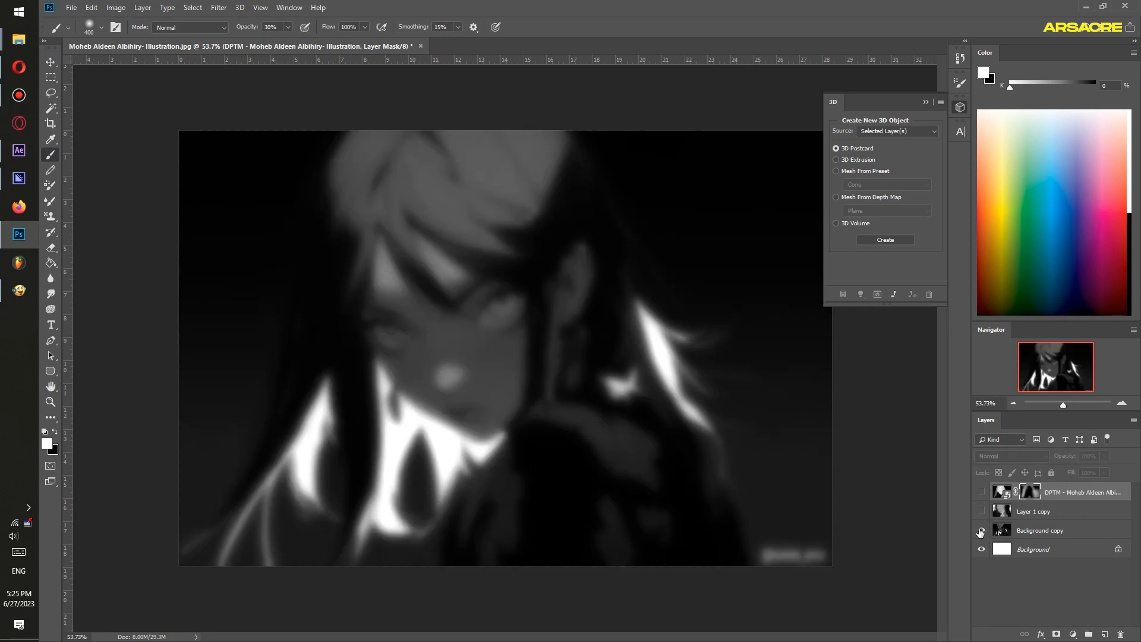
Open the illustration JPG from the 3D photo with lyrics folder in Photoshop.
left_click(980, 532)
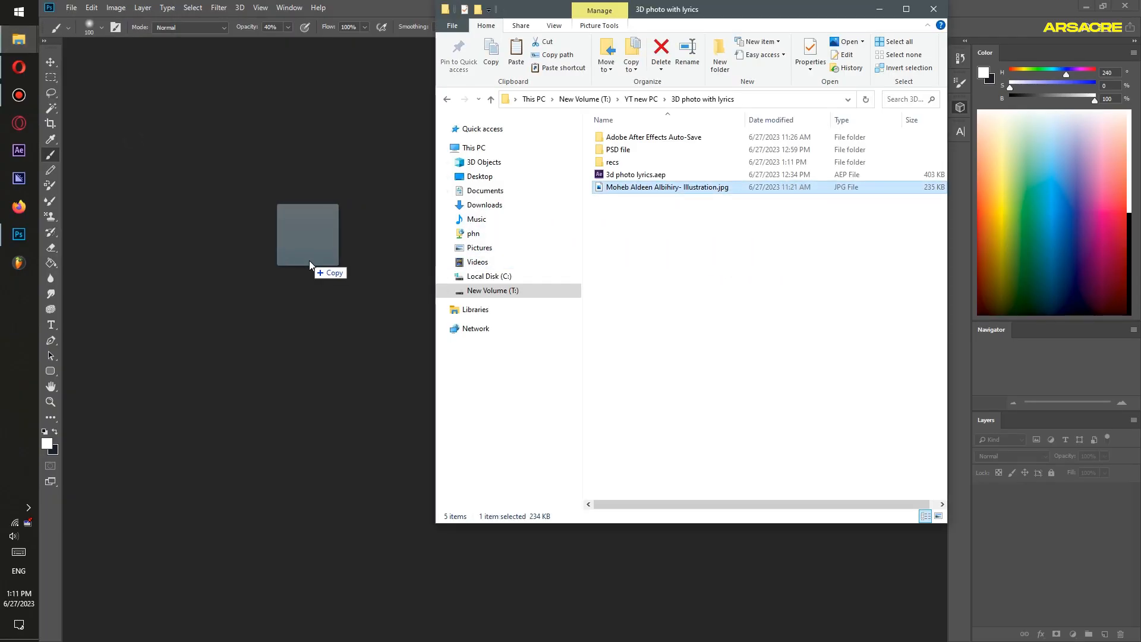
double_click(667, 188)
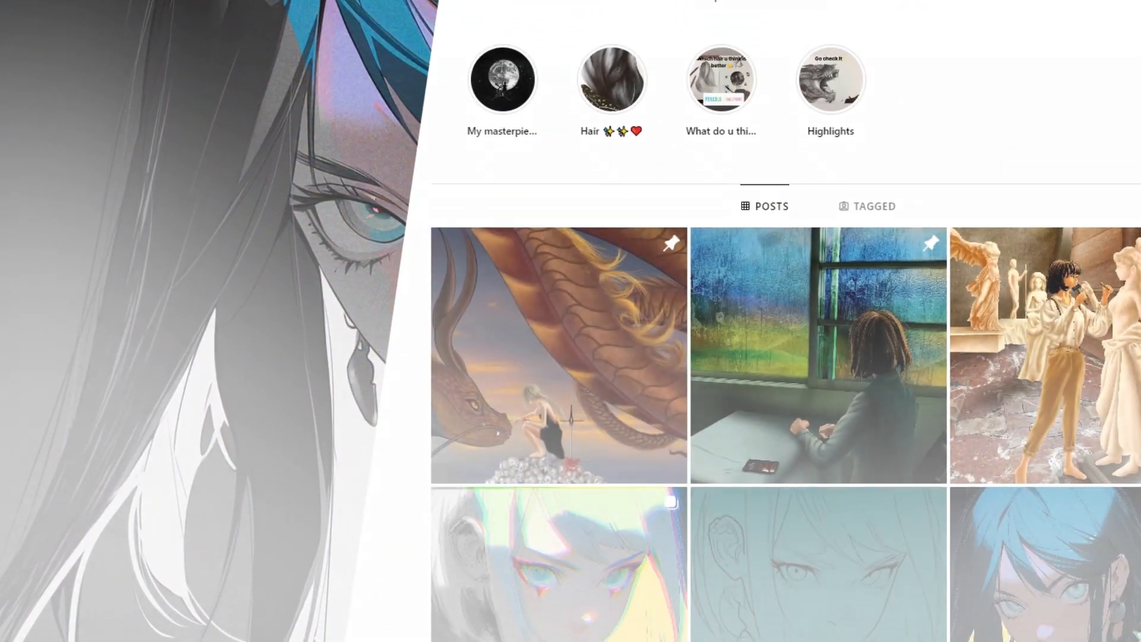
Scroll the artist's Posts grid and open the orange-haired girl illustration post.
scroll("down", 3)
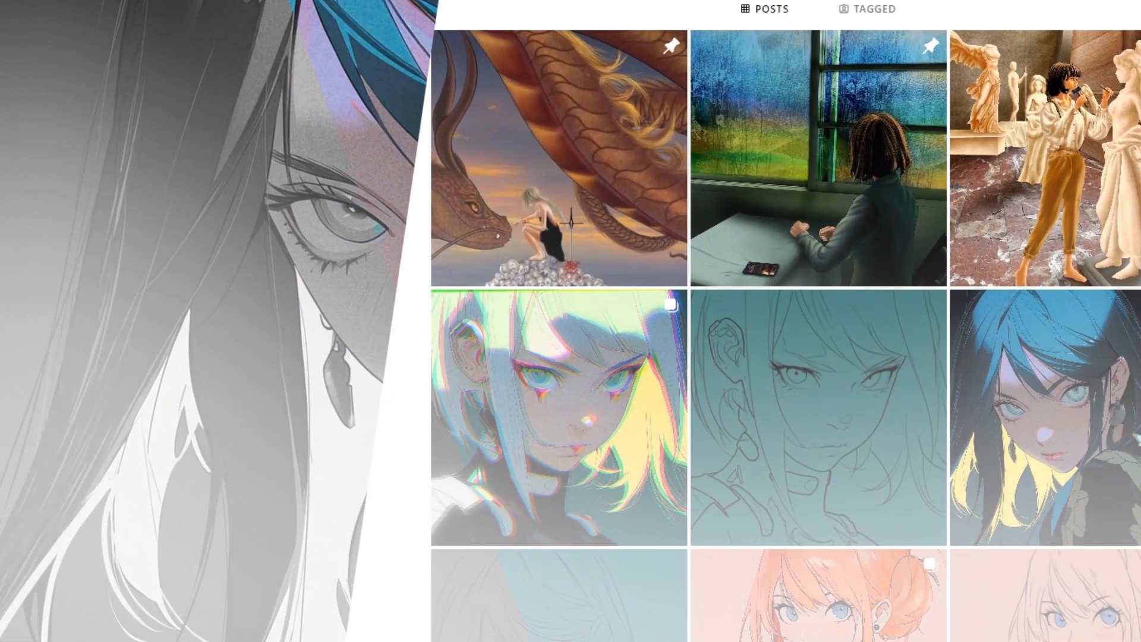
left_click(819, 590)
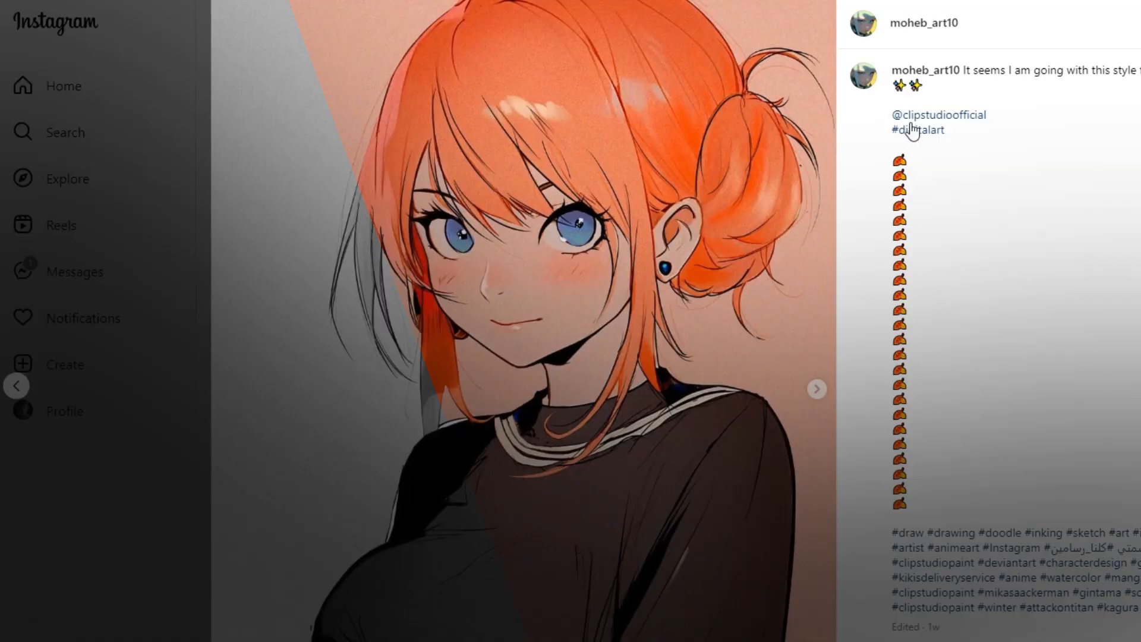
left_click(817, 389)
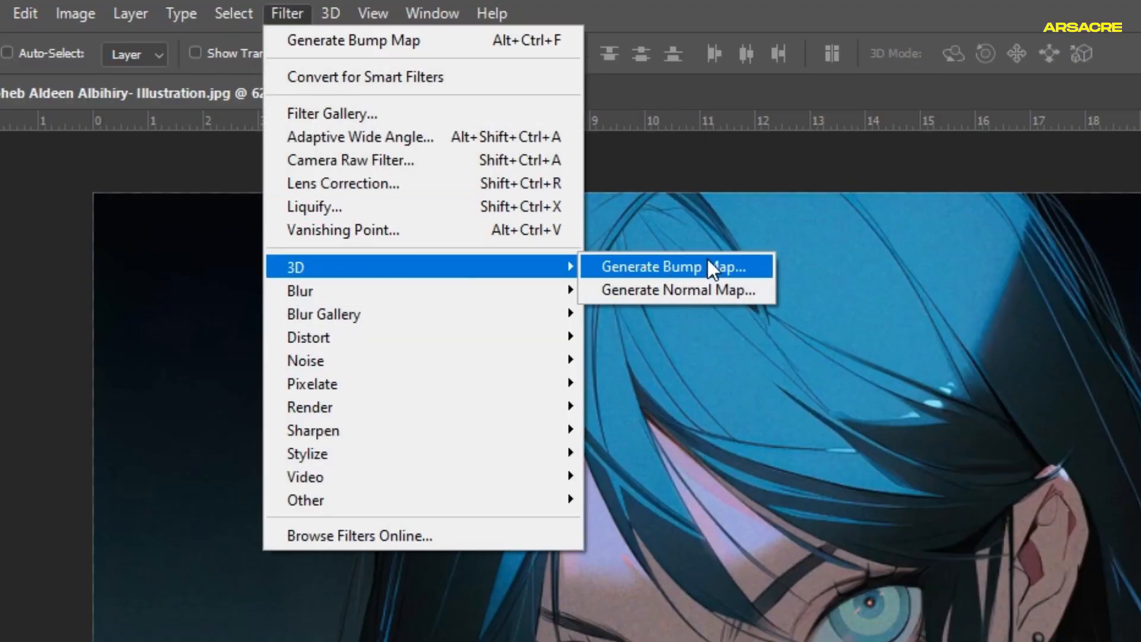
Generate a bump map from the illustration via Filter > 3D and accept the settings.
left_click(651, 266)
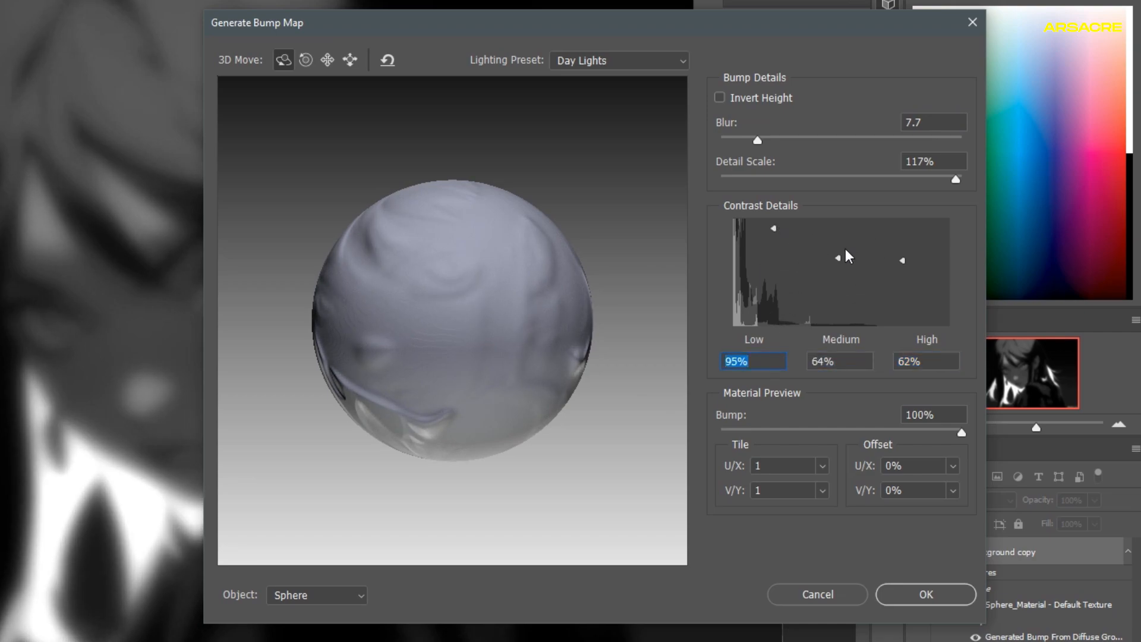
left_click(925, 595)
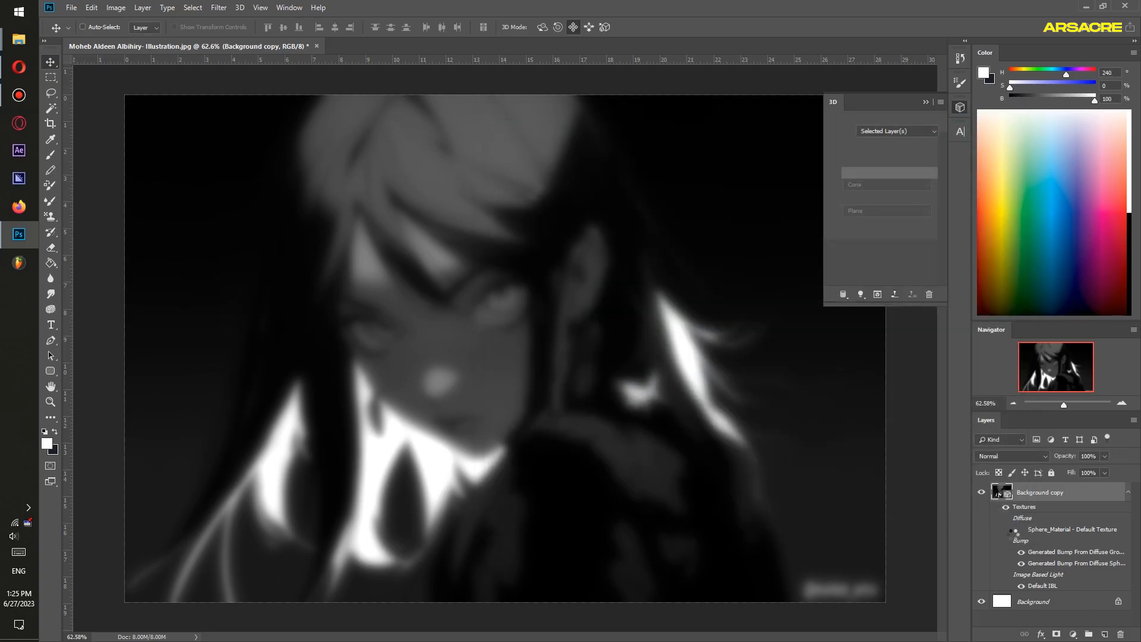
left_click(1090, 634)
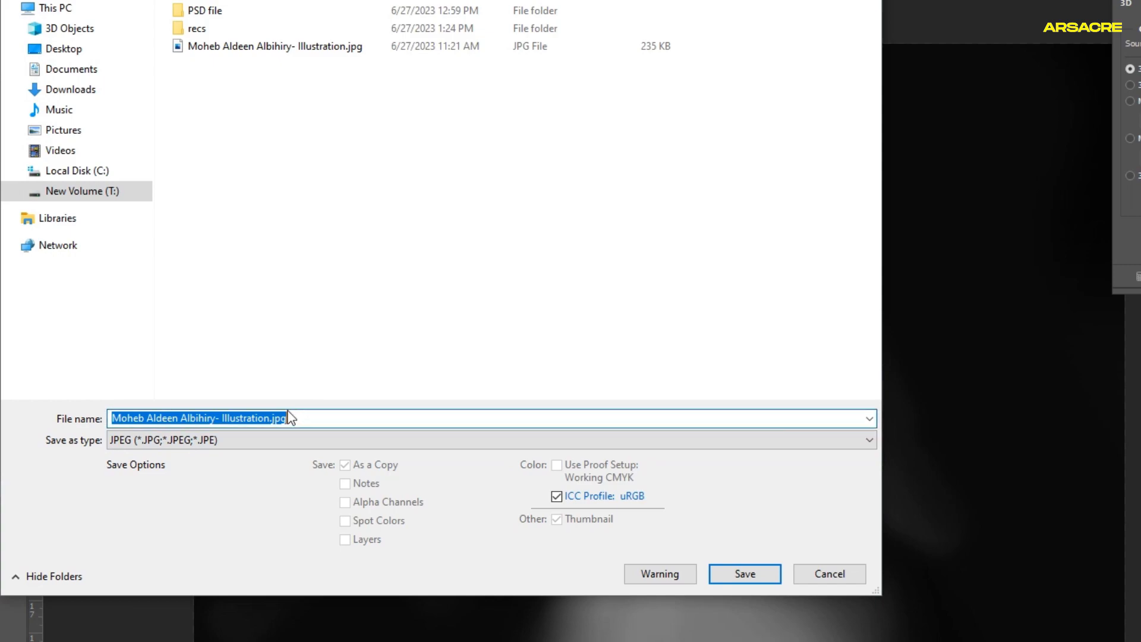
Save the grayscale image as Depth Map.jpg in the project folder.
type("Depth map")
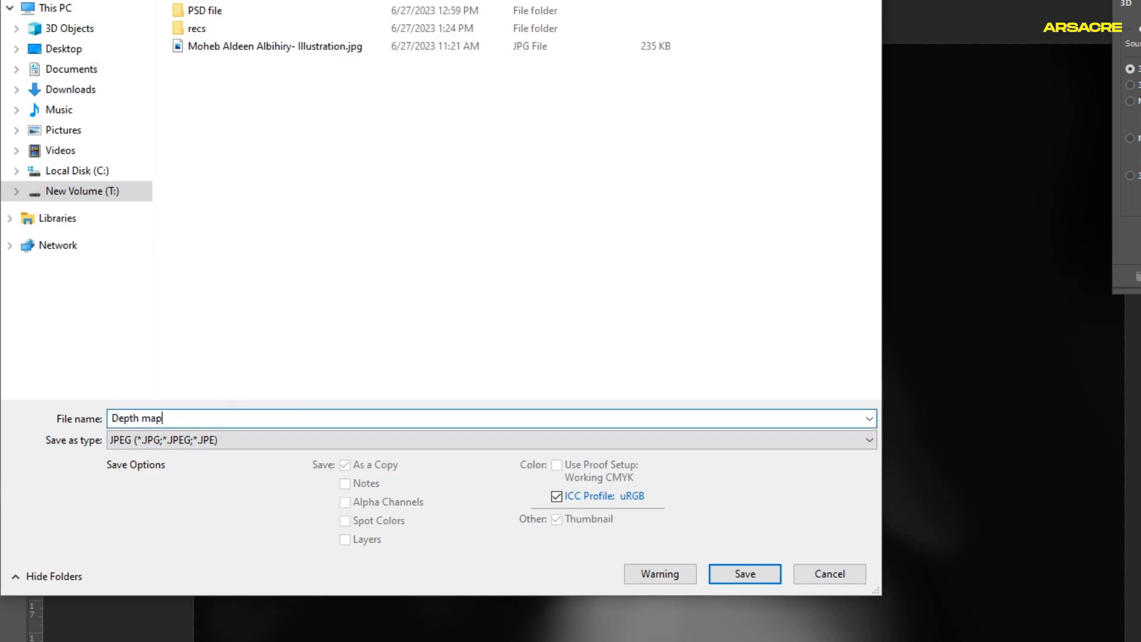
type("M")
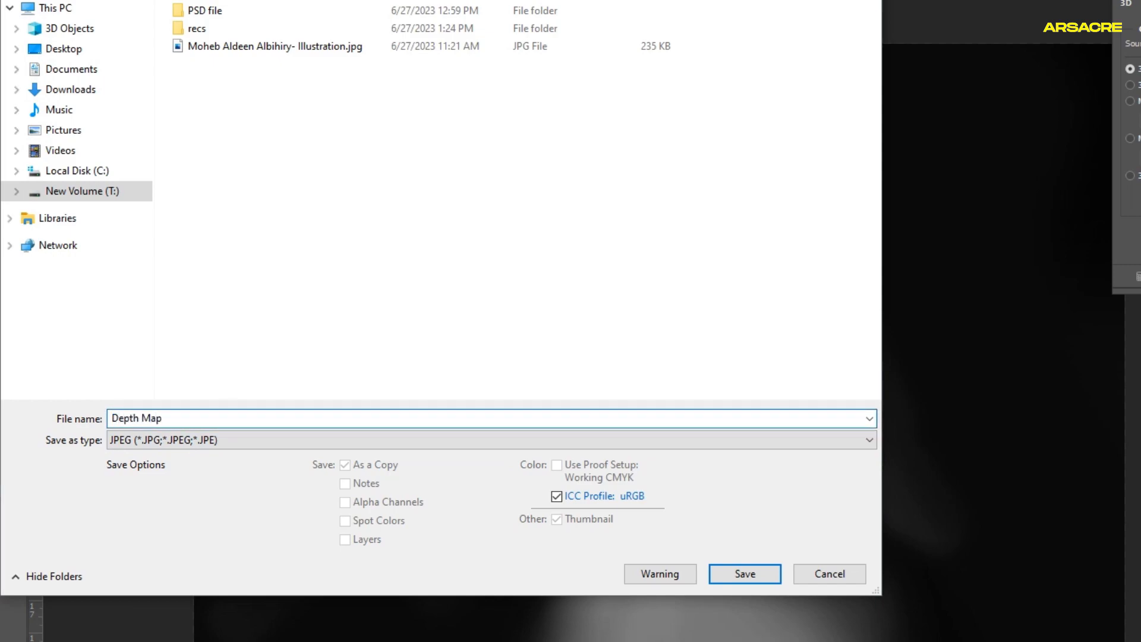
left_click(744, 574)
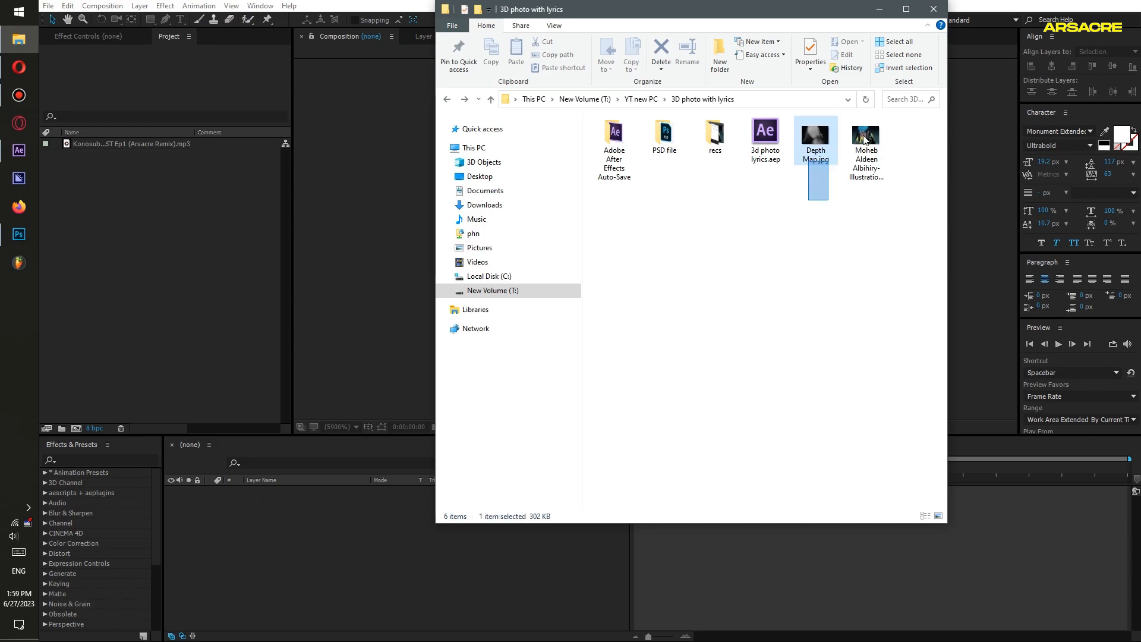
Import Depth Map.jpg and the illustration JPG, then select the illustration for a composition.
left_click(865, 138)
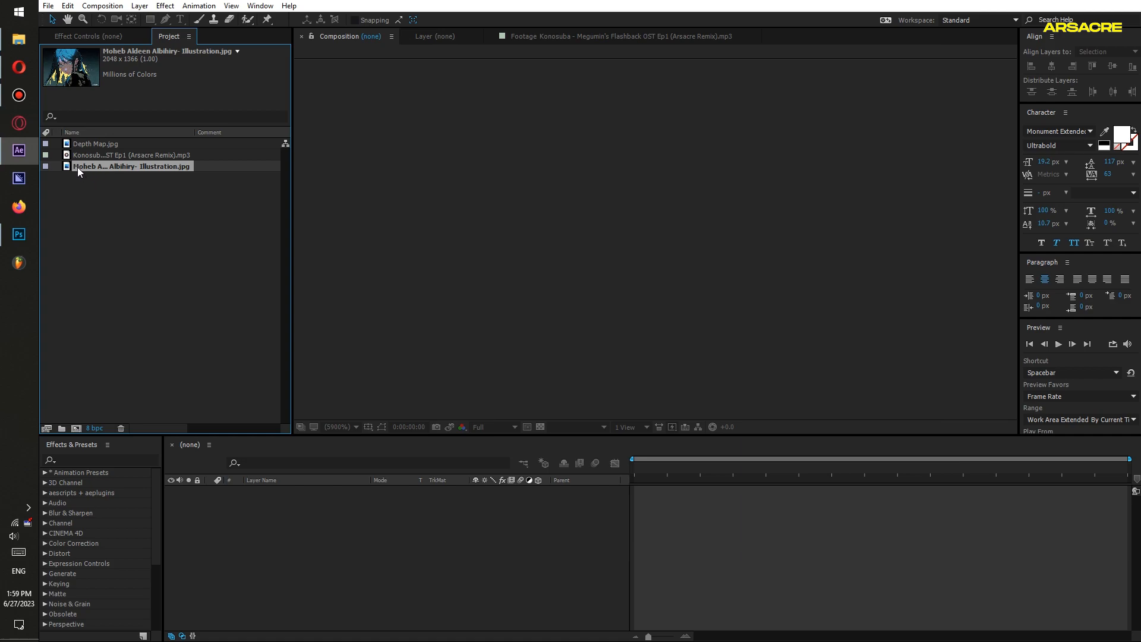
left_click(87, 214)
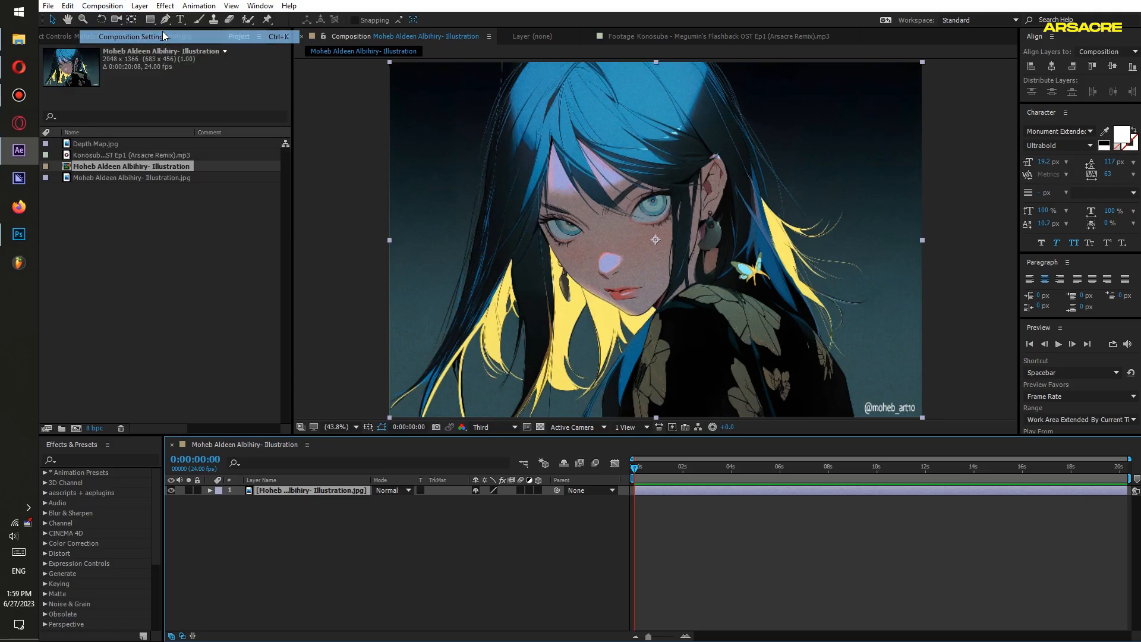
Change the illustration composition's frame rate to 60 fps in Composition Settings.
left_click(131, 36)
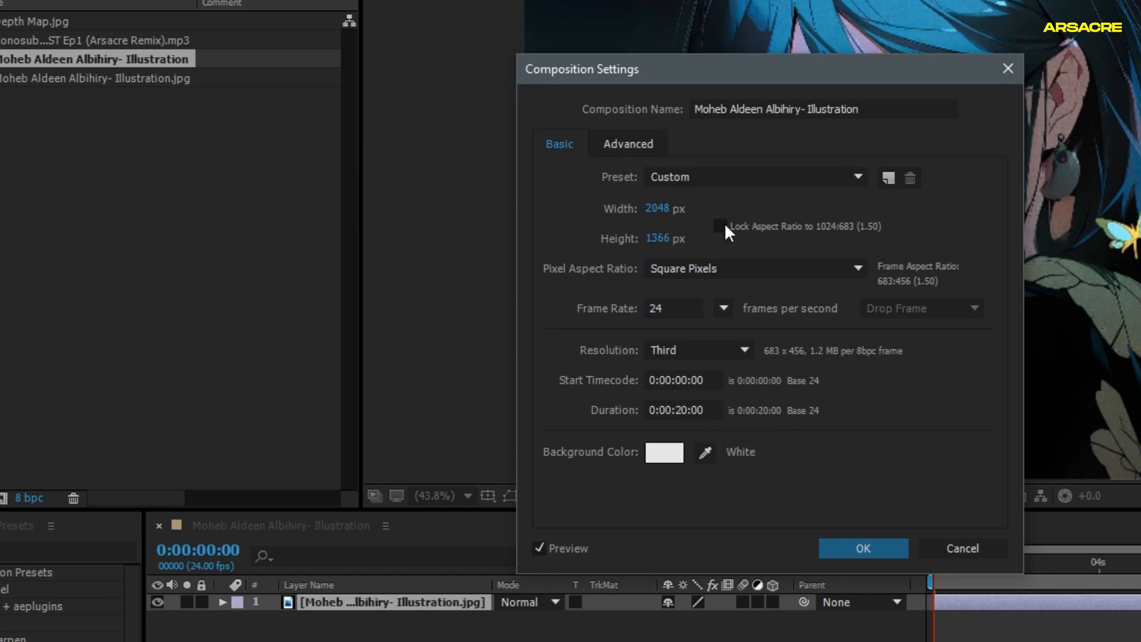
left_click(722, 308)
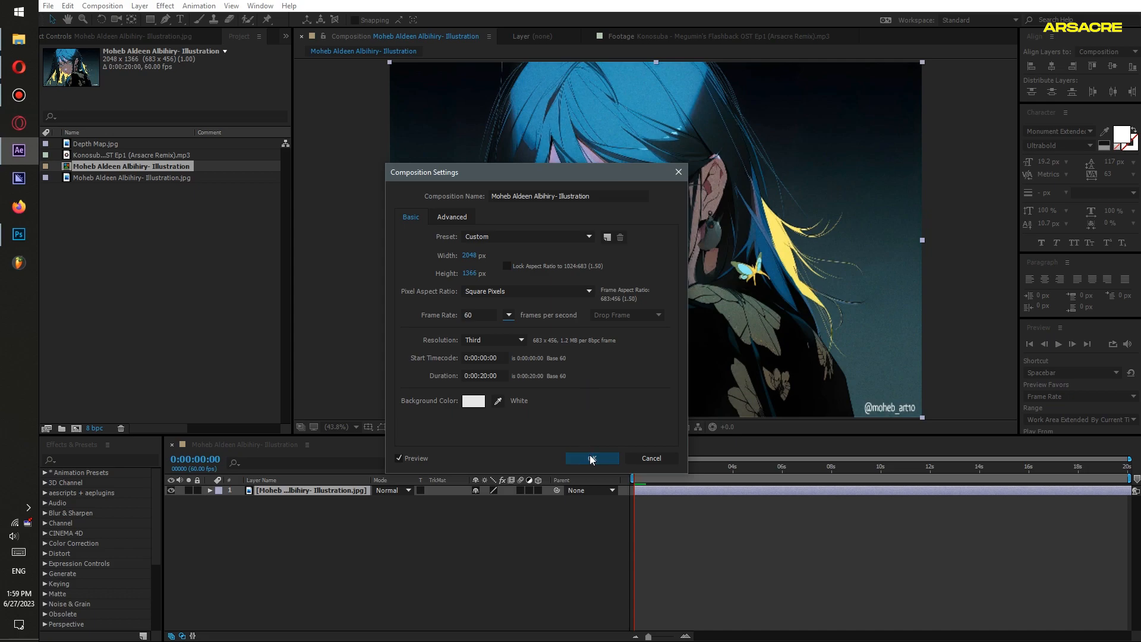
left_click(590, 458)
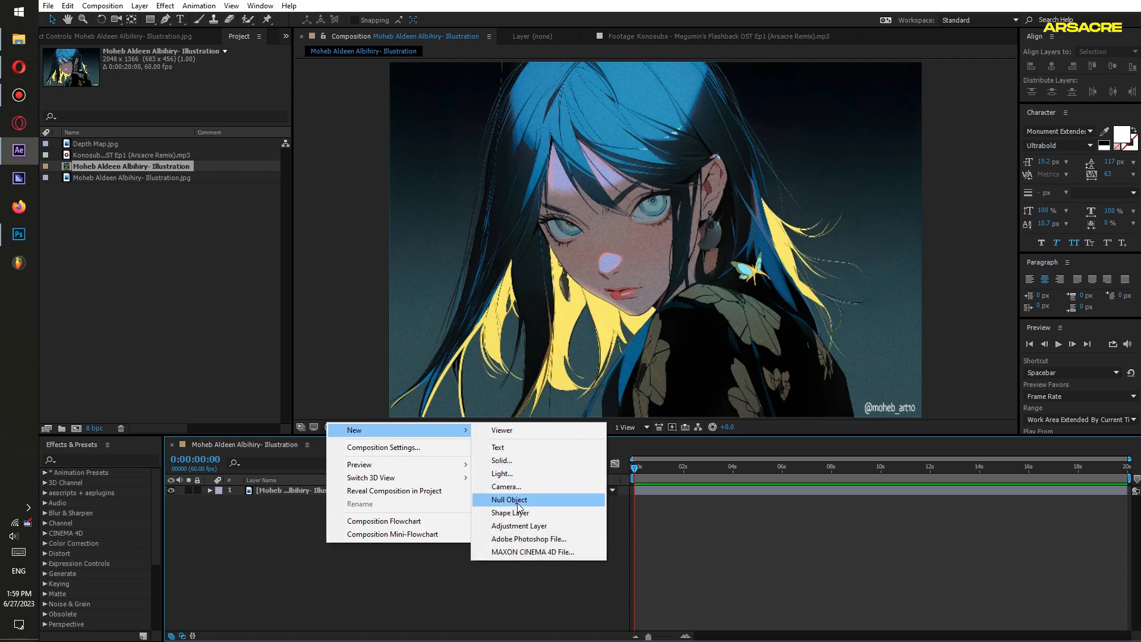
Add a Zoom null object and apply the Transform effect to it.
left_click(519, 526)
type("Zoom")
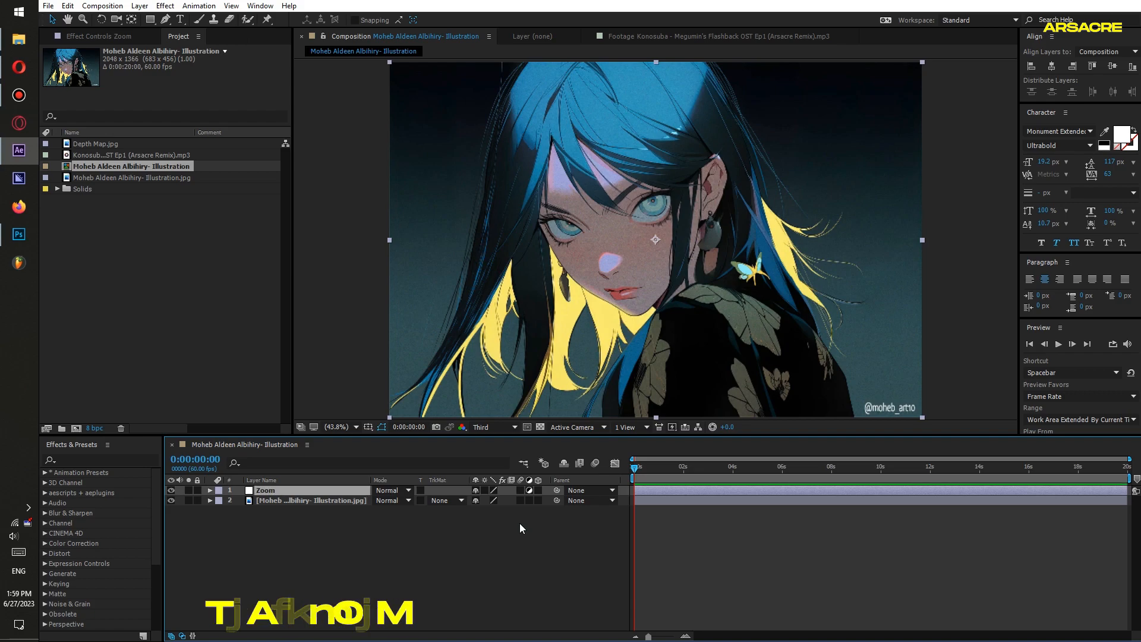
type("rans")
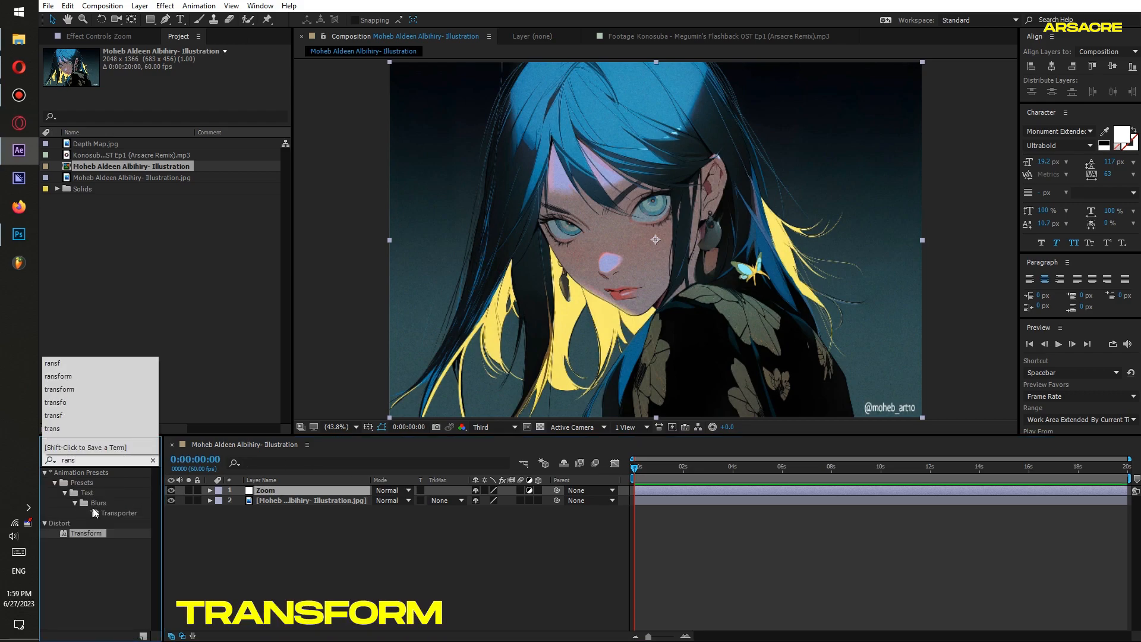
double_click(86, 532)
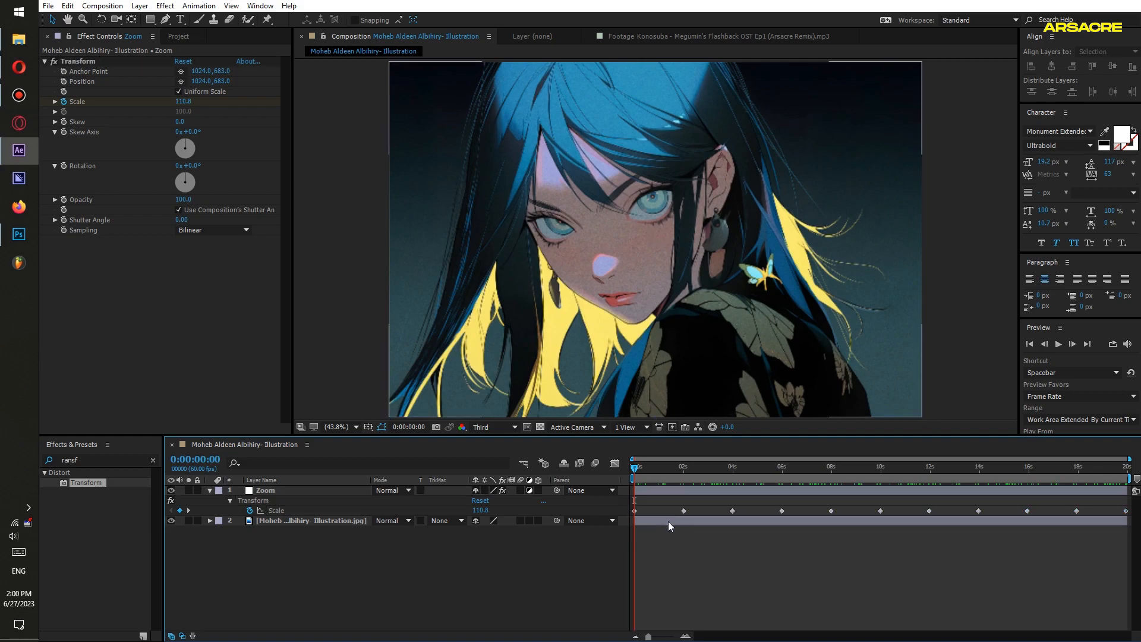
Select the Zoom layer's Scale keyframes and apply Easy Ease to them.
left_click(266, 490)
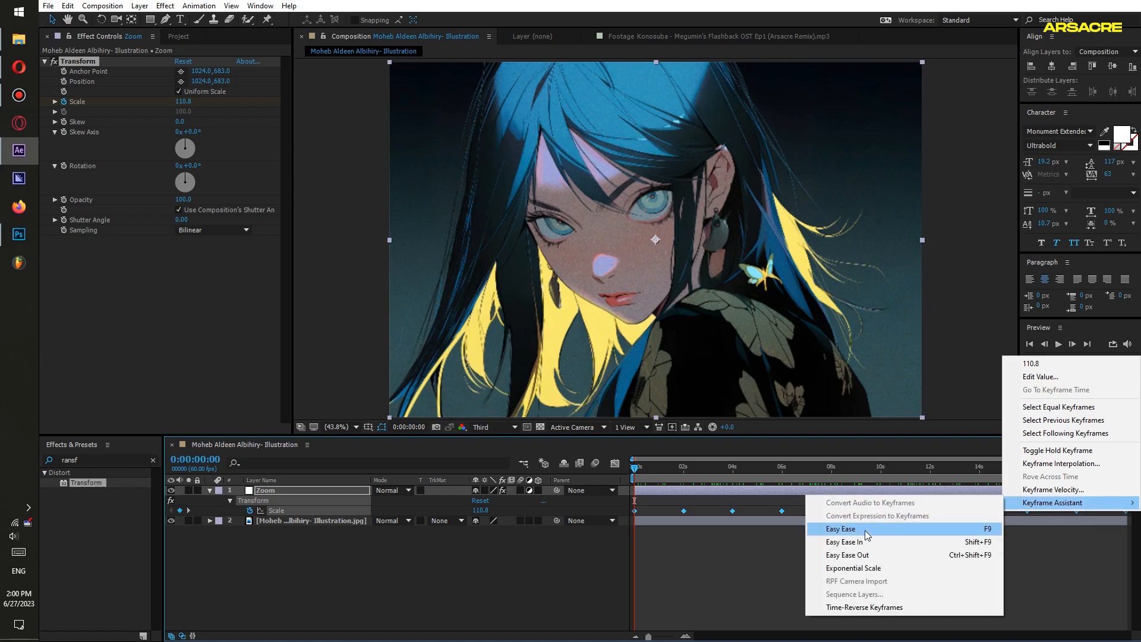
left_click(839, 528)
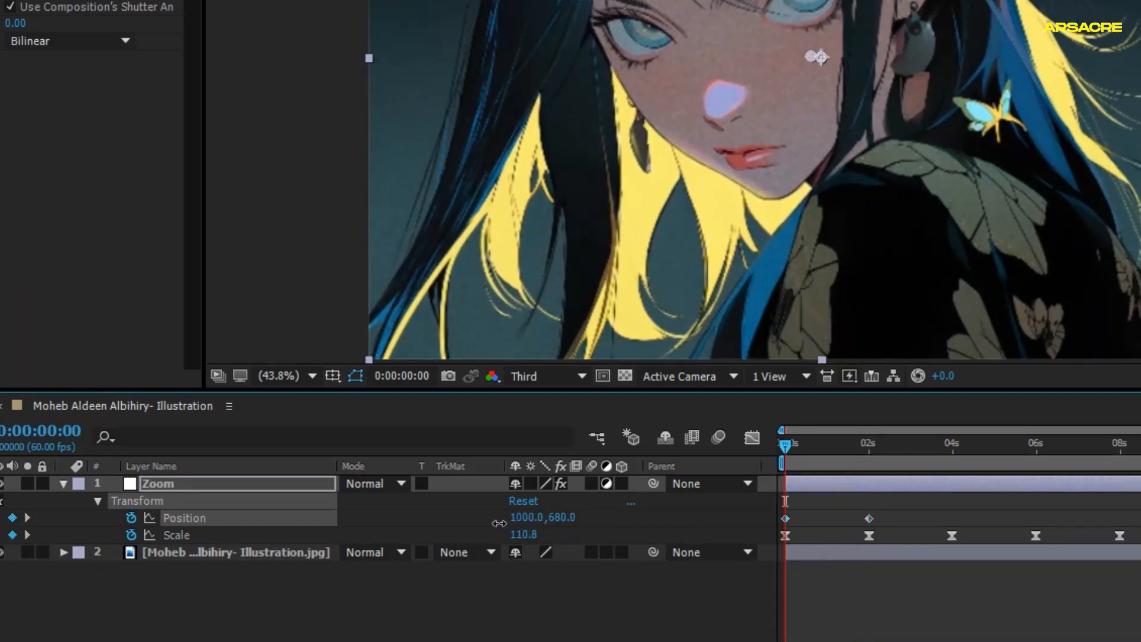
Add eased Position keyframes along the Zoom null's timeline, offset from the Scale pulses.
left_click(951, 444)
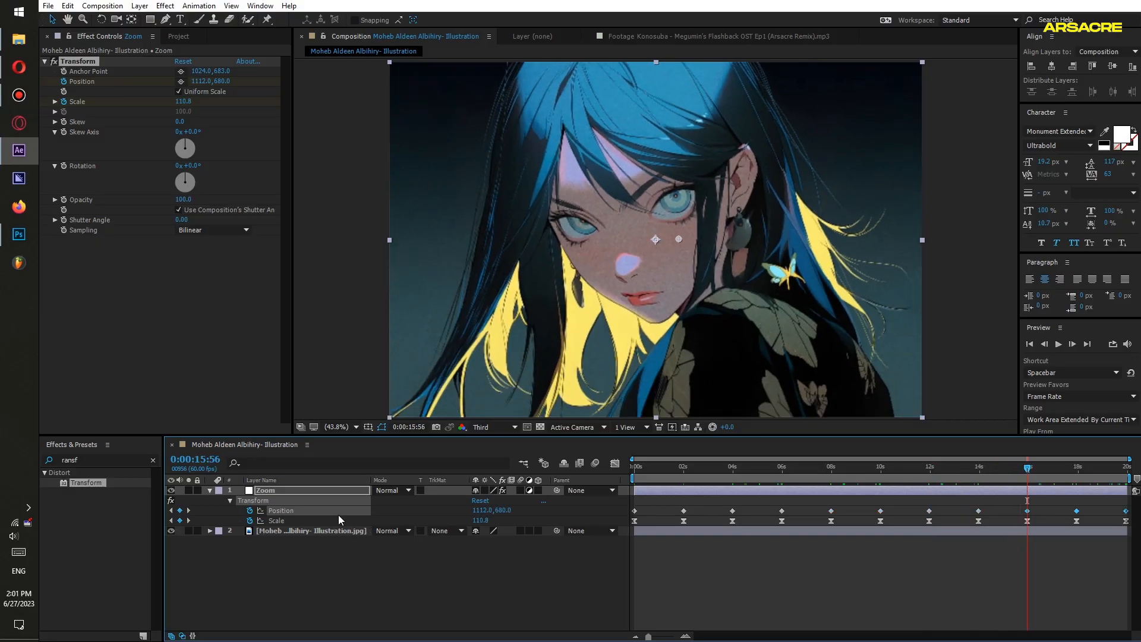
key("Home")
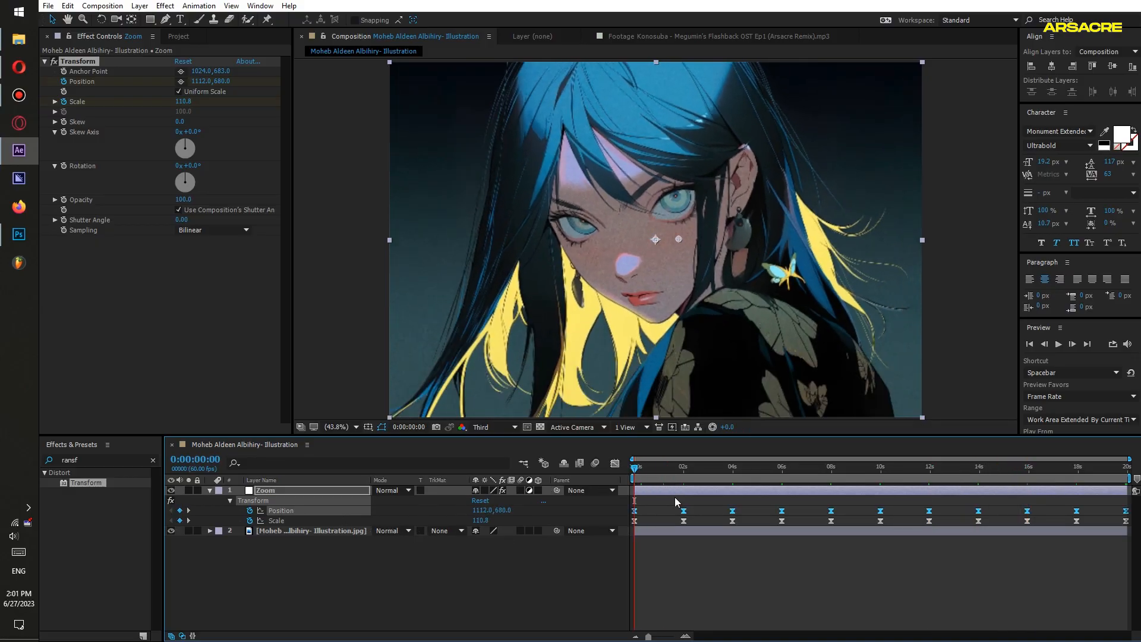
left_click(658, 467)
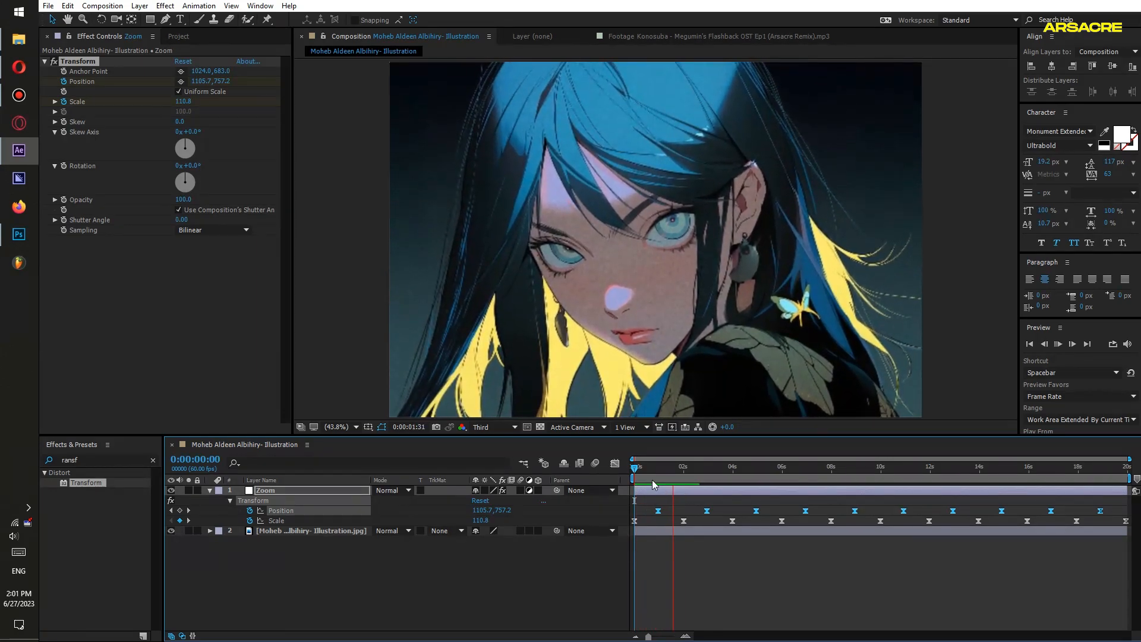
left_click(702, 484)
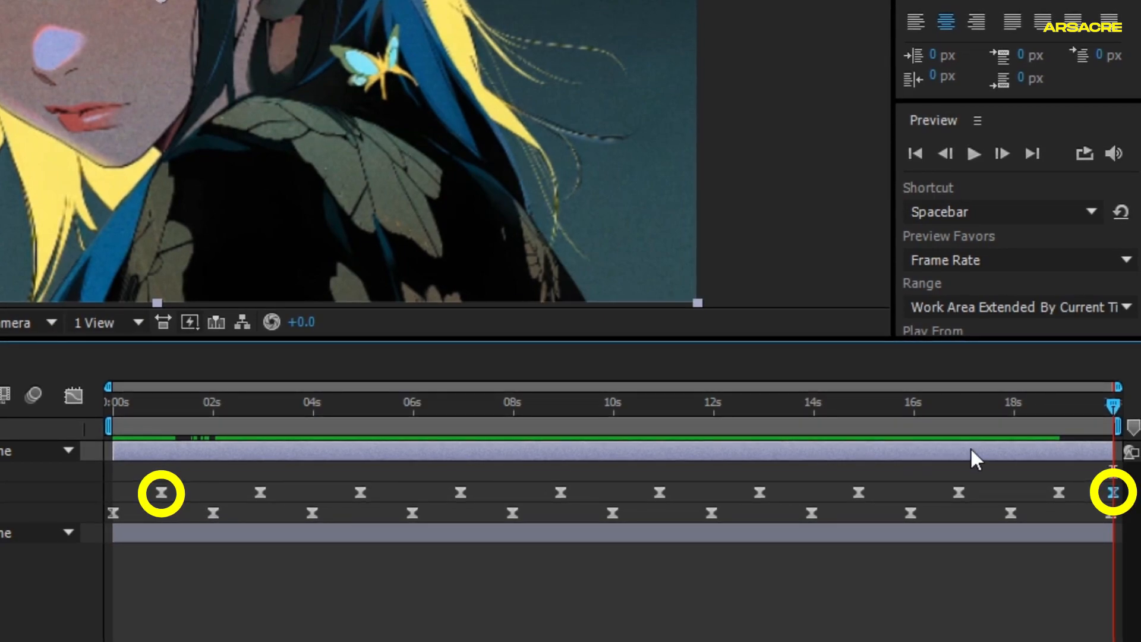
left_click(122, 403)
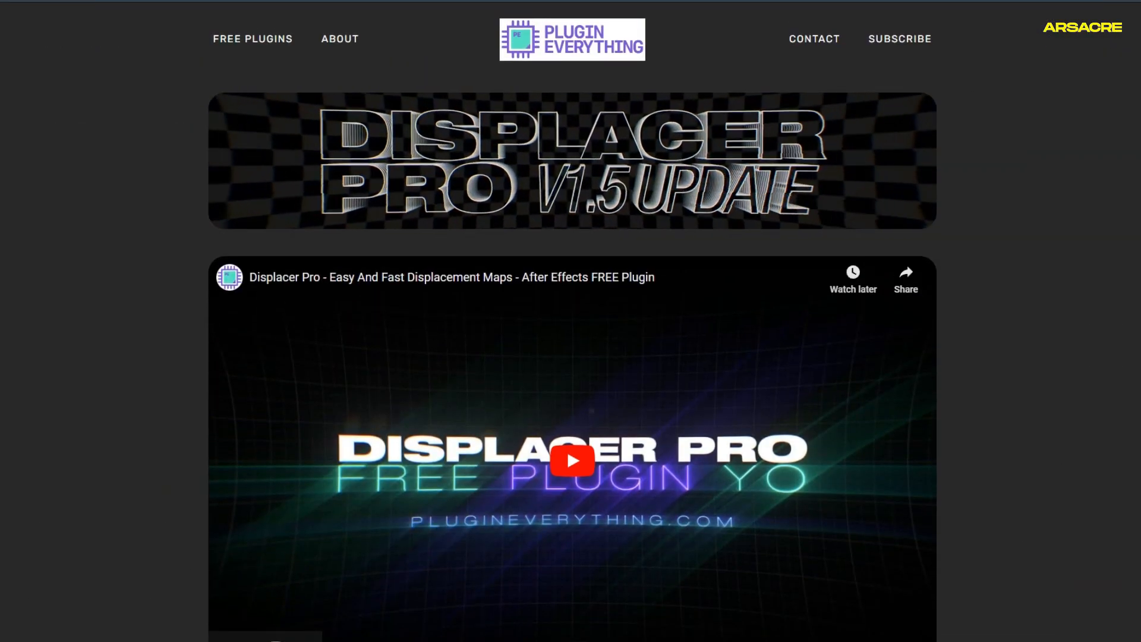
scroll("down", 3)
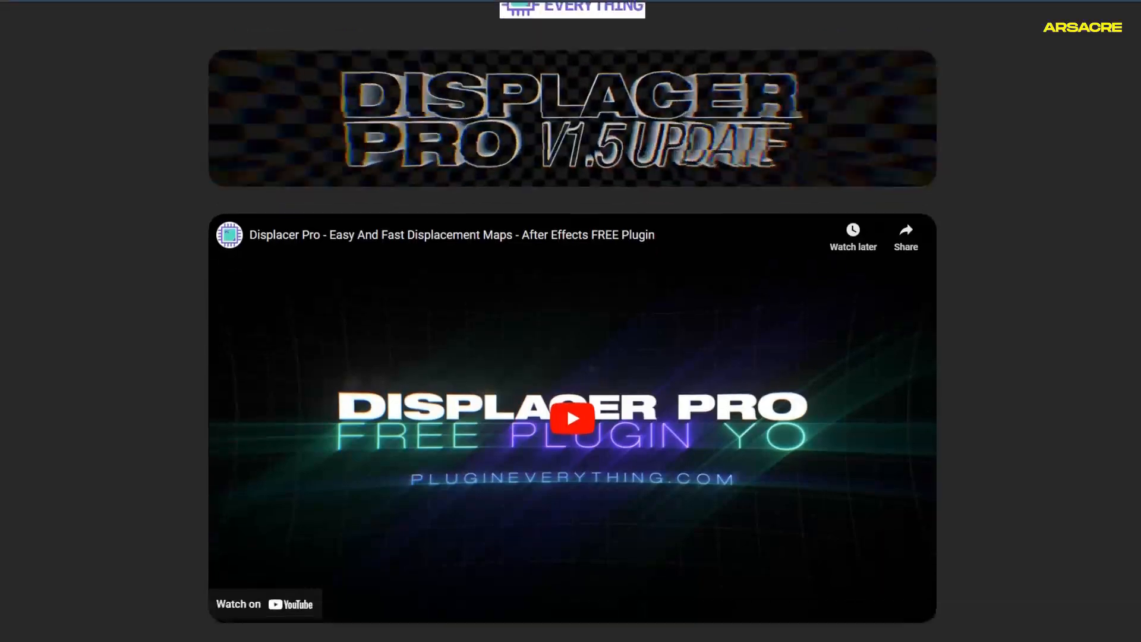
scroll("down", 3)
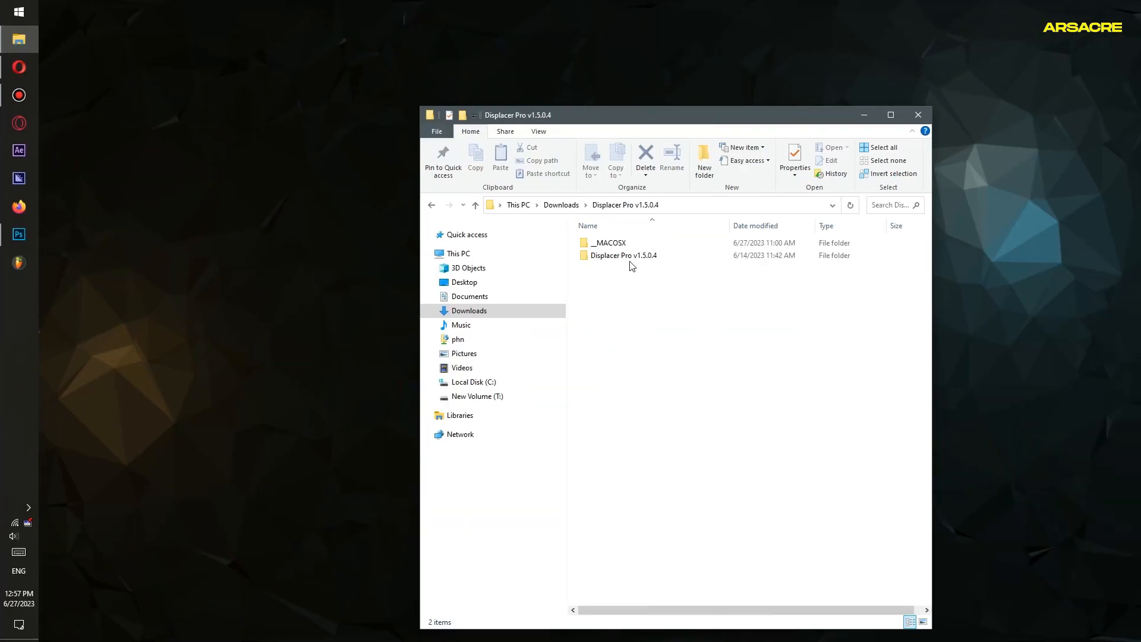
Locate DisplacerPro.aex in the Displacer Pro v1.5.0.4 Win folder and bring up its file actions.
double_click(623, 255)
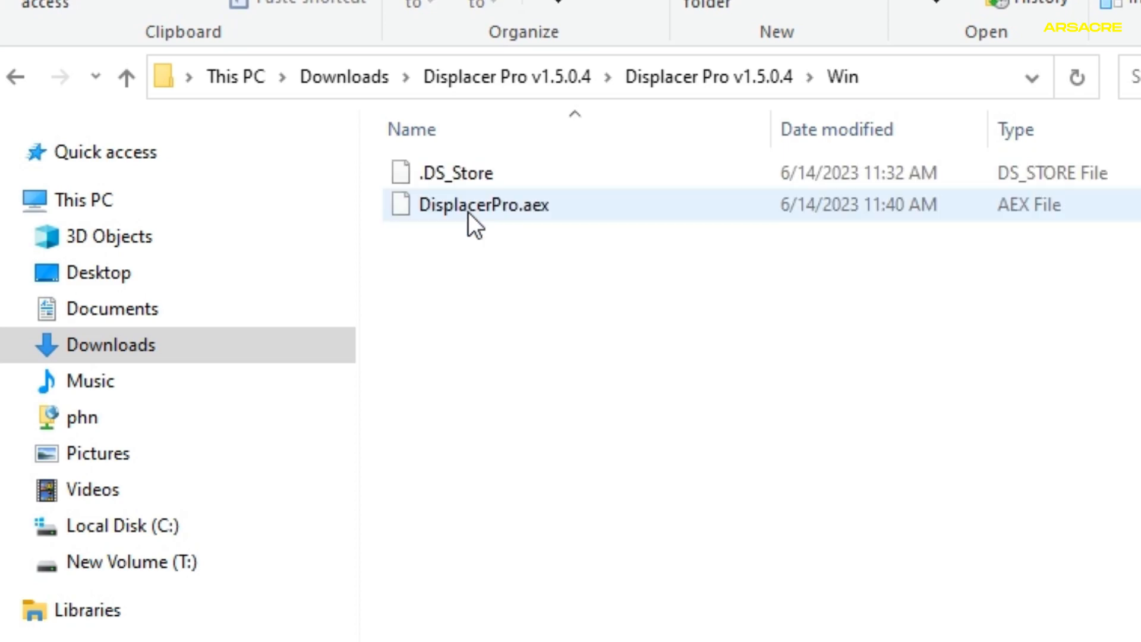
right_click(483, 205)
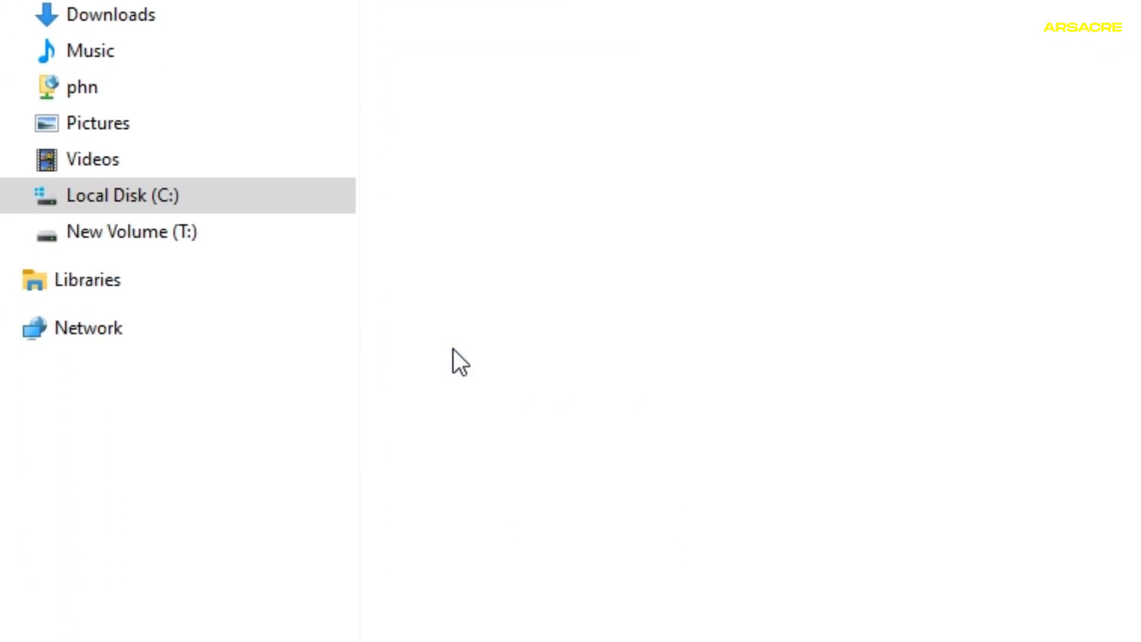
right_click(463, 360)
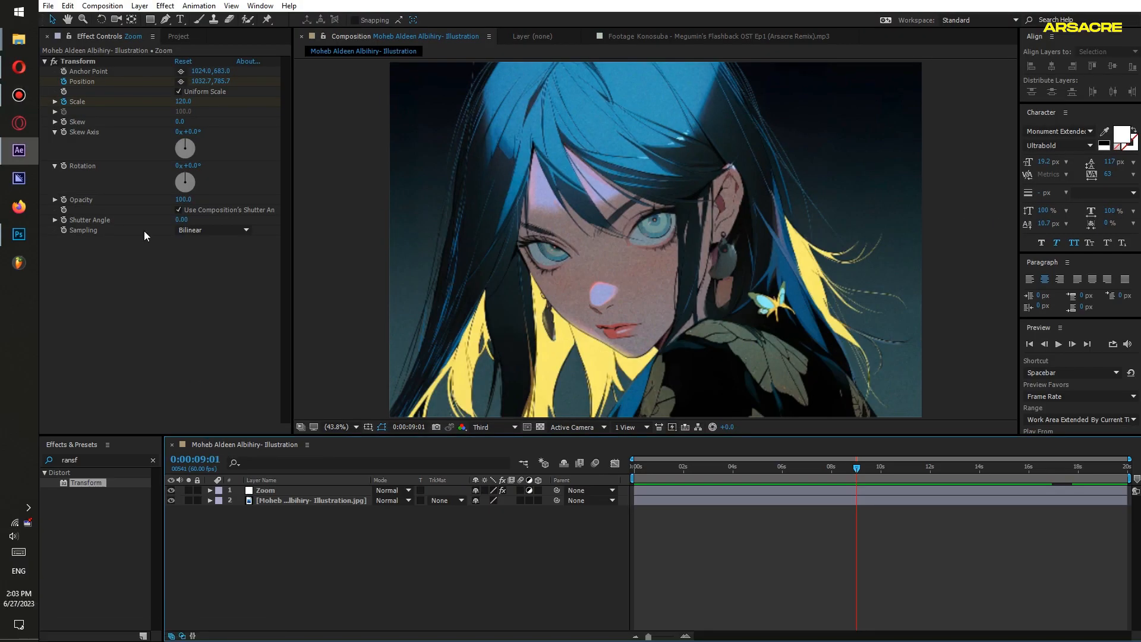
Pre-compose the Depth Map layer into its own 'map' composition.
left_click(178, 37)
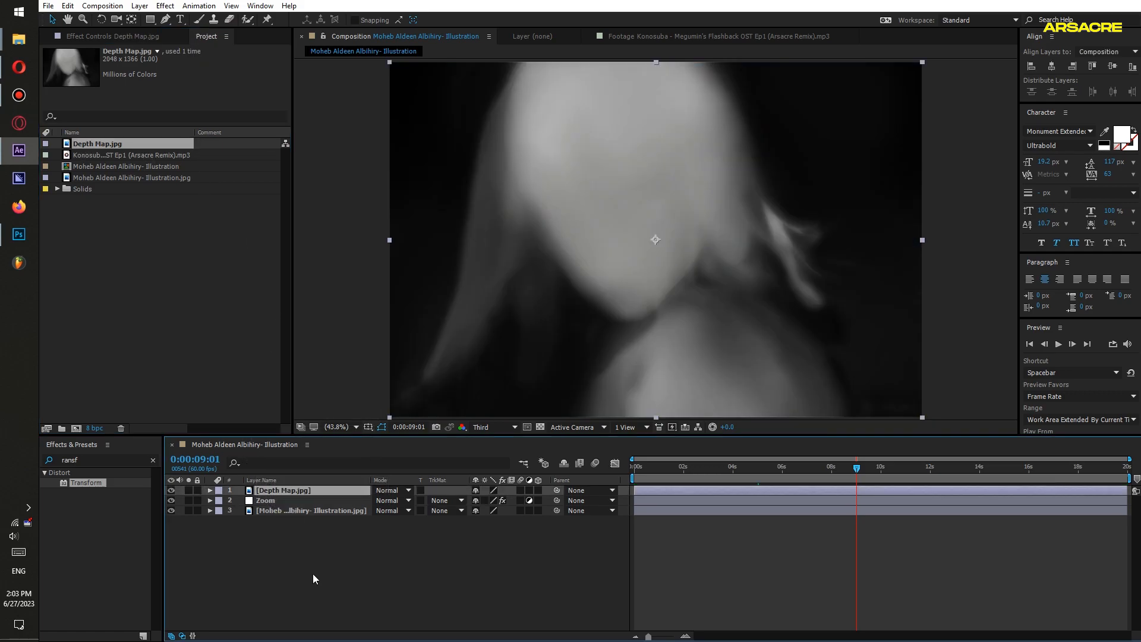
right_click(283, 490)
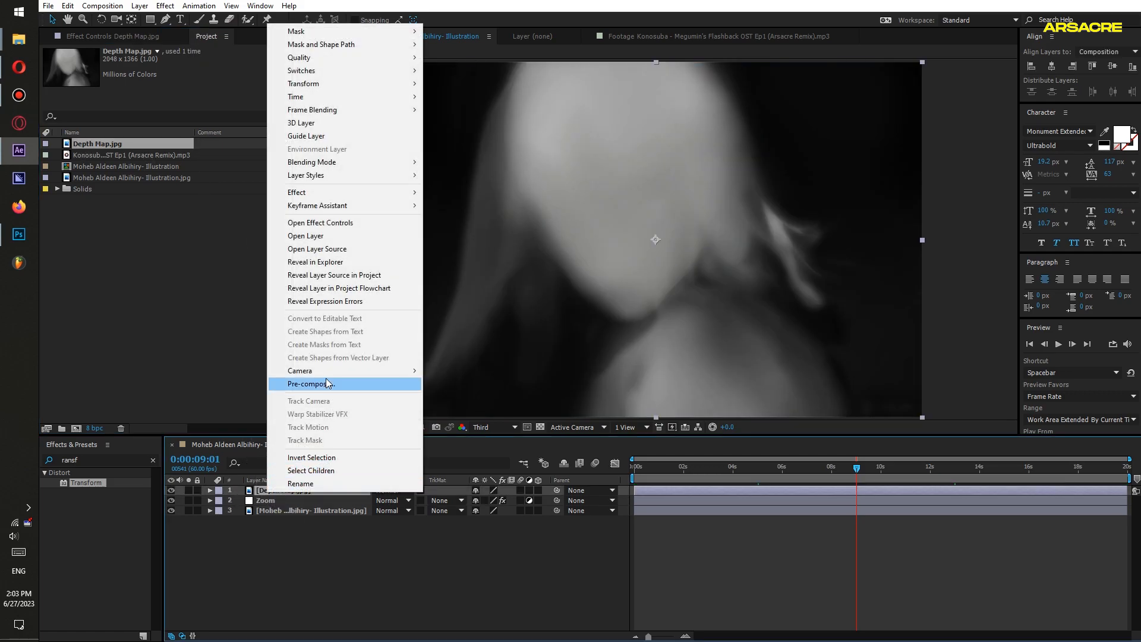
left_click(312, 383)
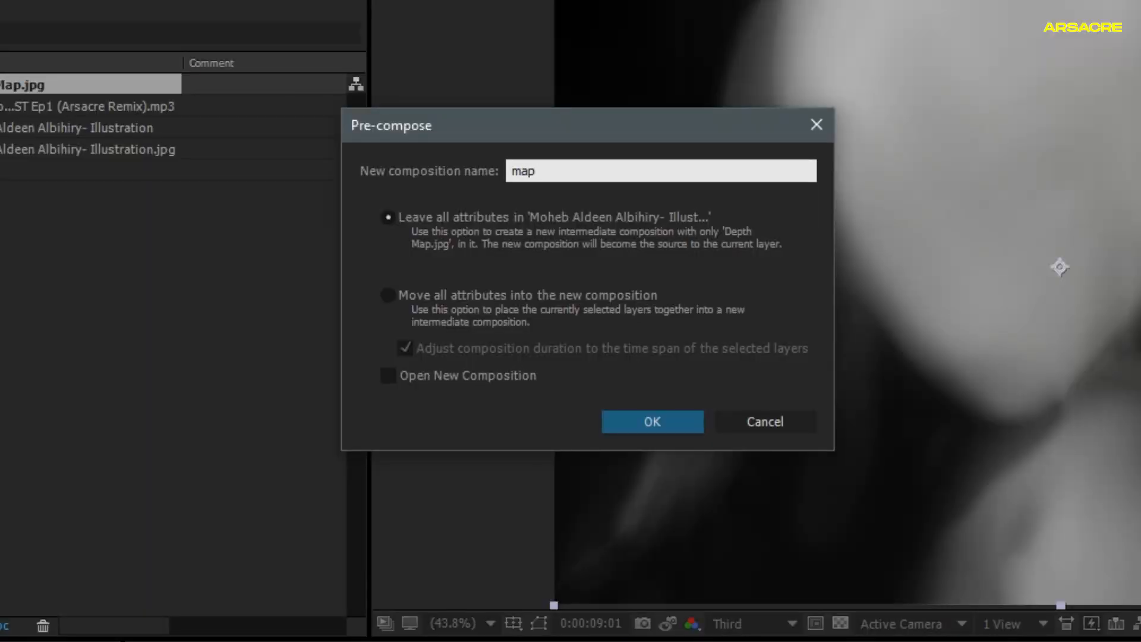
left_click(650, 422)
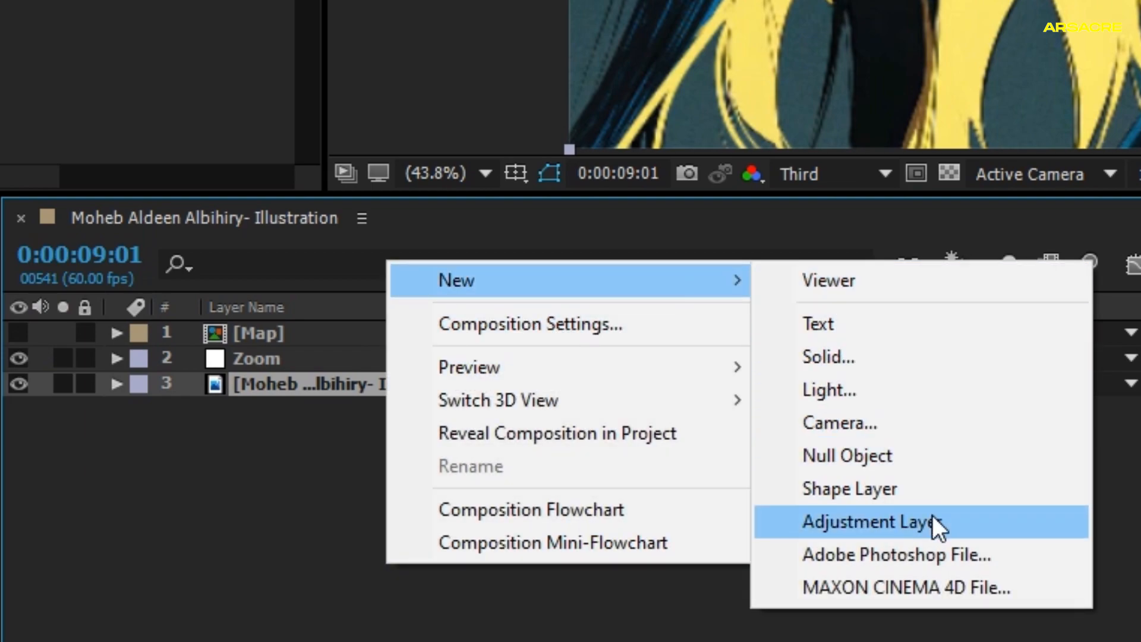
Add a Displace adjustment layer with Displacer Pro driven by the Map layer, Mirror Repeat edges.
left_click(873, 521)
type("Displace")
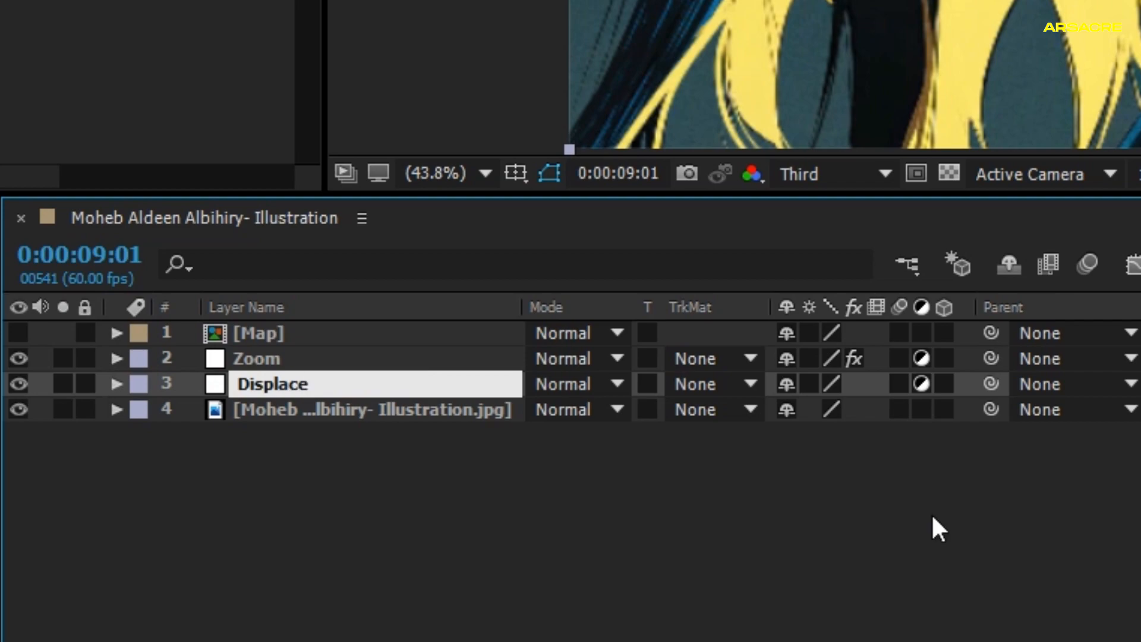
double_click(271, 384)
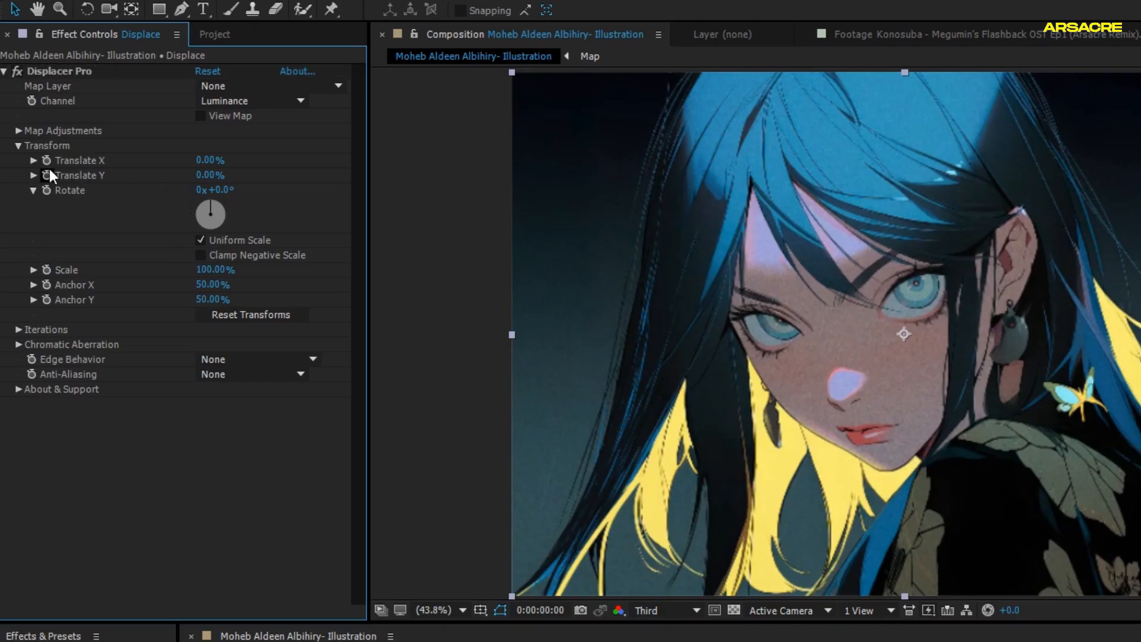
left_click(270, 86)
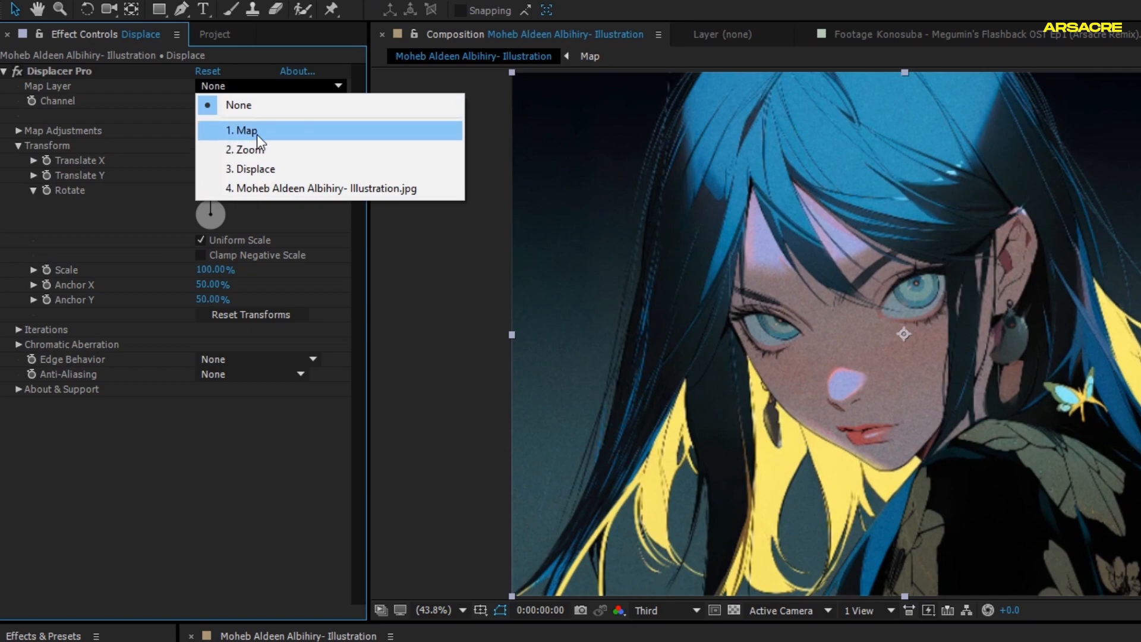
left_click(243, 130)
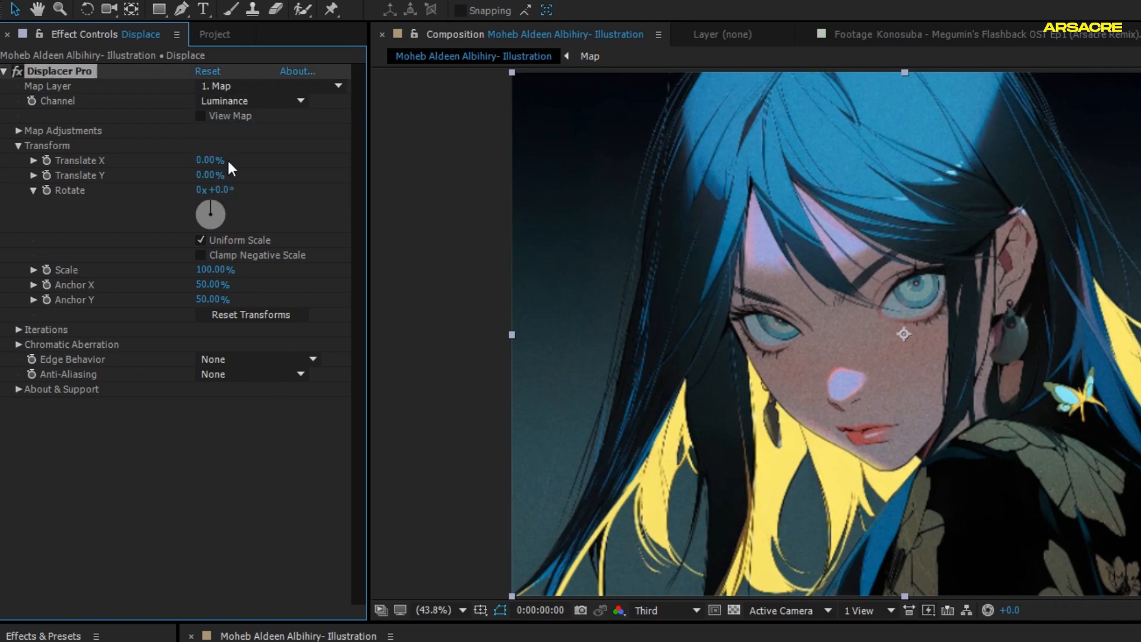
left_click_drag(210, 159, 233, 160)
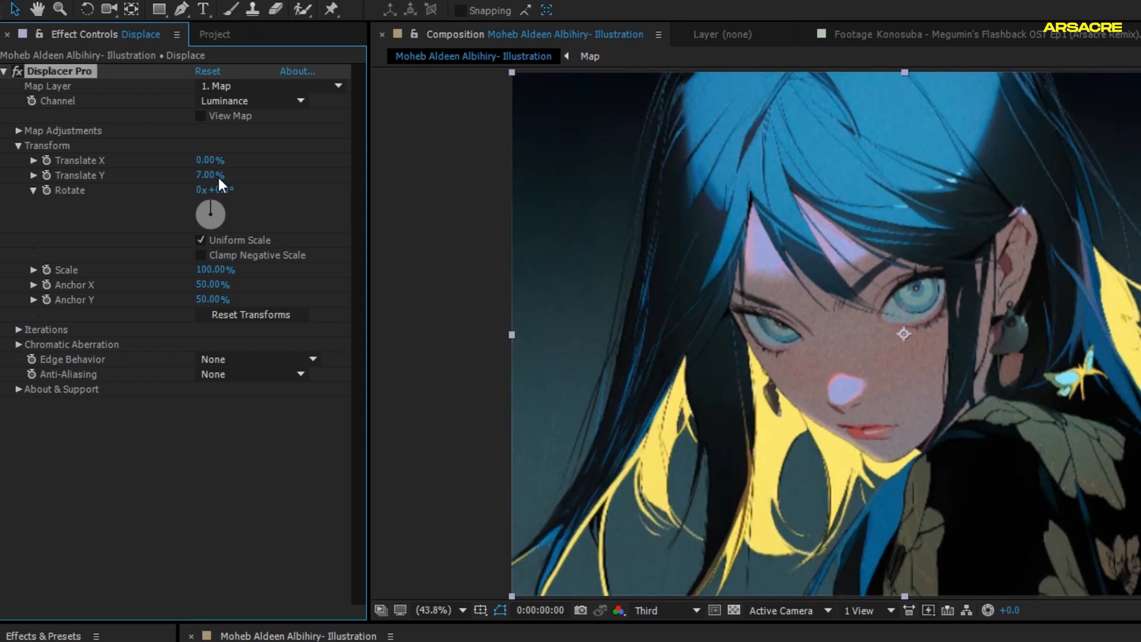
left_click(251, 359)
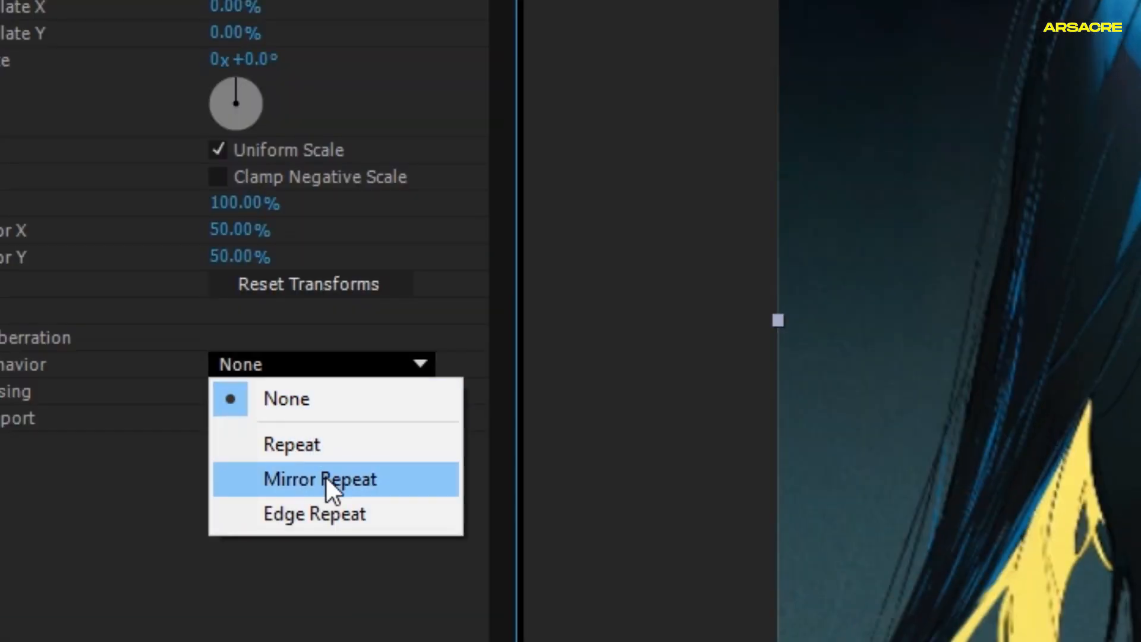
left_click(318, 479)
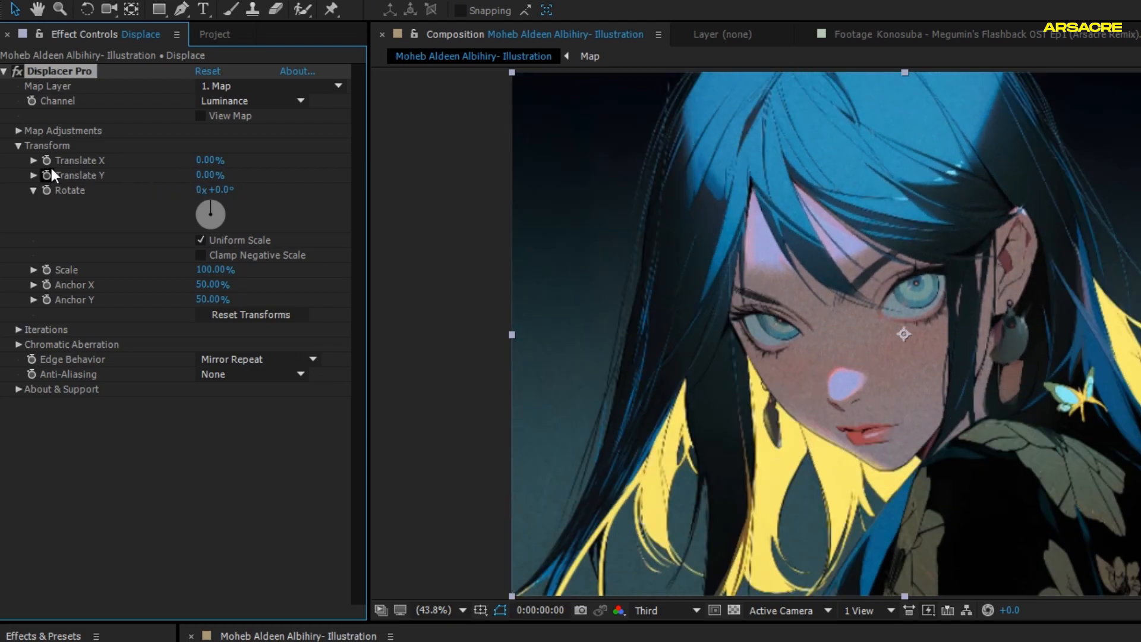
mouse_move(49, 178)
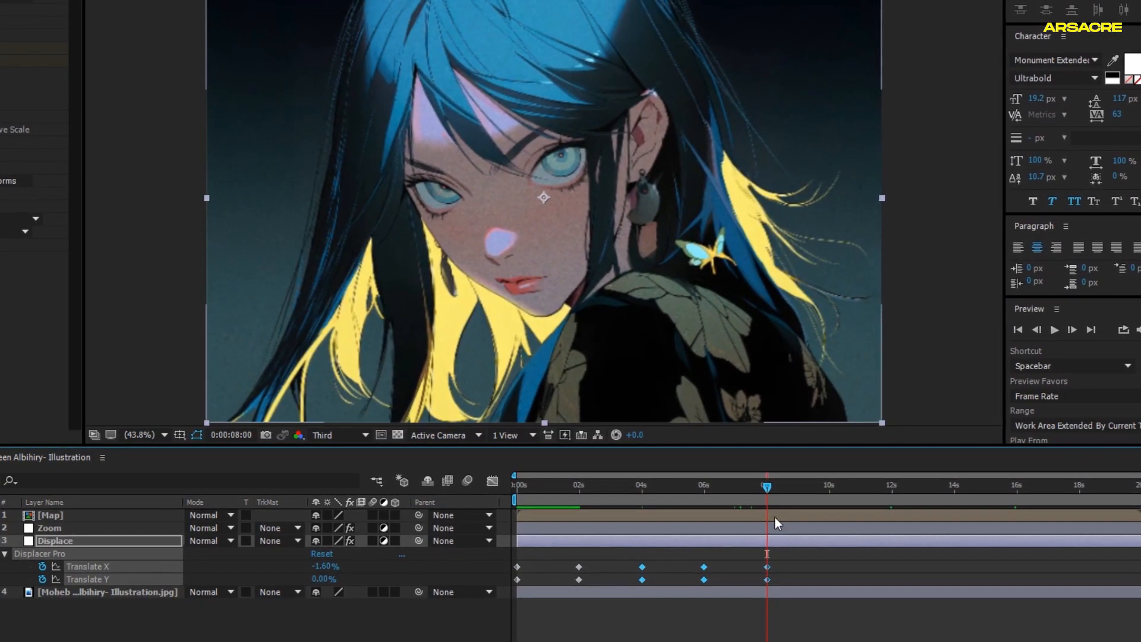
Repeat the Translate X/Y keyframes along the timeline to 20 s, then start a new composition.
left_click(984, 486)
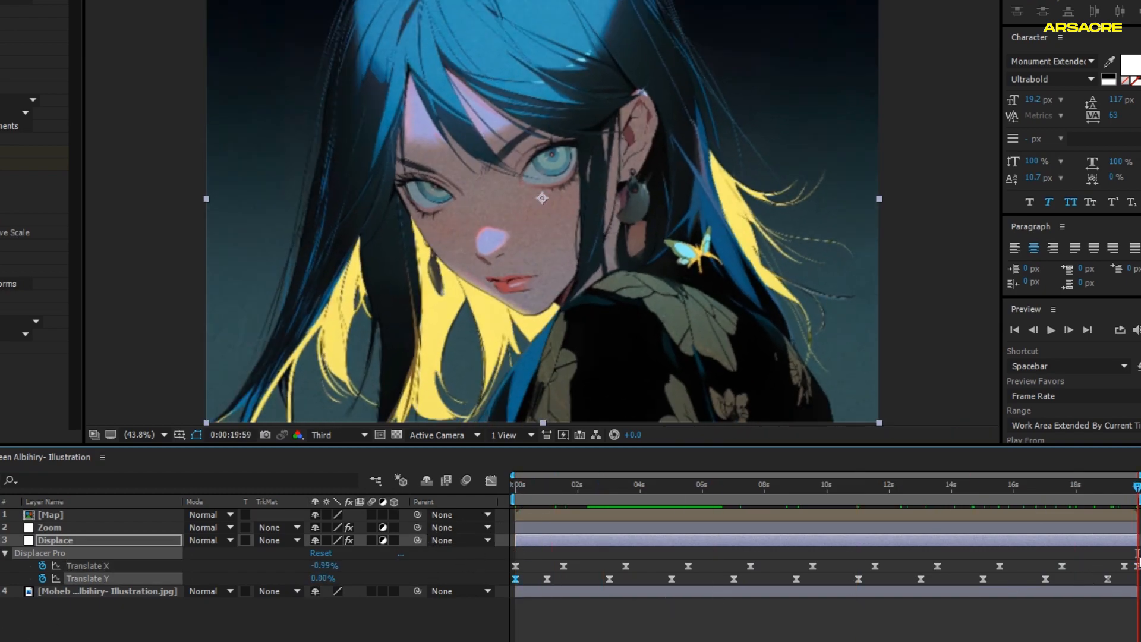
left_click(1108, 485)
type("Main")
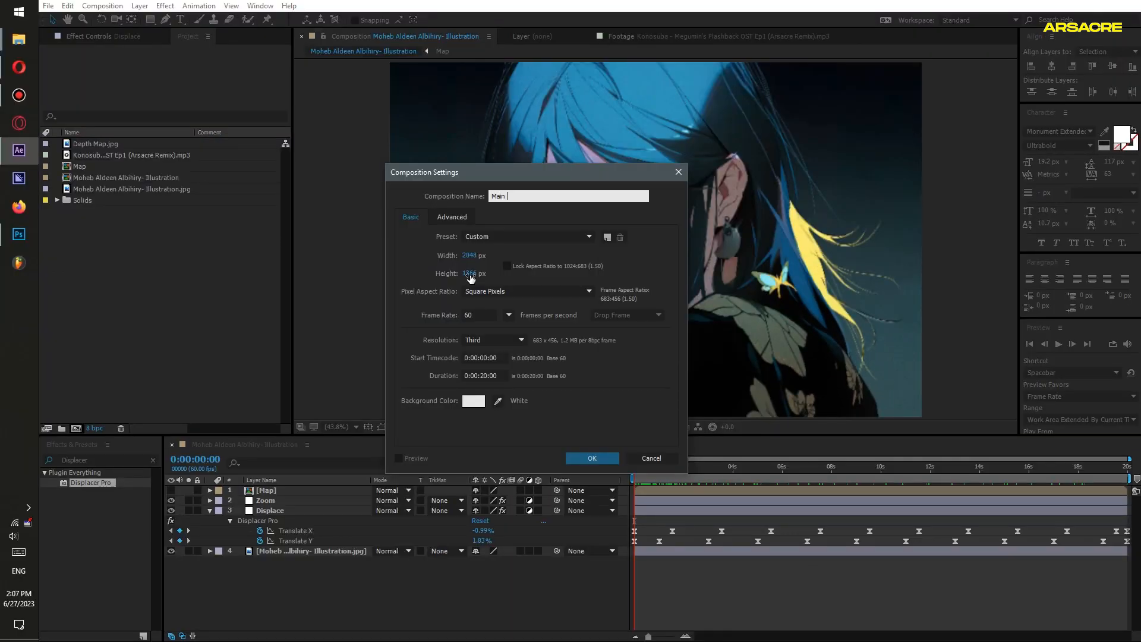
Name the composition Main Comp at 1920×1080 with a 24 fps frame rate and confirm.
type("Comp")
left_click(474, 274)
type("1080")
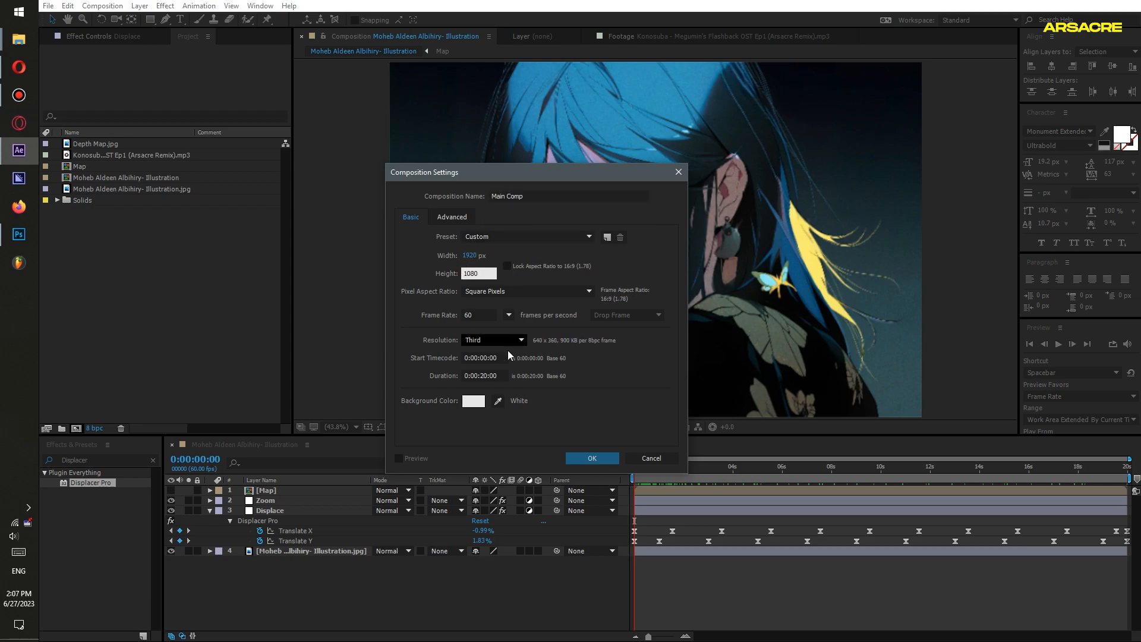
left_click(508, 314)
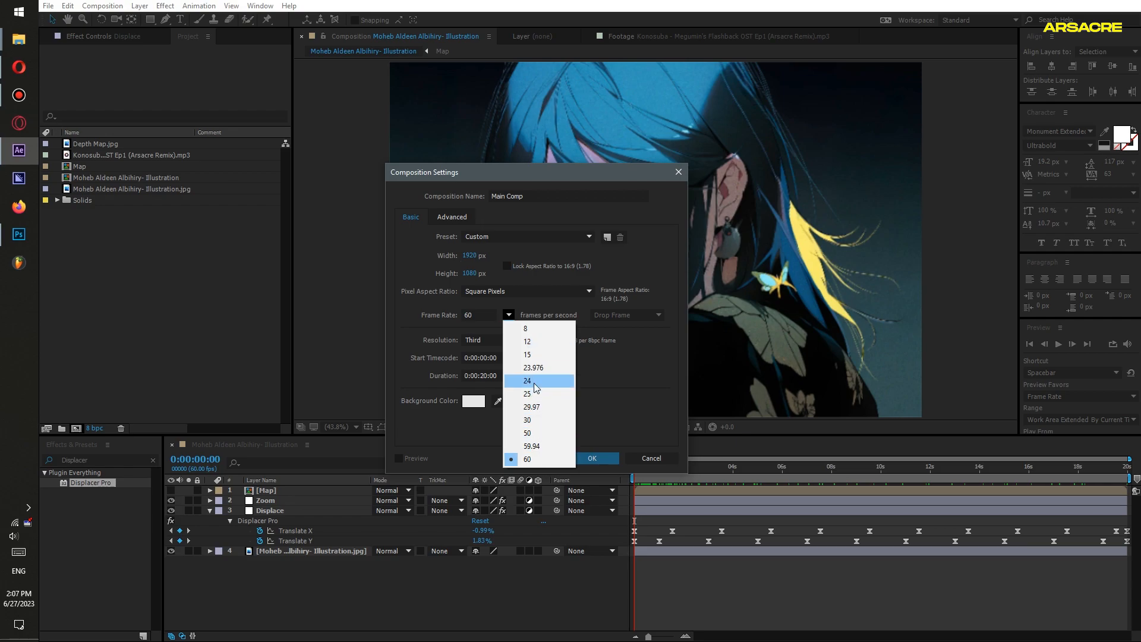
left_click(526, 380)
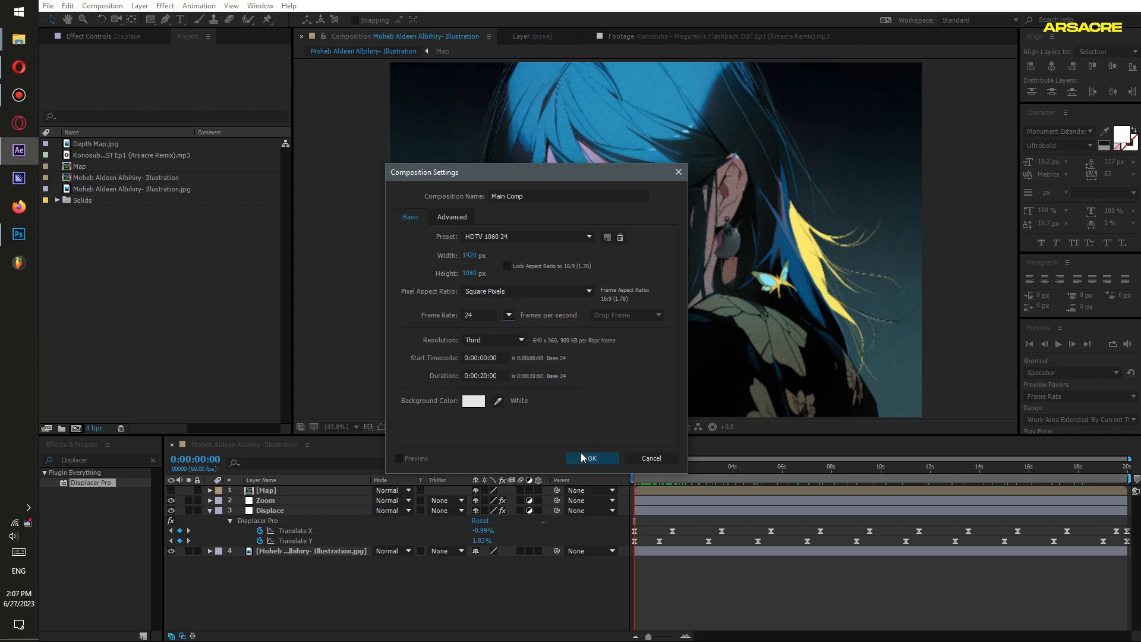
left_click(590, 457)
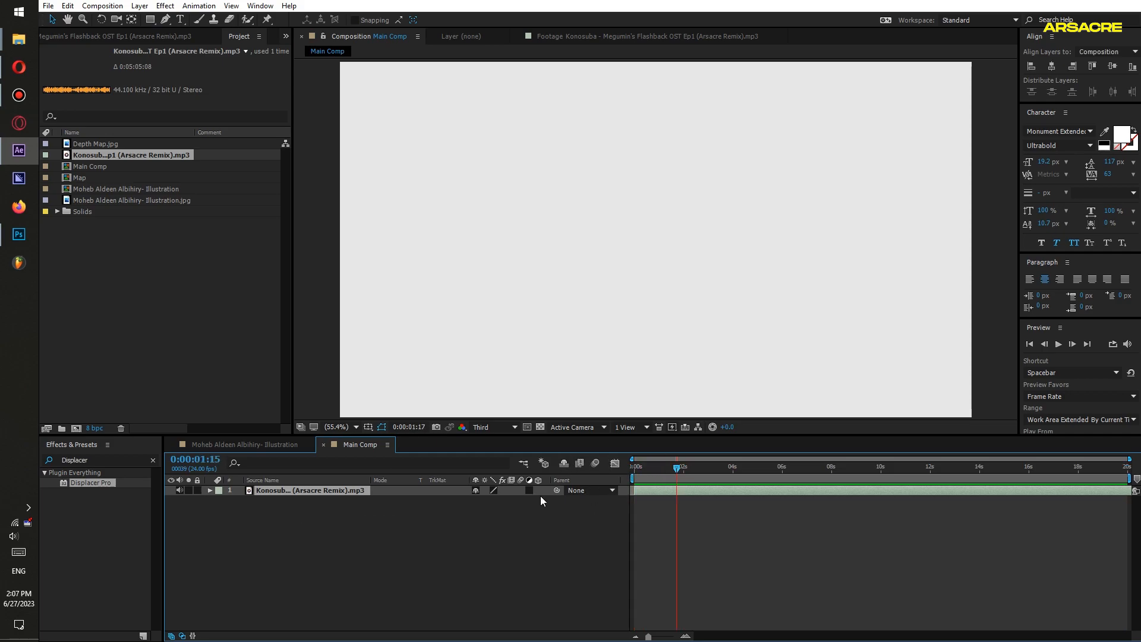
Convert the mp3 to an Audio Amplitude layer and smooth its Both Channels slider with smooth(0.1,21).
right_click(311, 490)
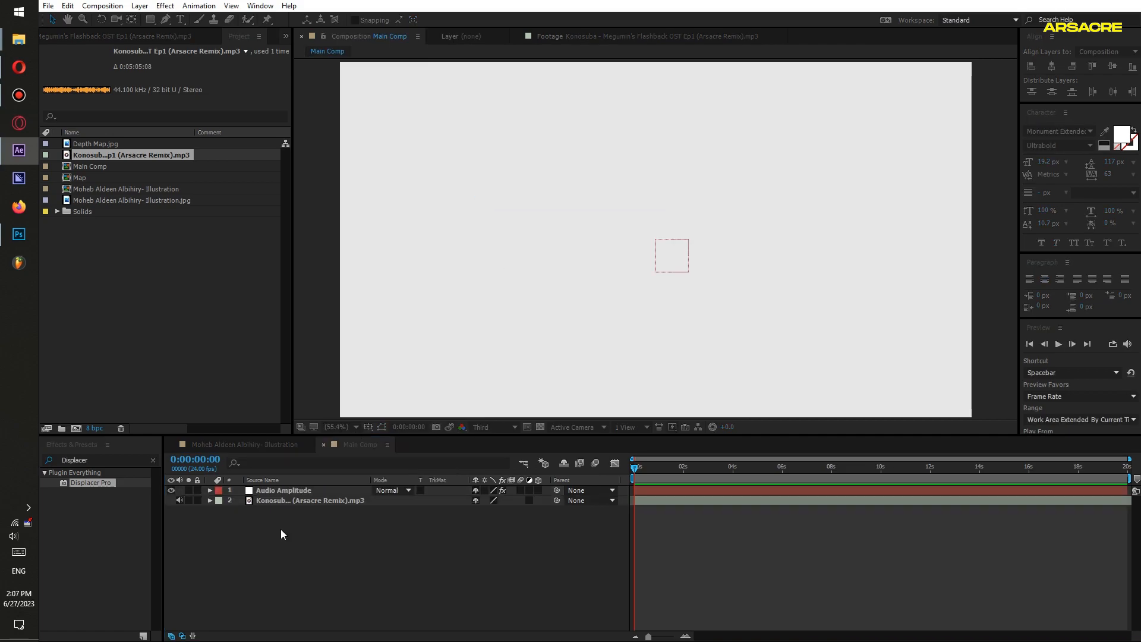
left_click(282, 490)
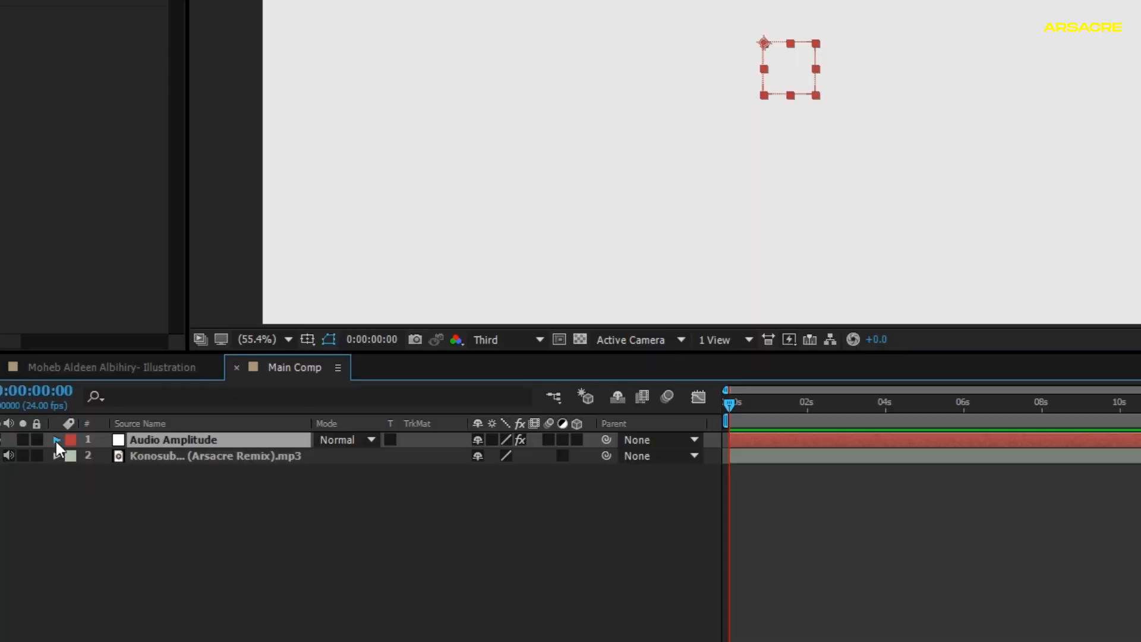
left_click(56, 440)
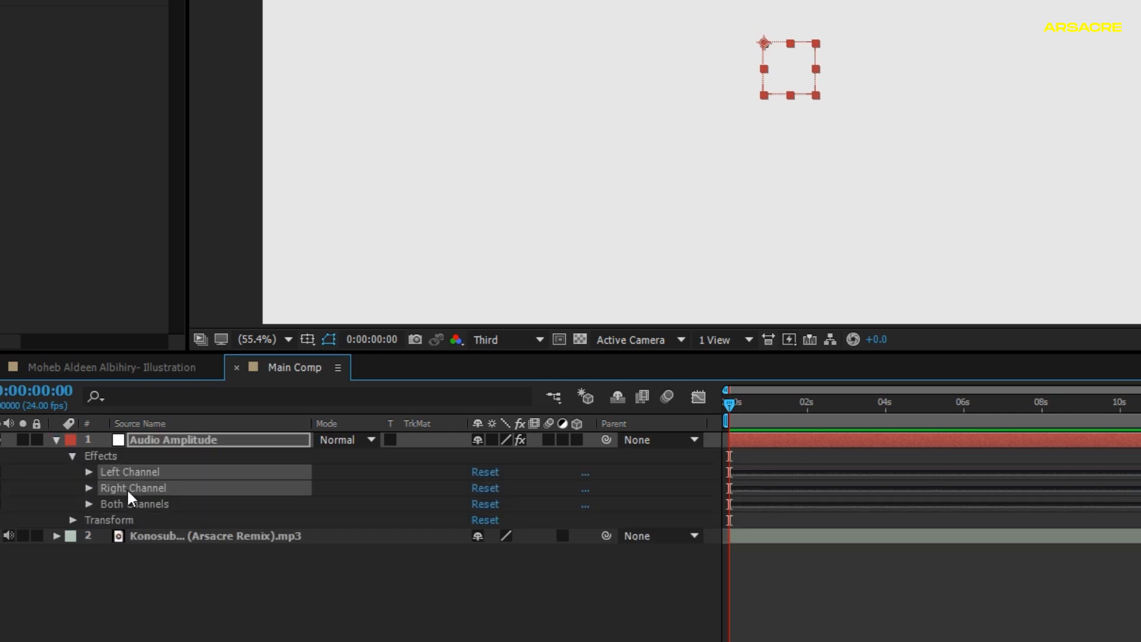
left_click(120, 487)
type("smooth(")
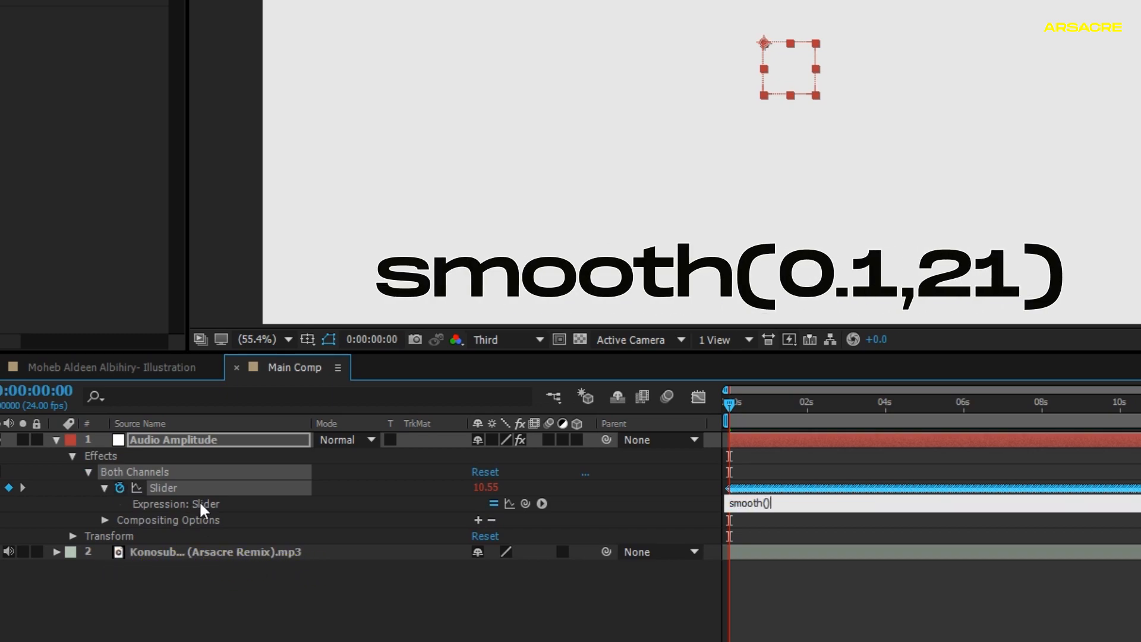
type("0.1, 21")
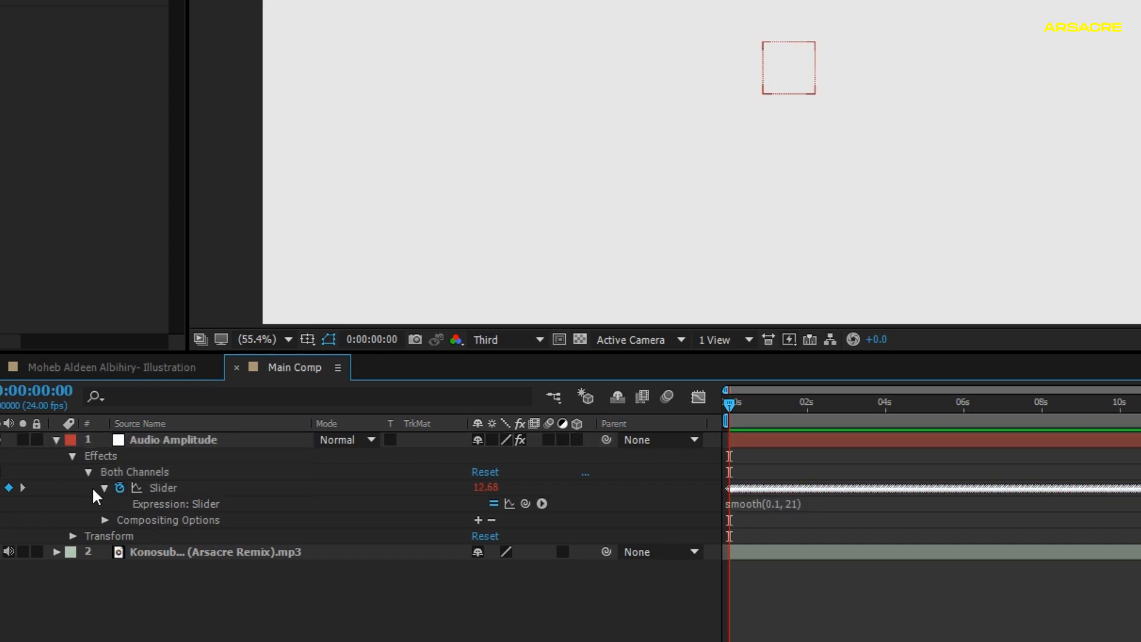
left_click(71, 456)
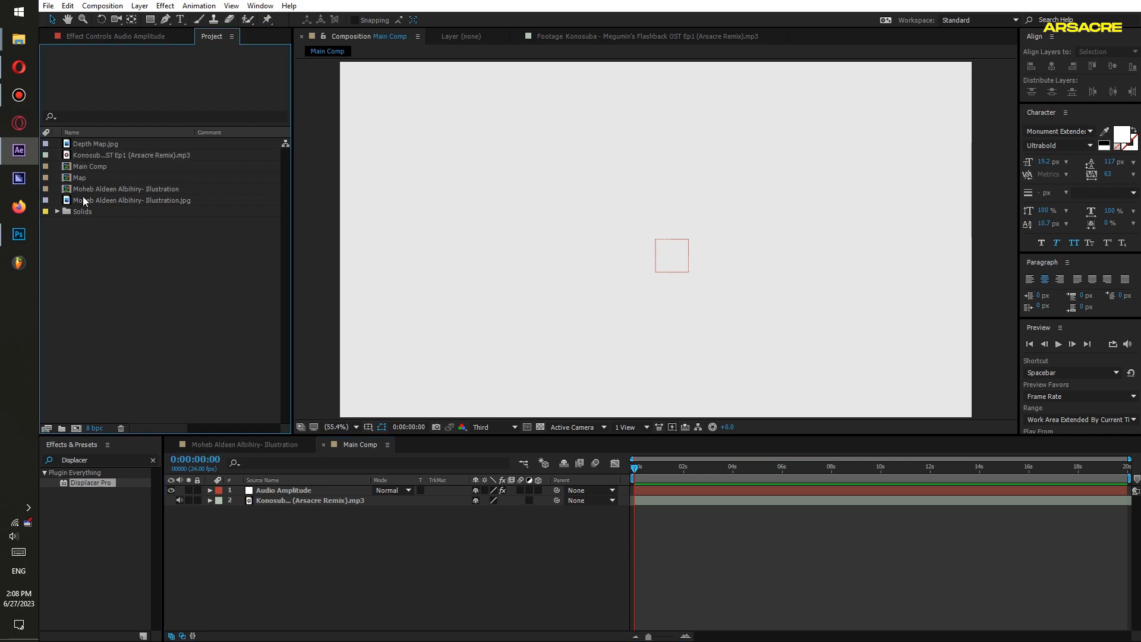
Place the illustration comp in Main Comp under a 'Zoom and shake' adjustment layer with Wiggle-position at speed 7.
left_click(126, 188)
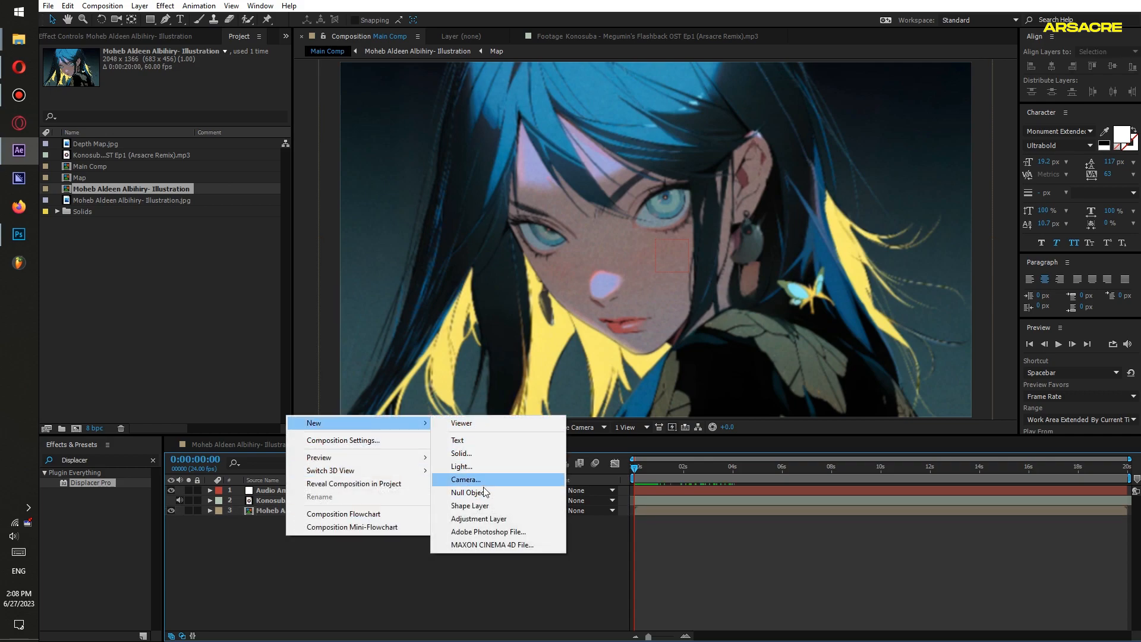
left_click(477, 519)
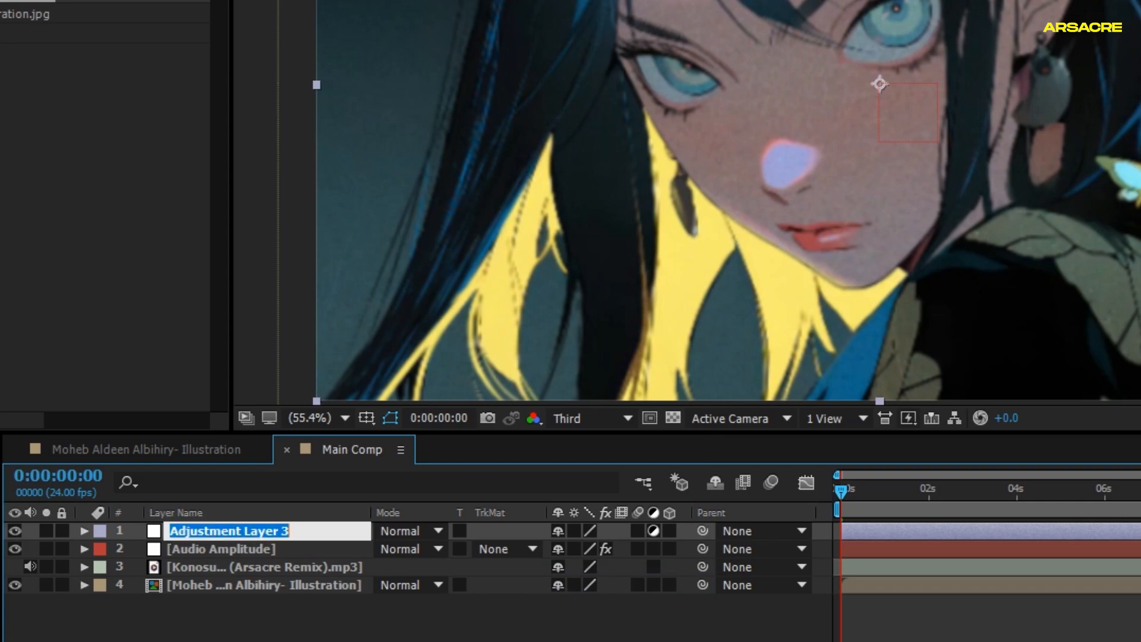
type("Zoom and sha")
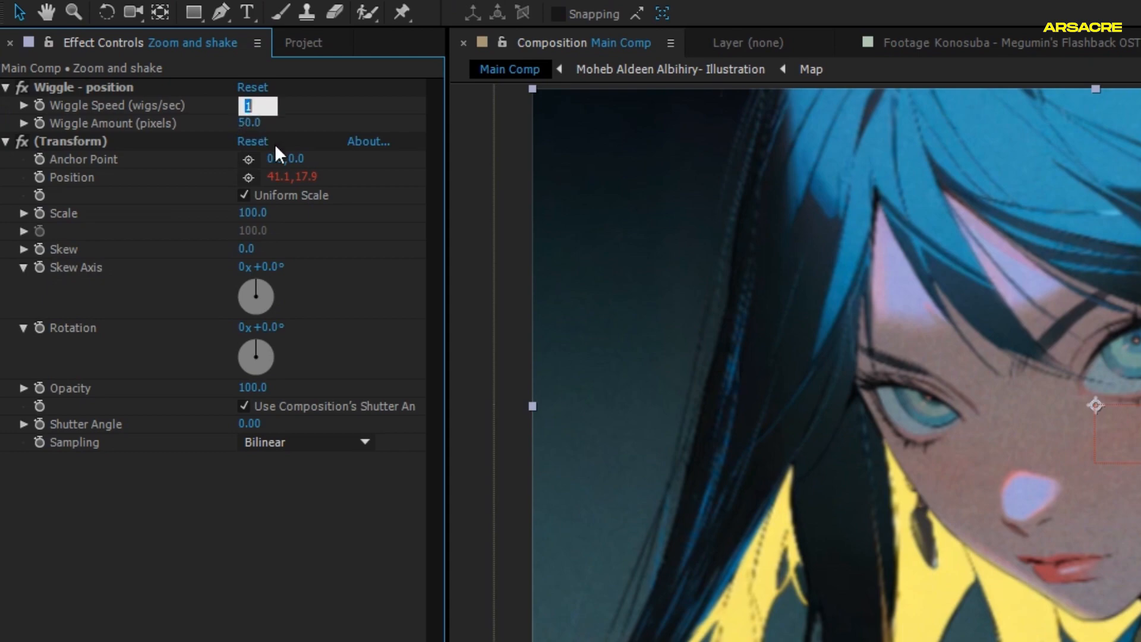
type("7")
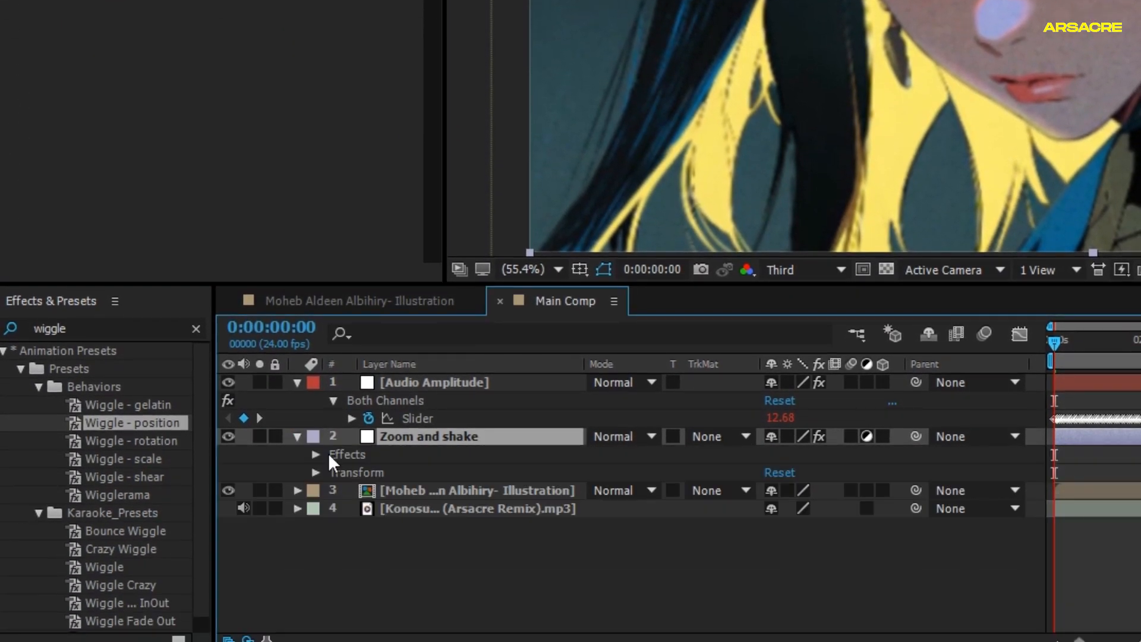
Drive Wiggle Amount from the Audio Amplitude slider with linear(x, 40, 50, 0, 25).
left_click(315, 454)
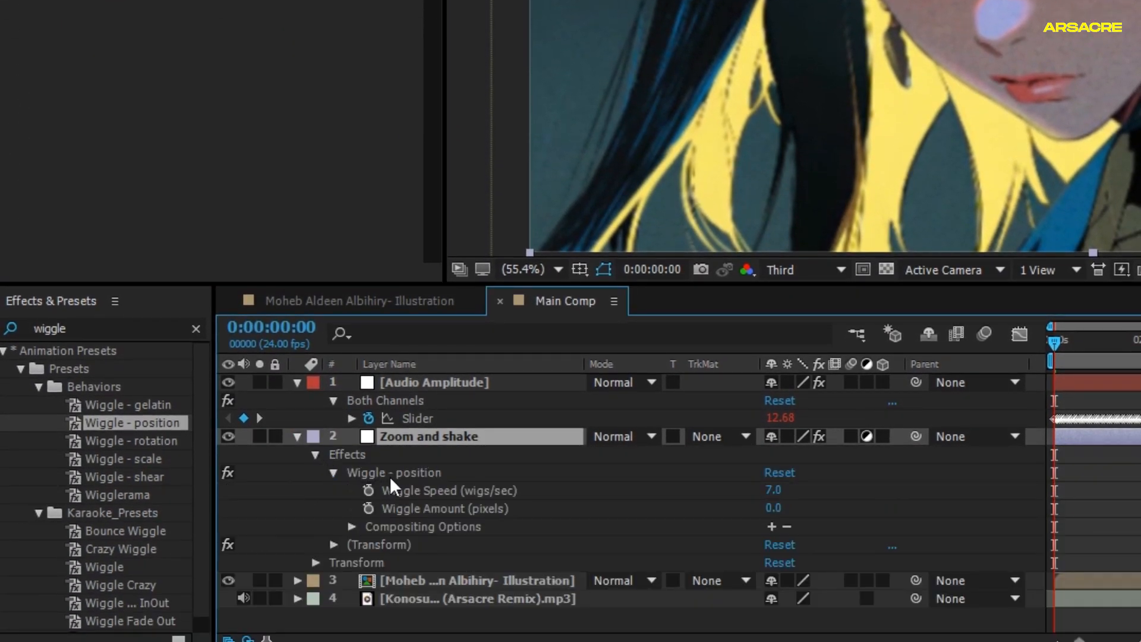
left_click(369, 509)
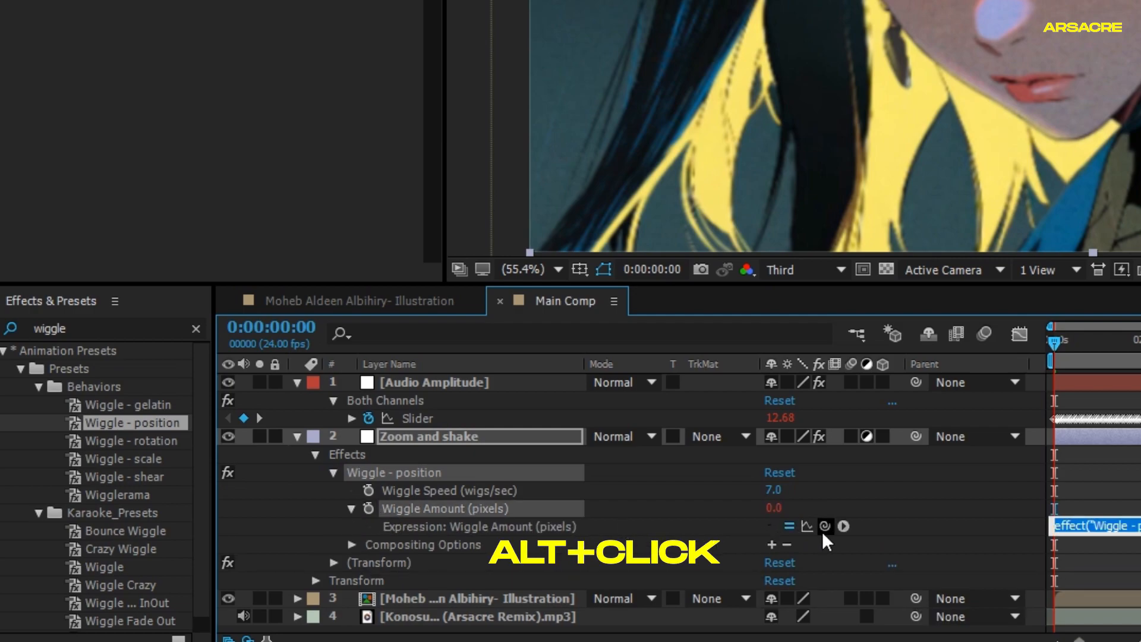
left_click(824, 525)
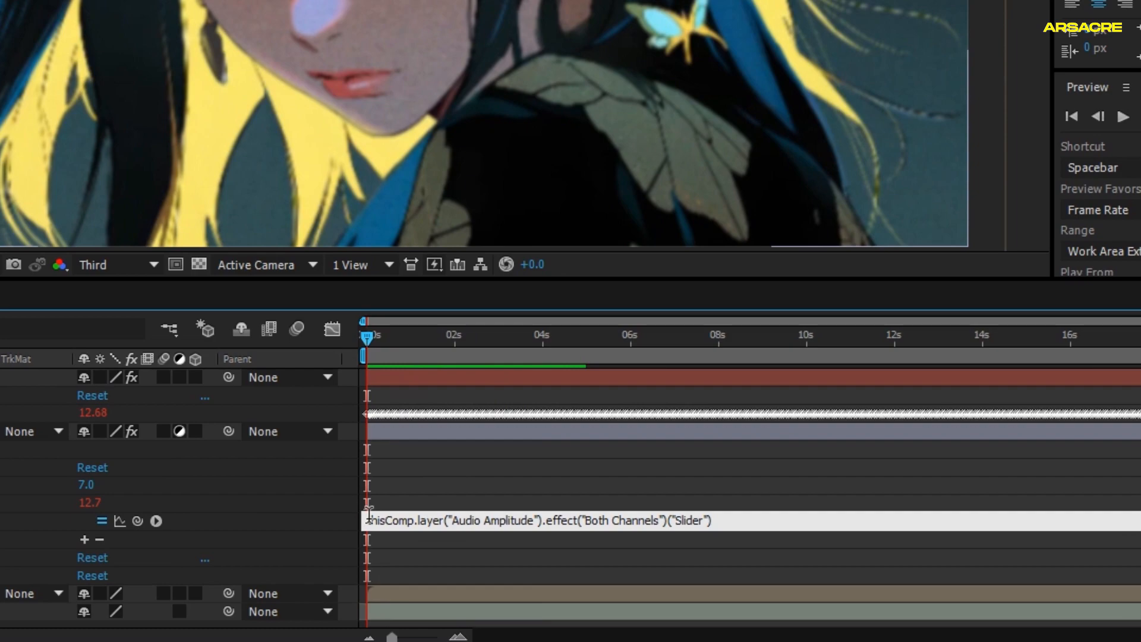
type("x=")
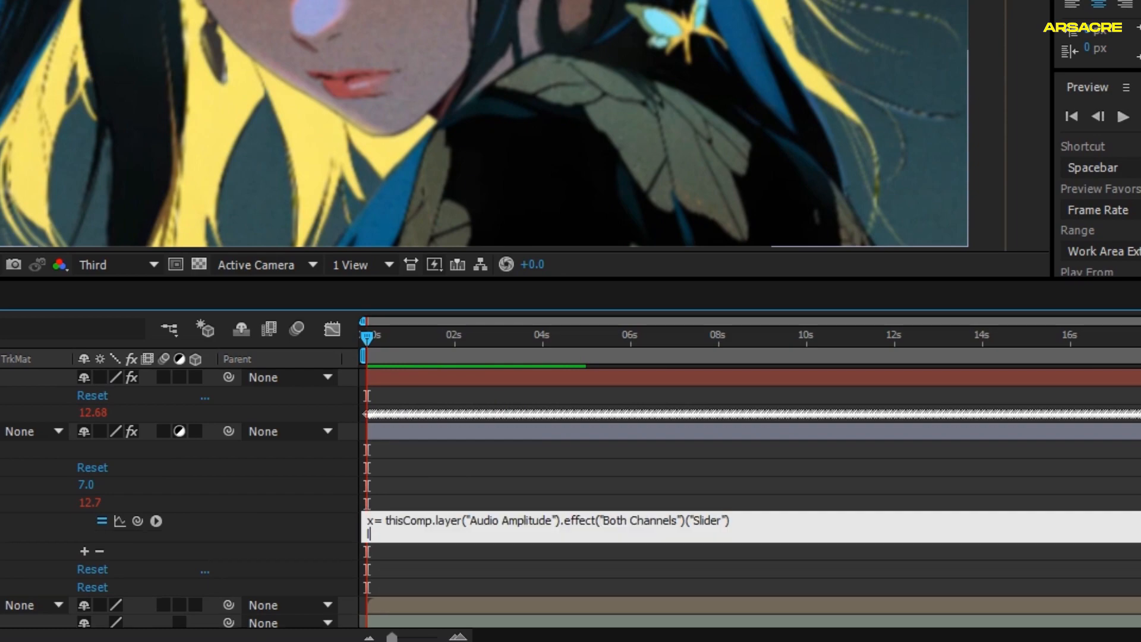
type("linear*")
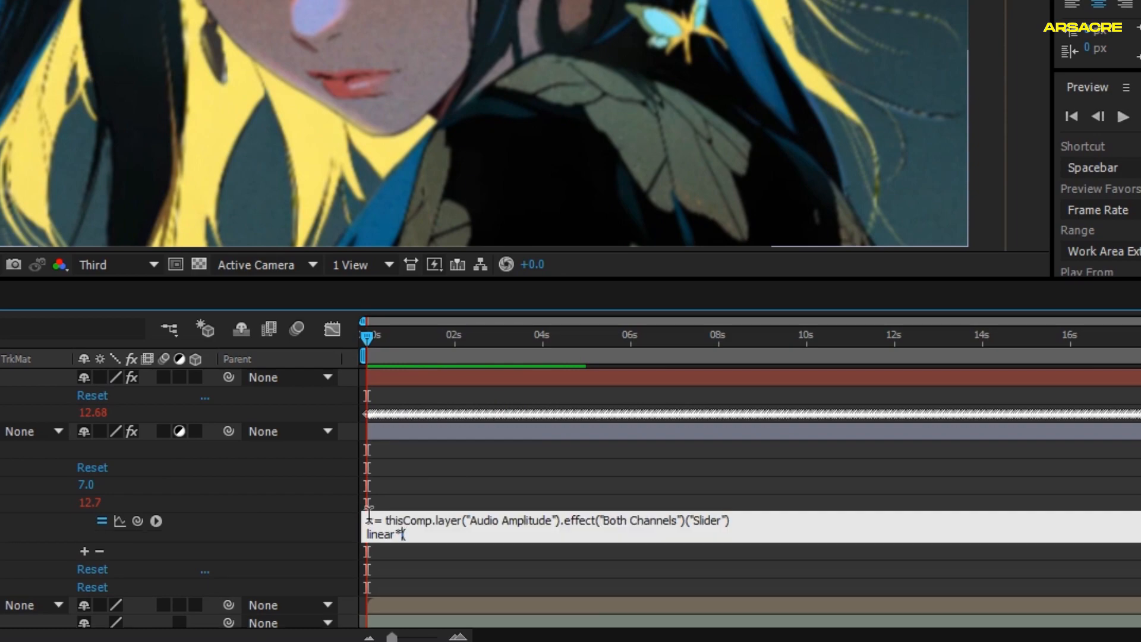
type("(x,")
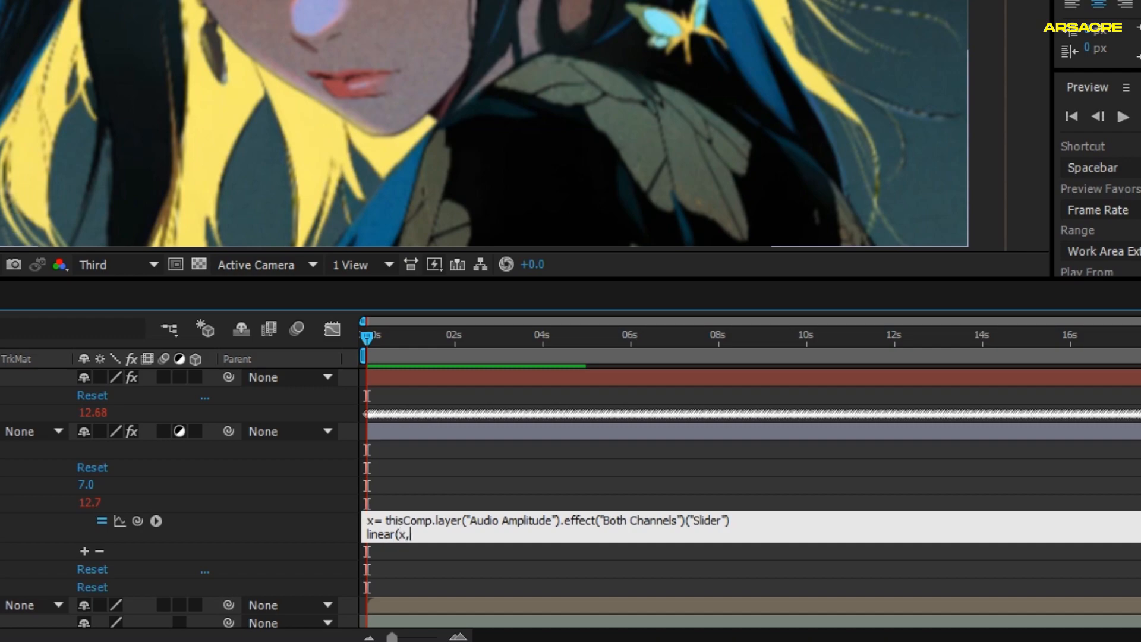
type("0m")
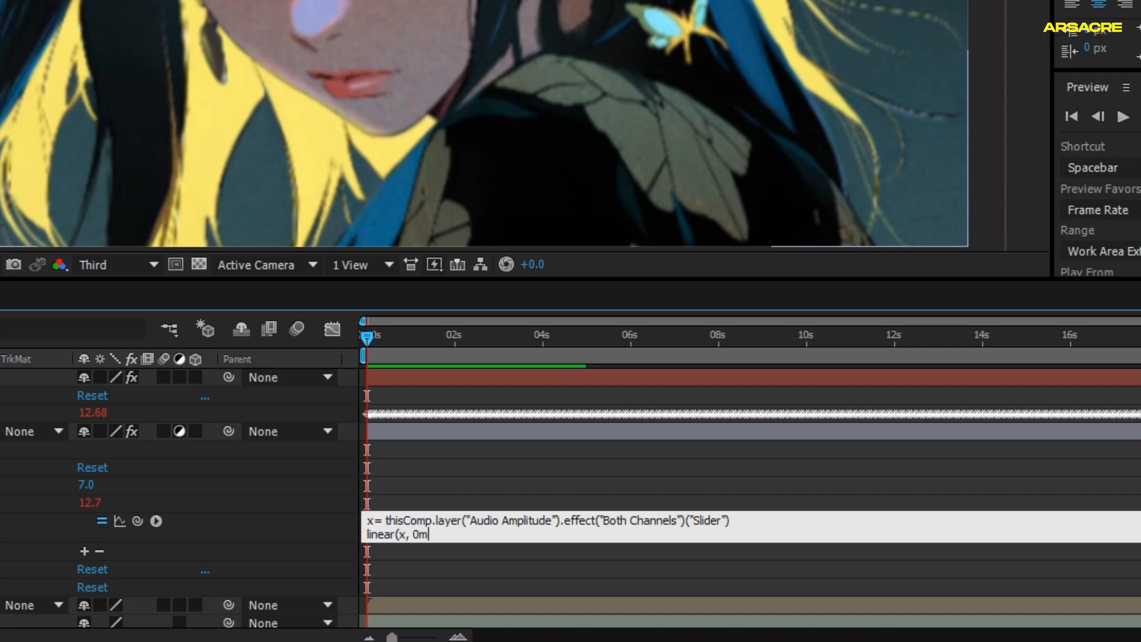
type(",")
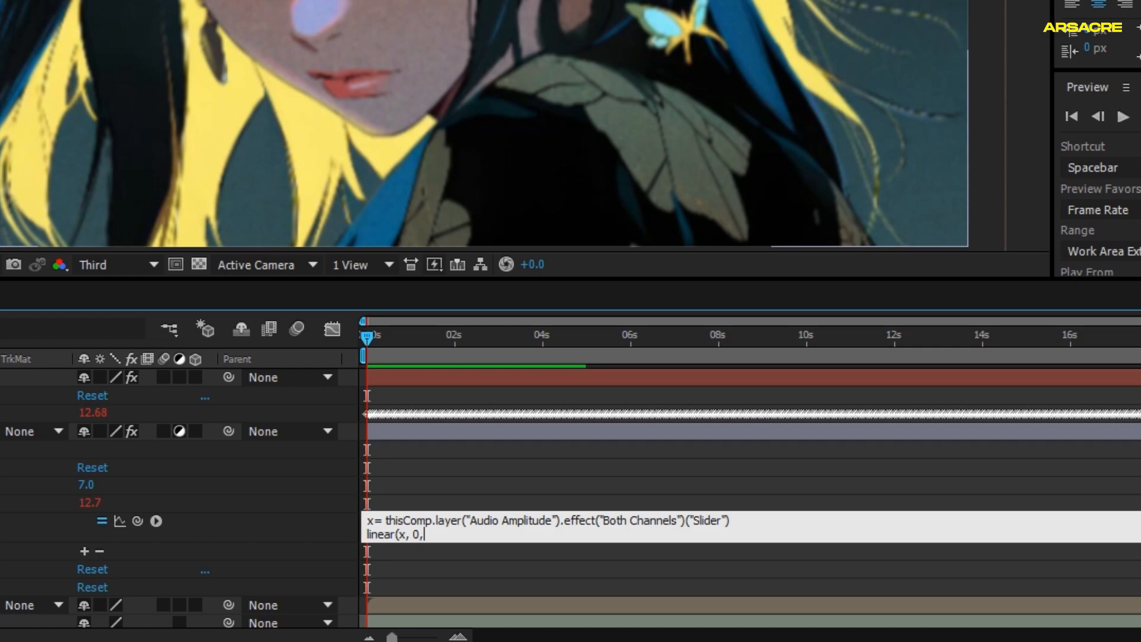
type("40")
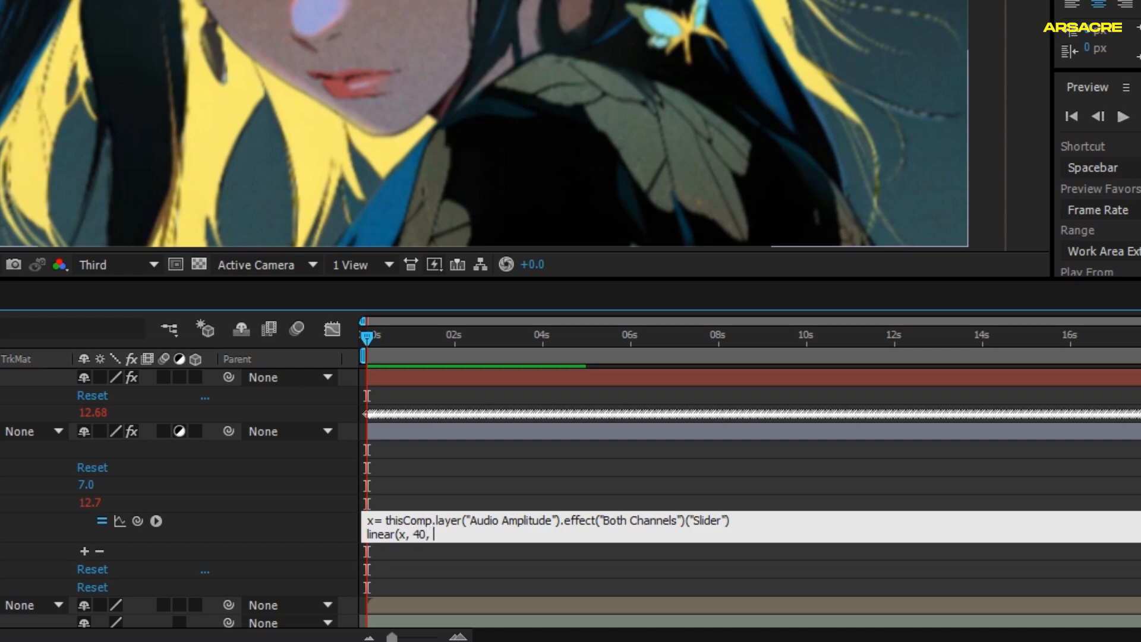
type("50, 0 ,")
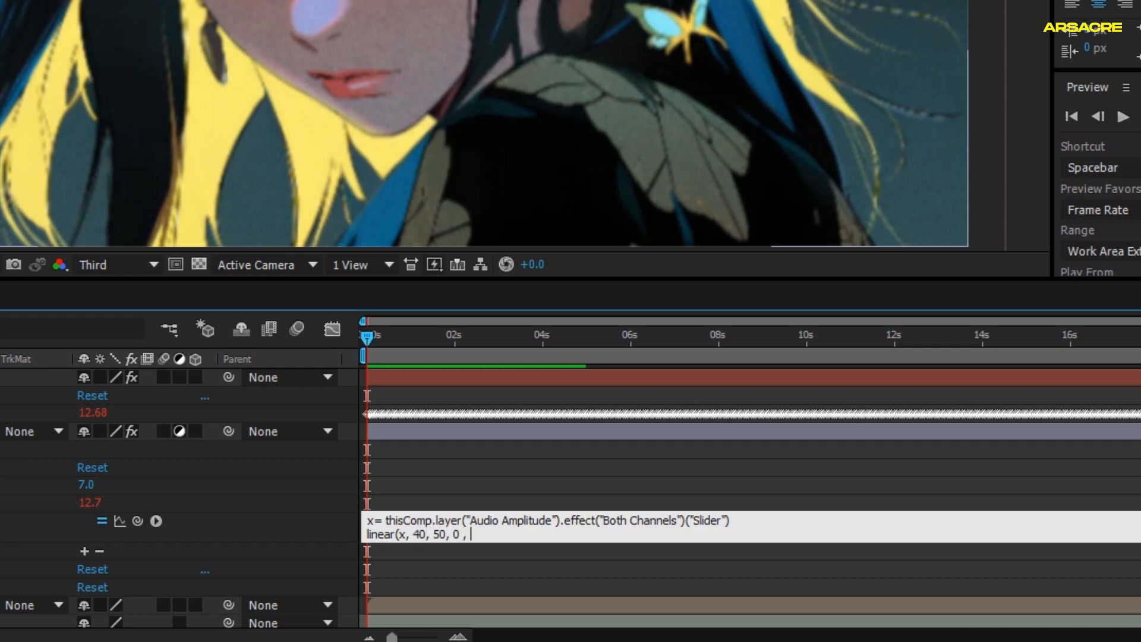
mouse_move(359, 529)
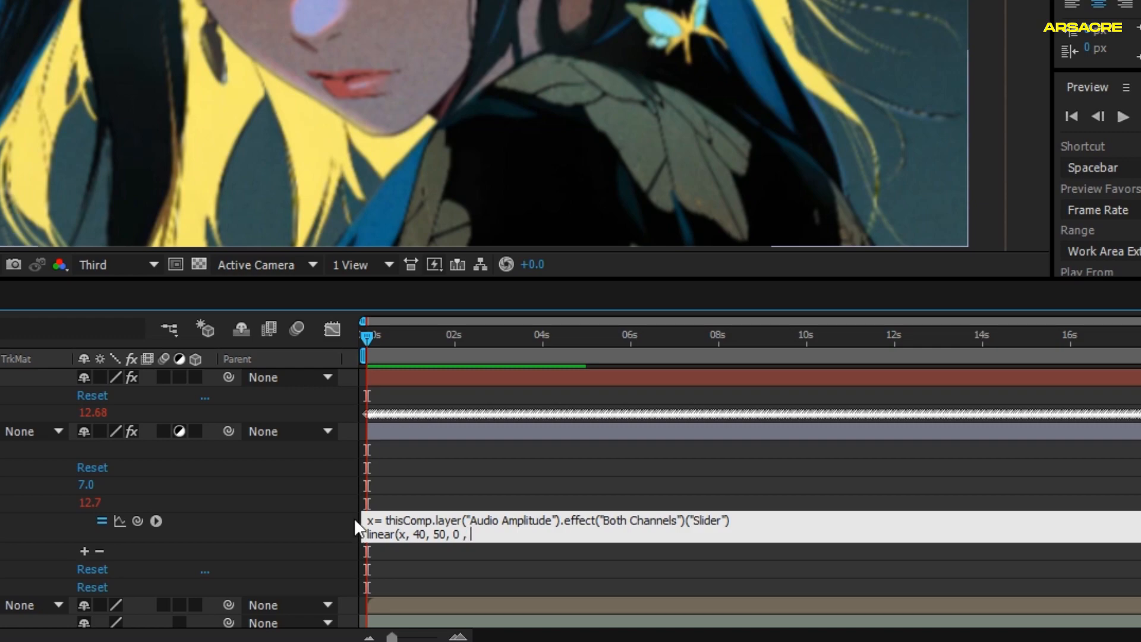
mouse_move(296, 454)
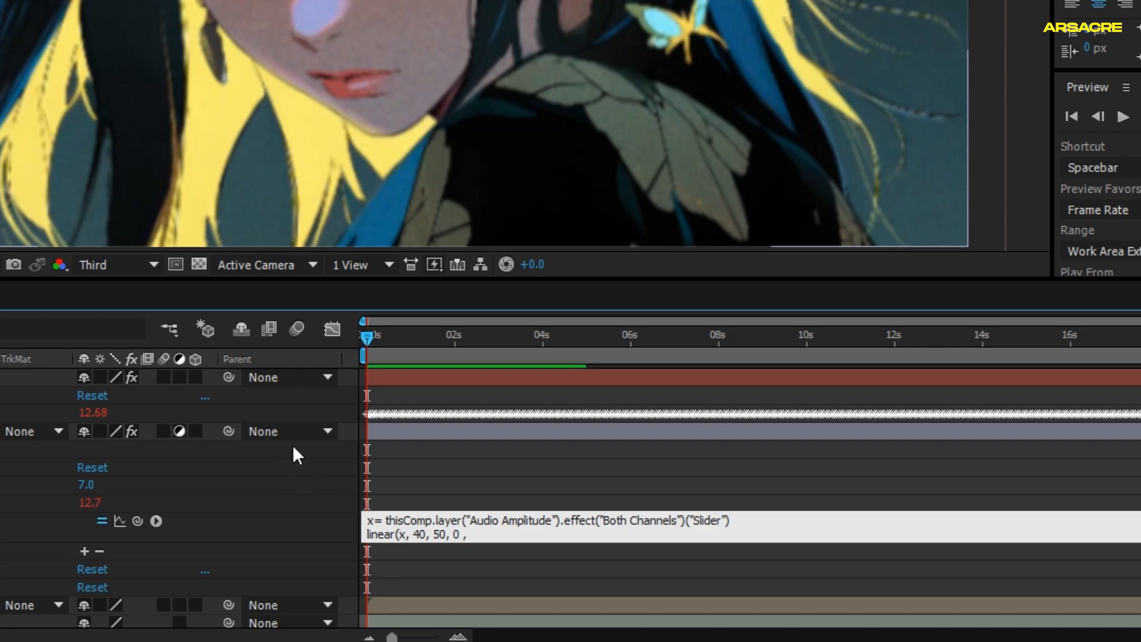
type("25)")
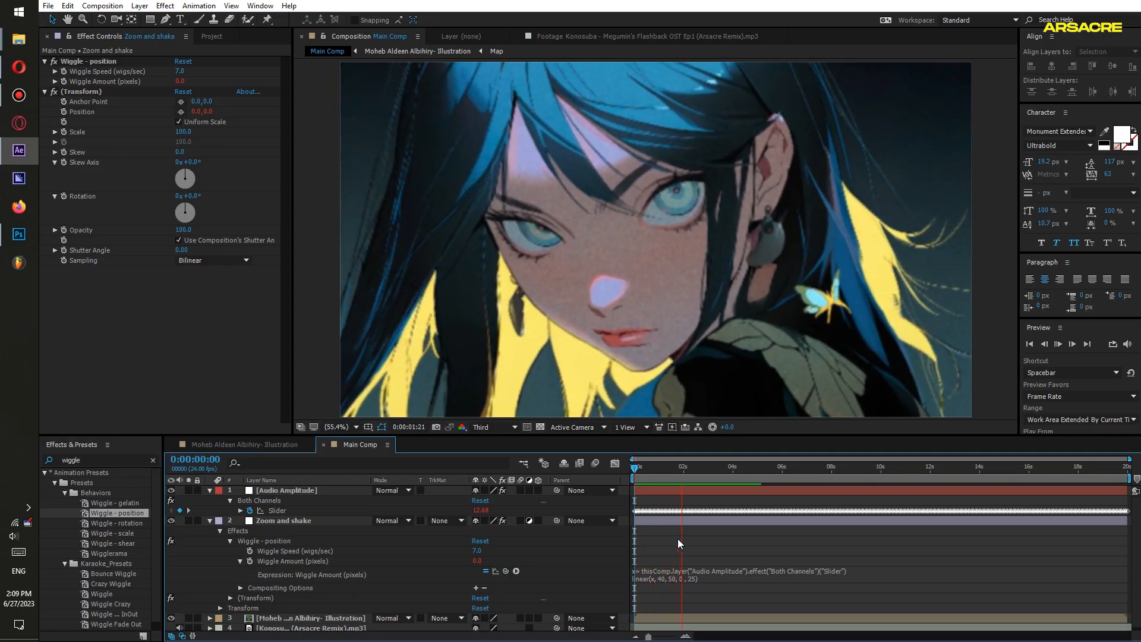
Raise the linear expression's maximum shake from 25 to 55 pixels and preview Main Comp.
left_click(726, 509)
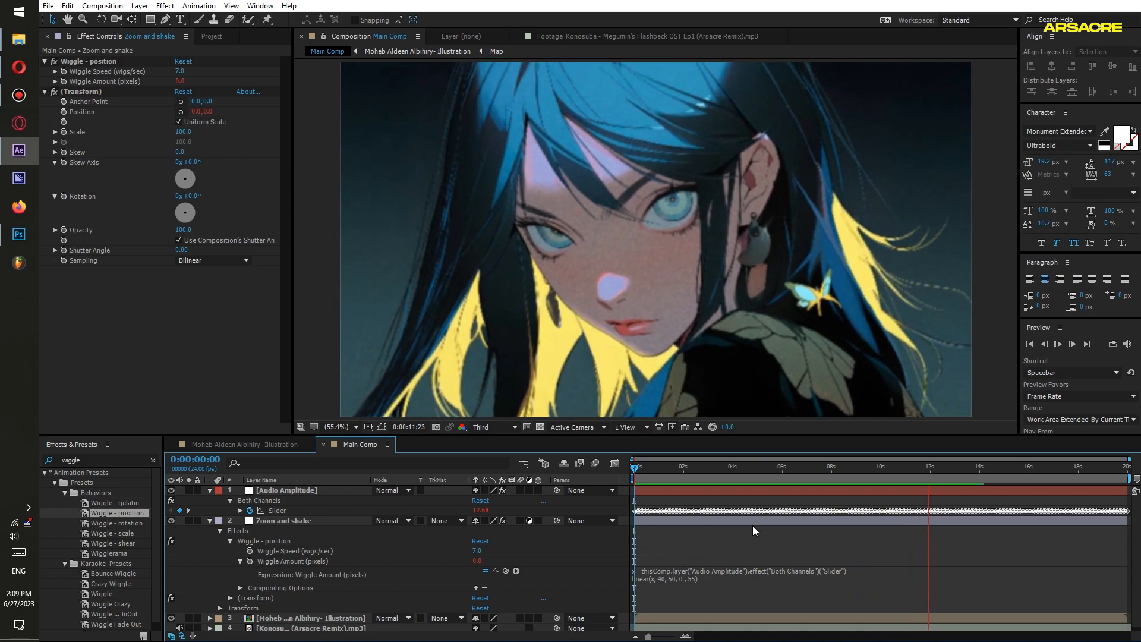
left_click(969, 521)
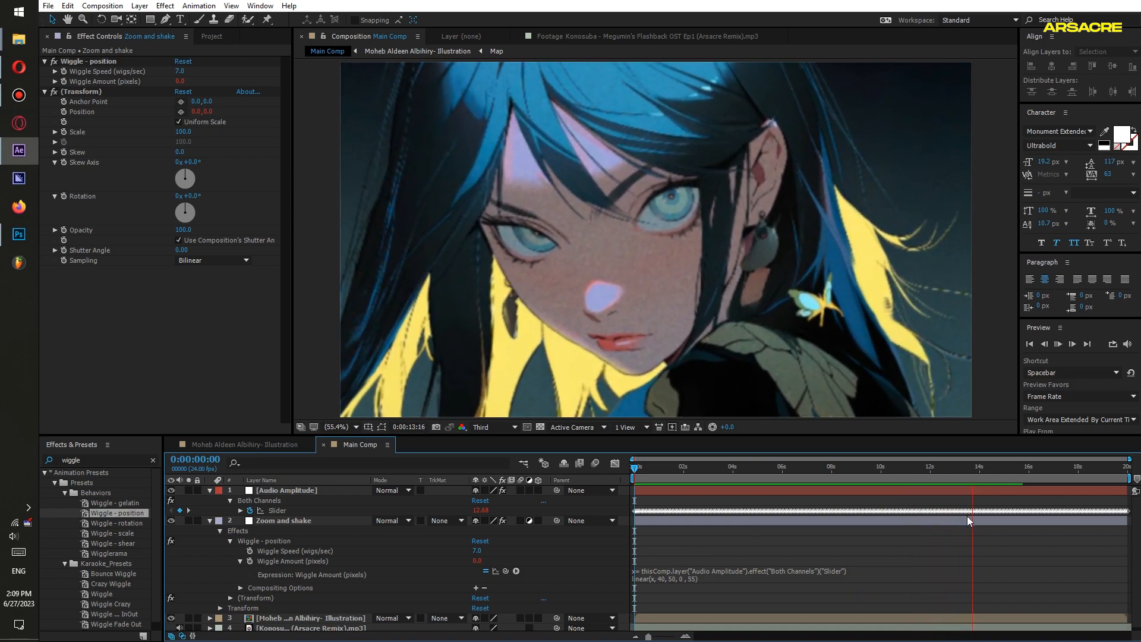
left_click(979, 484)
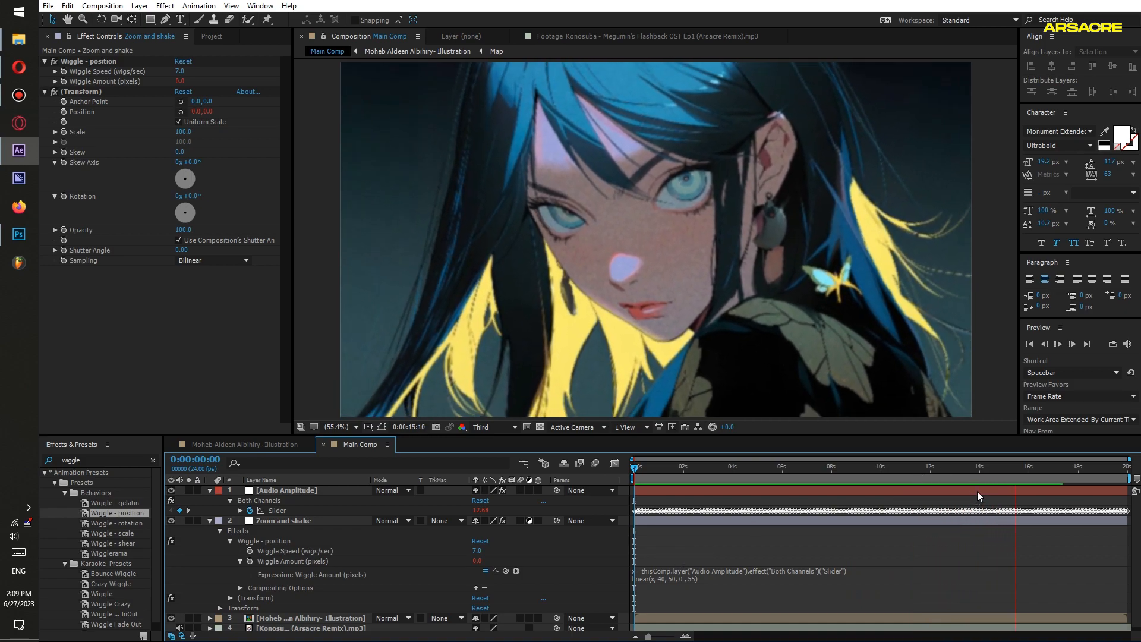
left_click(1034, 467)
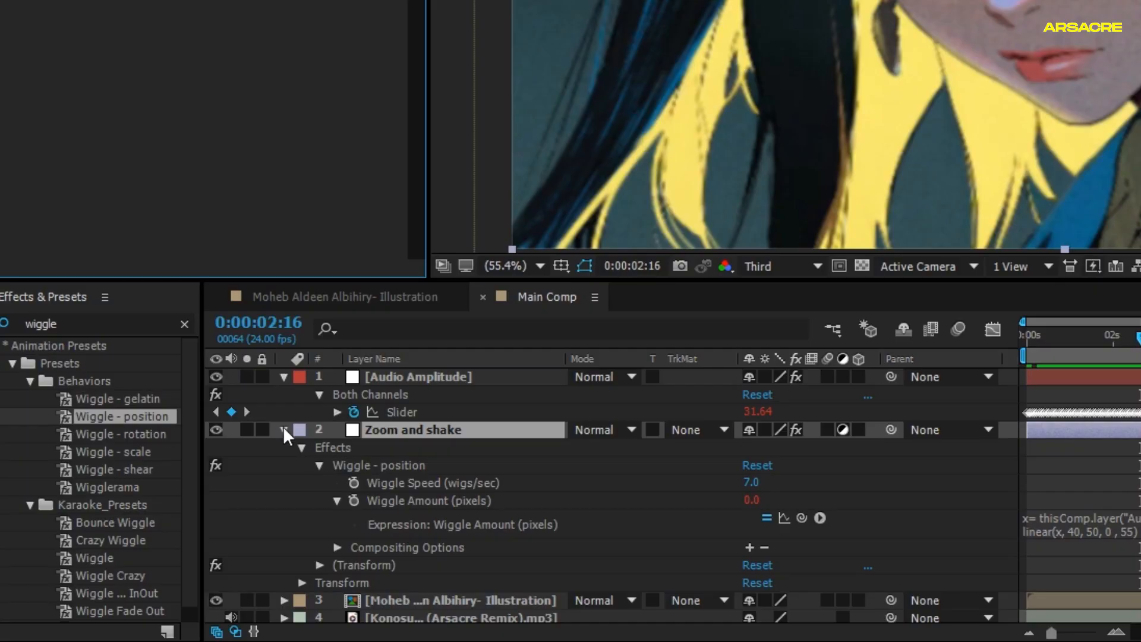
Apply a second Transform to Zoom and shake with Scale expression slider/3 + value.
type("rans")
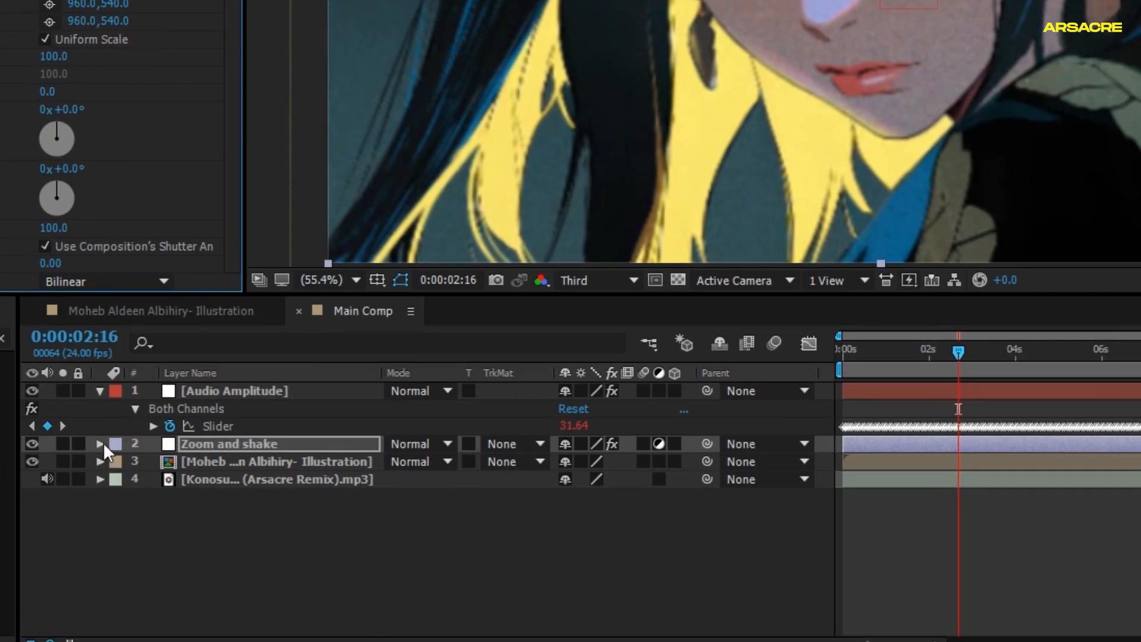
left_click(100, 444)
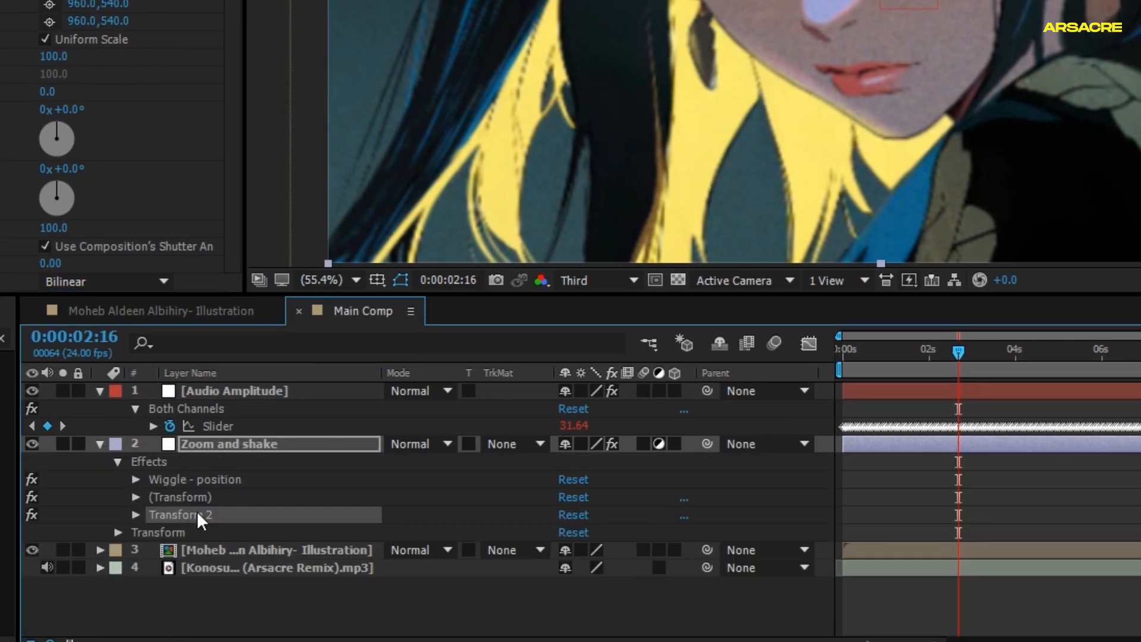
left_click(136, 515)
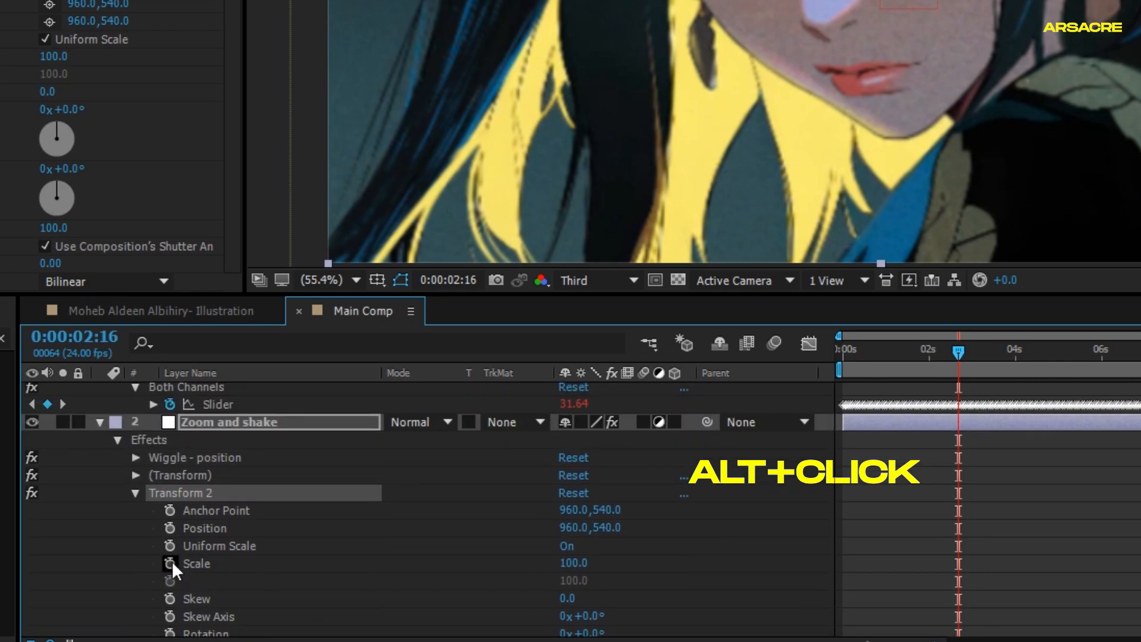
left_click(171, 563)
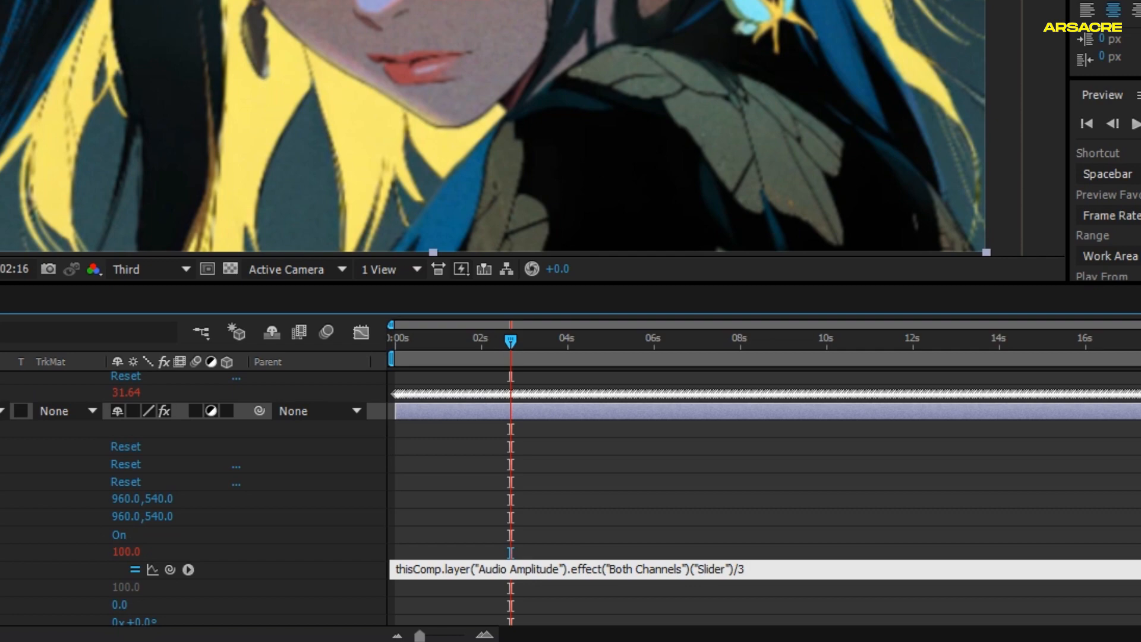
type("+value")
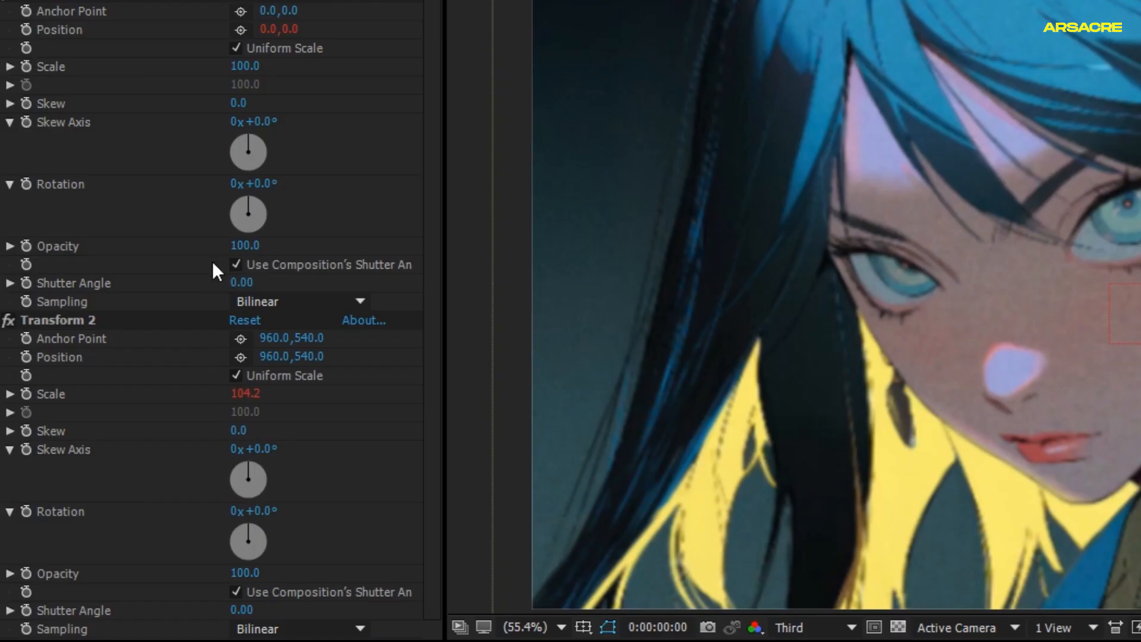
left_click(236, 264)
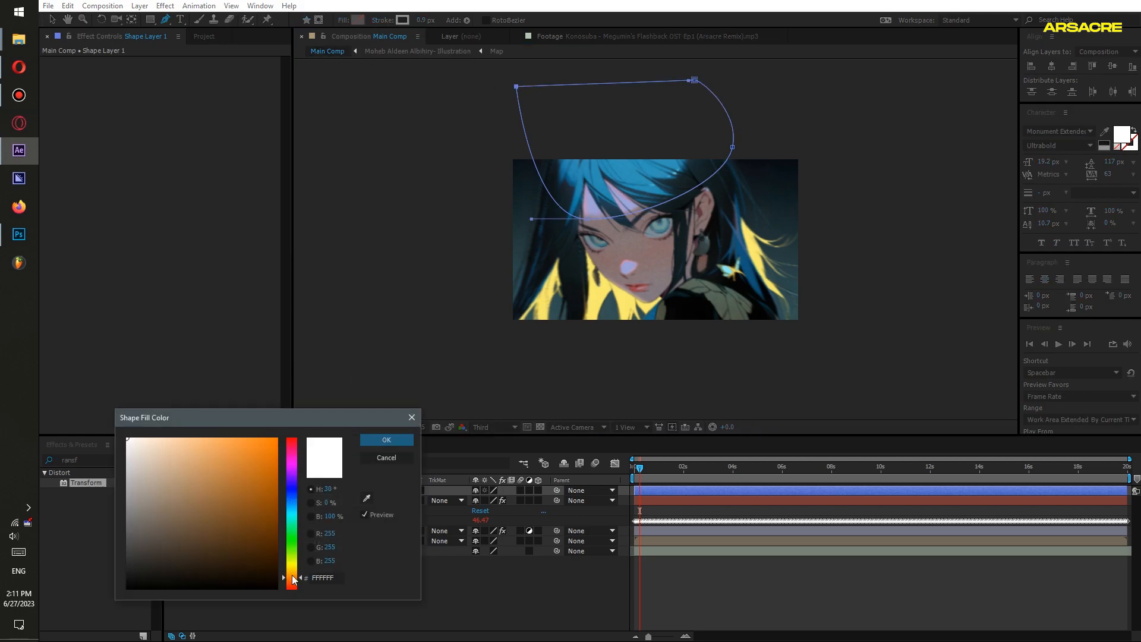
Fill the drawn shape with a brown-orange color and soften it with Gaussian Blur at 76.7.
left_click(386, 440)
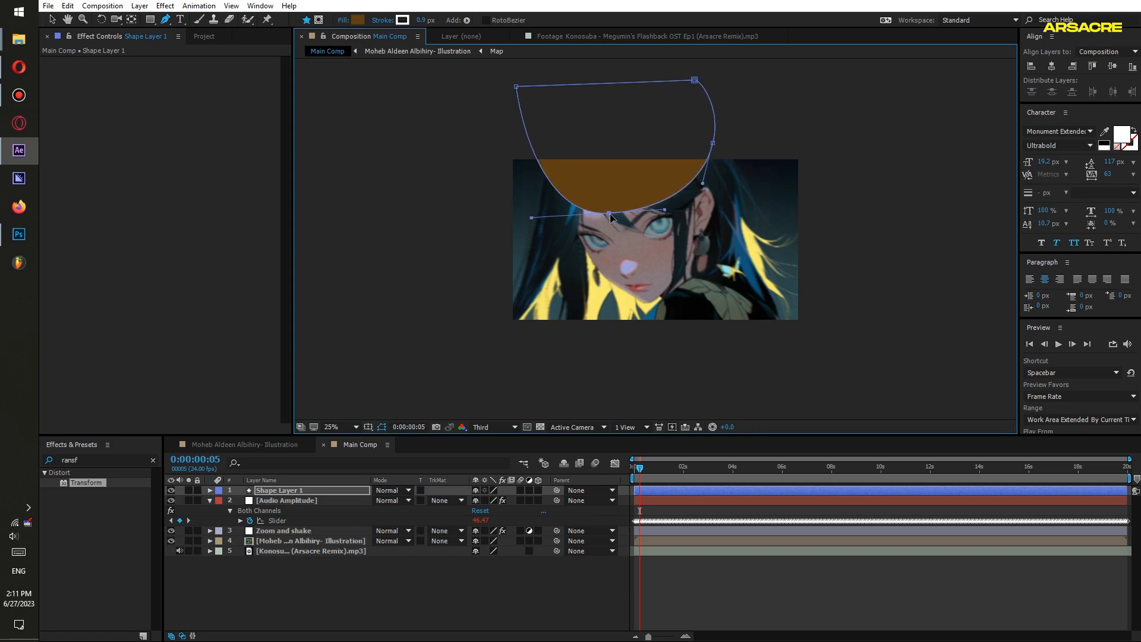
type("fa")
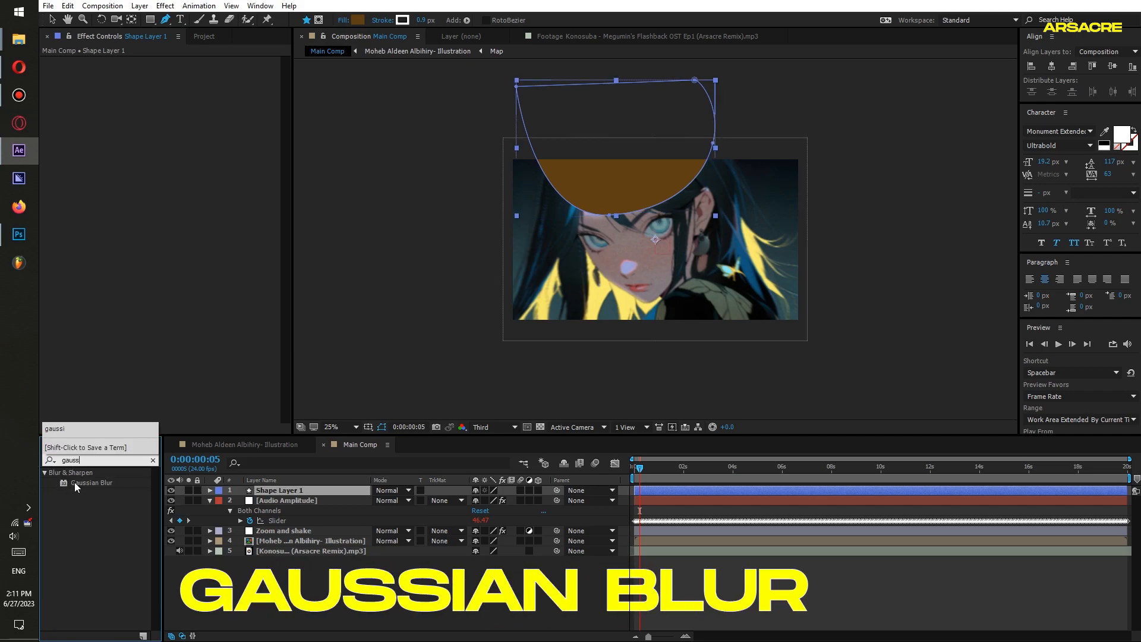
double_click(91, 482)
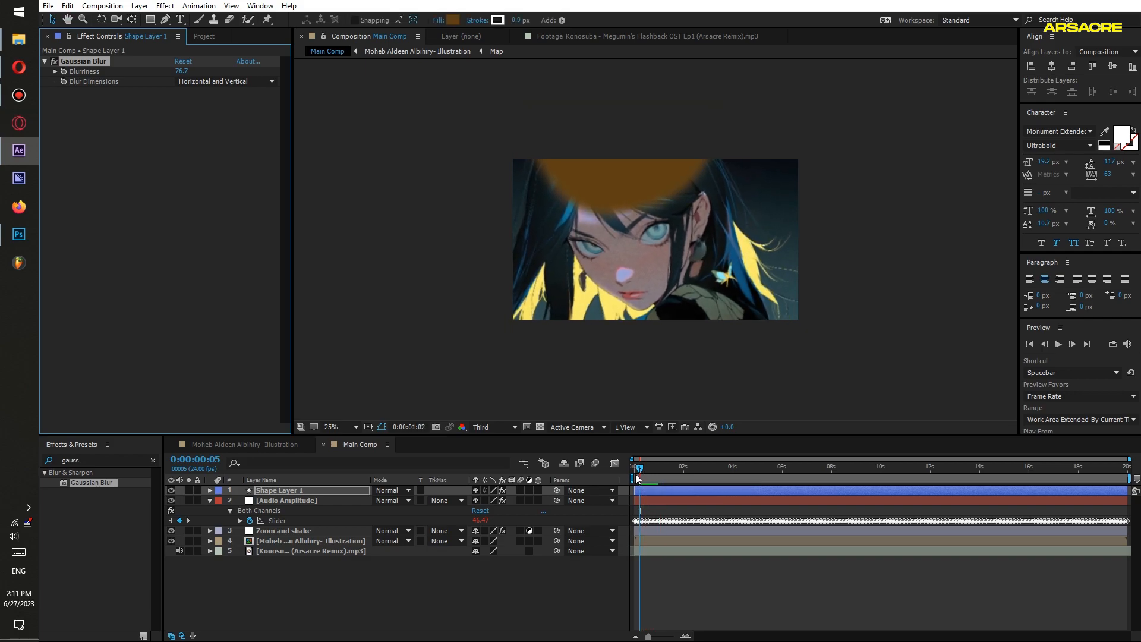
Copy the Wiggle Amount expression from the Zoom and shake layer.
left_click(635, 466)
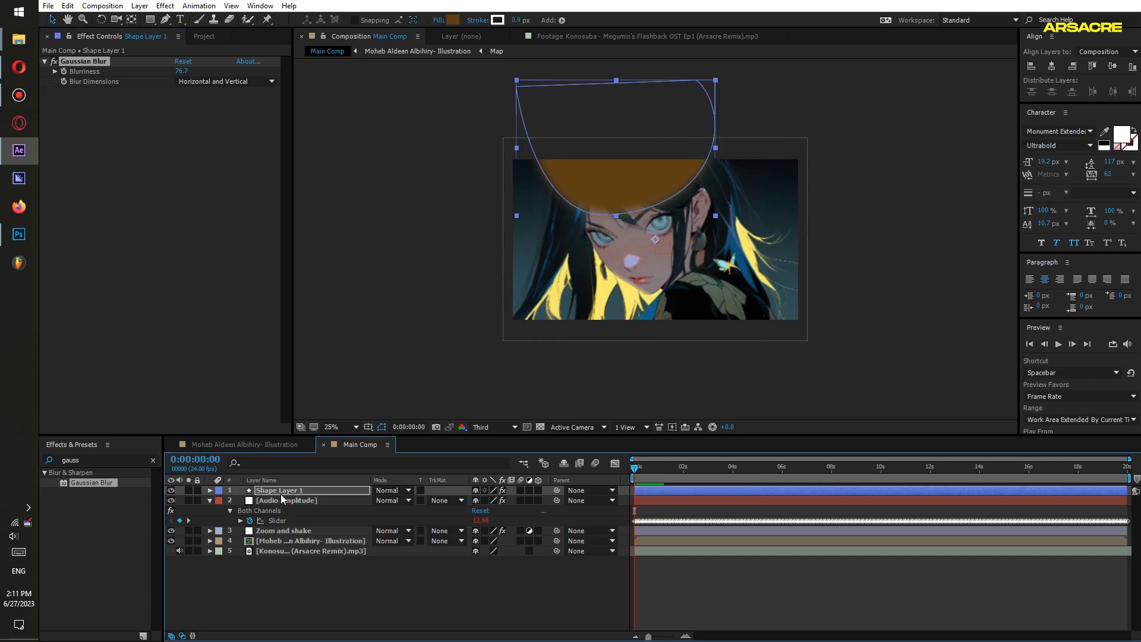
left_click(309, 540)
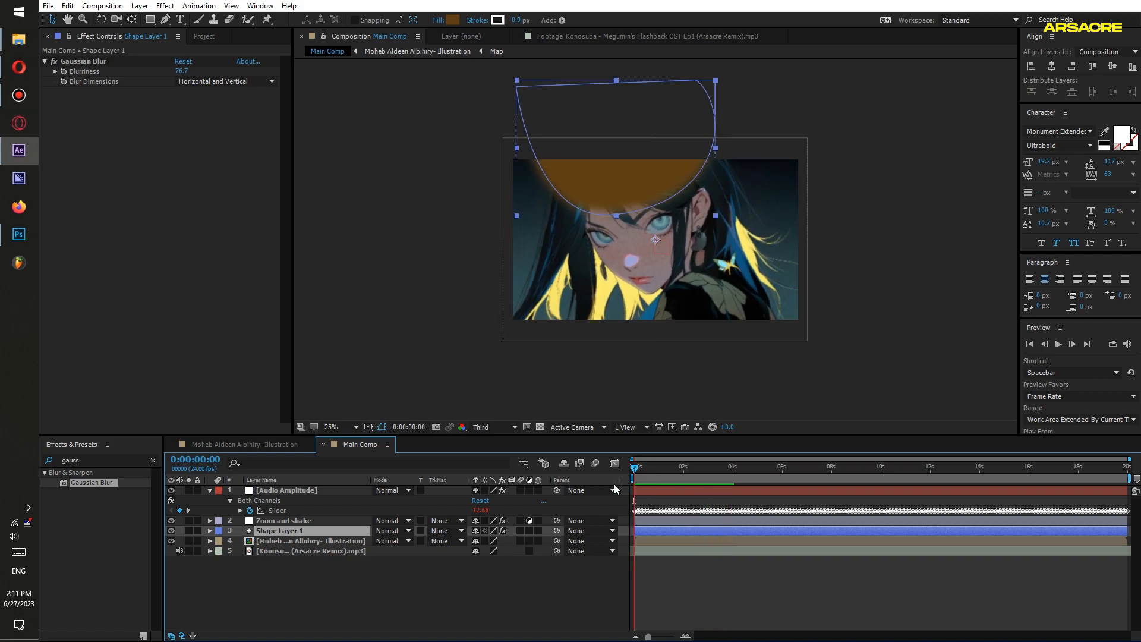
left_click(239, 531)
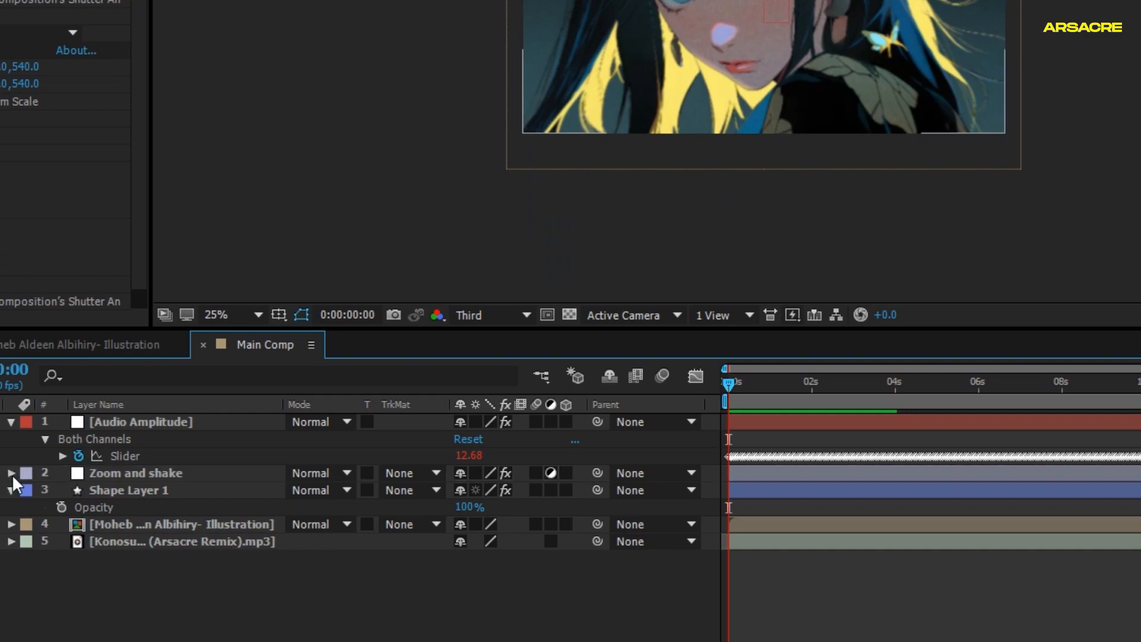
left_click(22, 473)
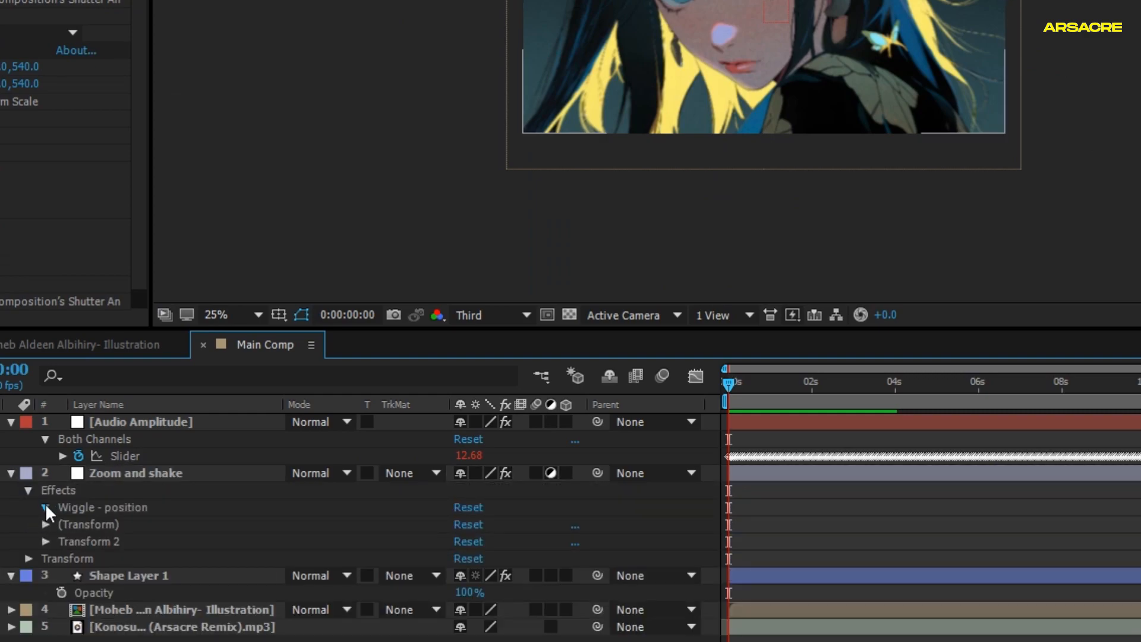
left_click(45, 507)
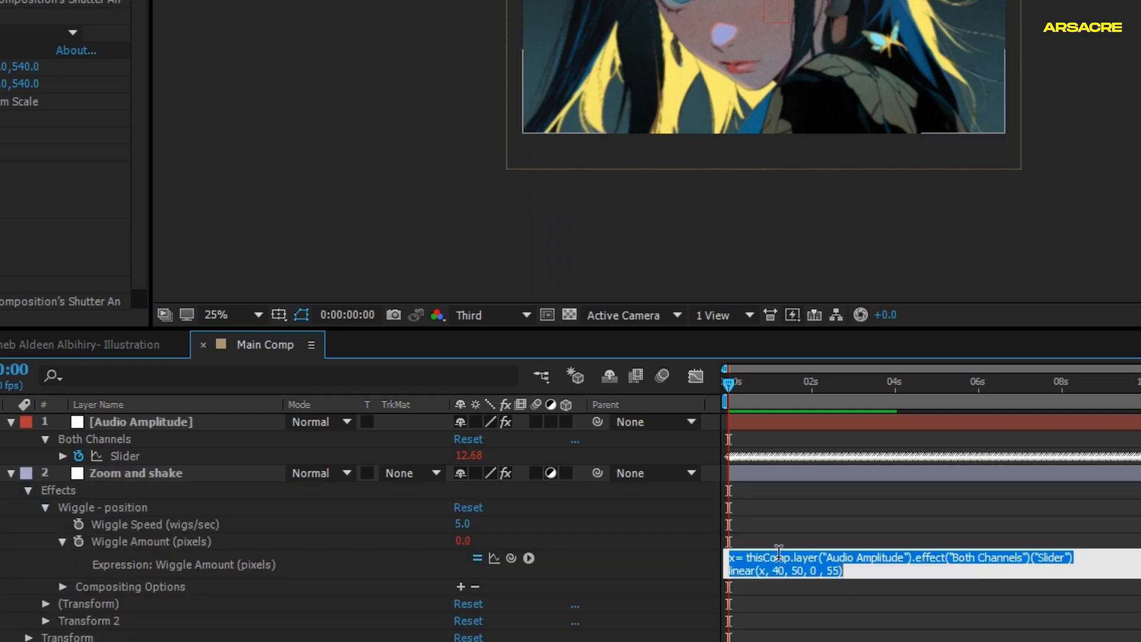
left_click(46, 507)
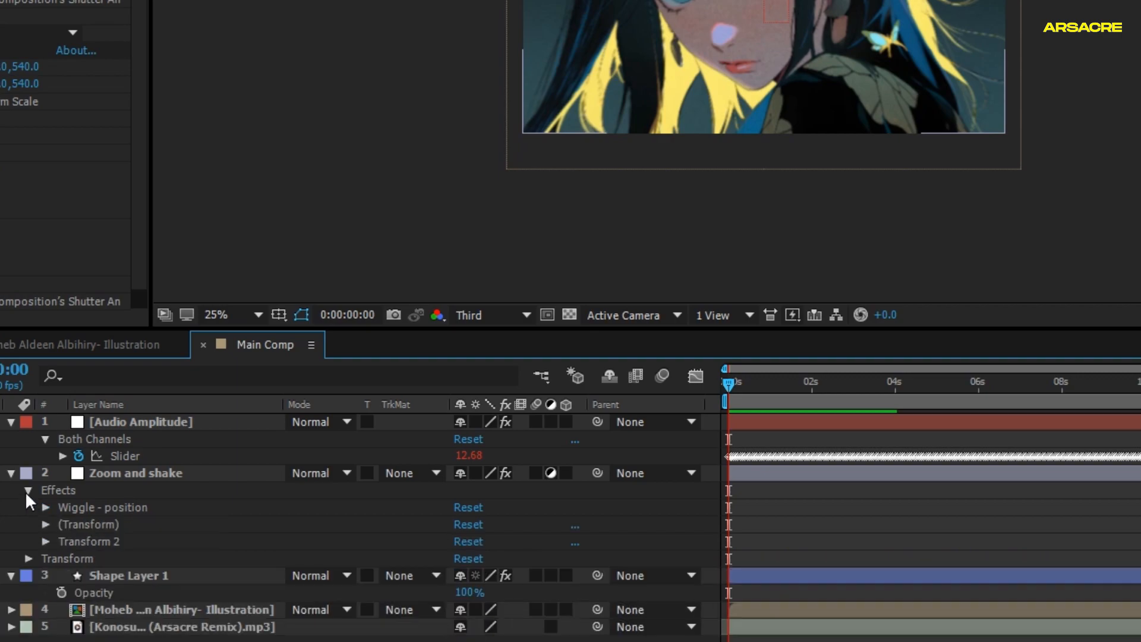
Paste it onto Shape Layer 1's Opacity with output range linear(x, 40, 50, 0, 100).
left_click(10, 473)
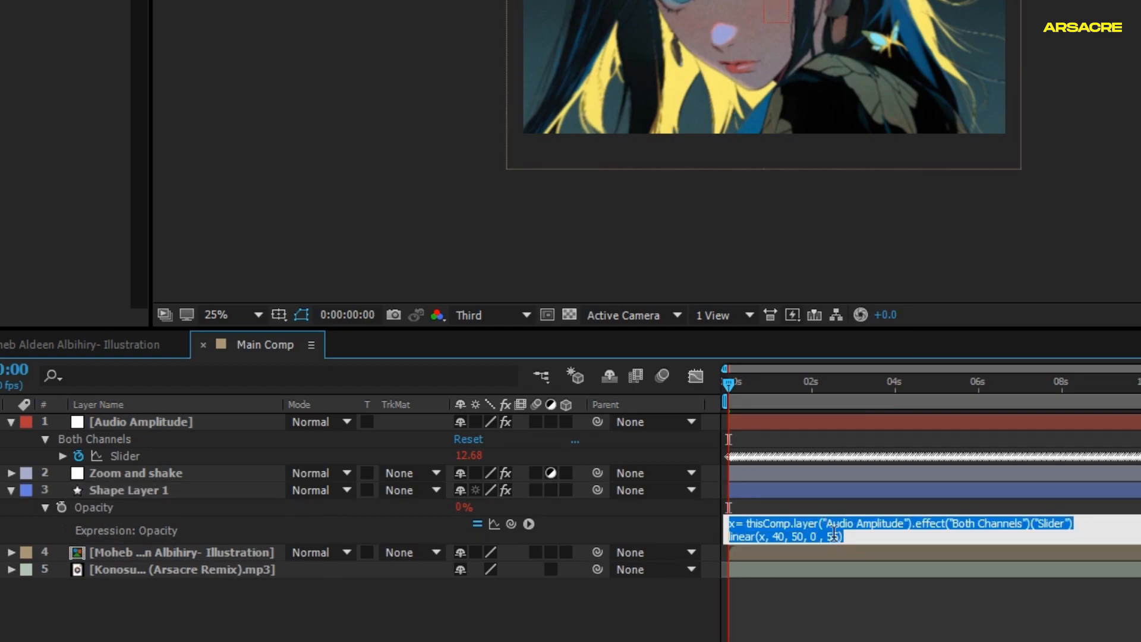
type("105")
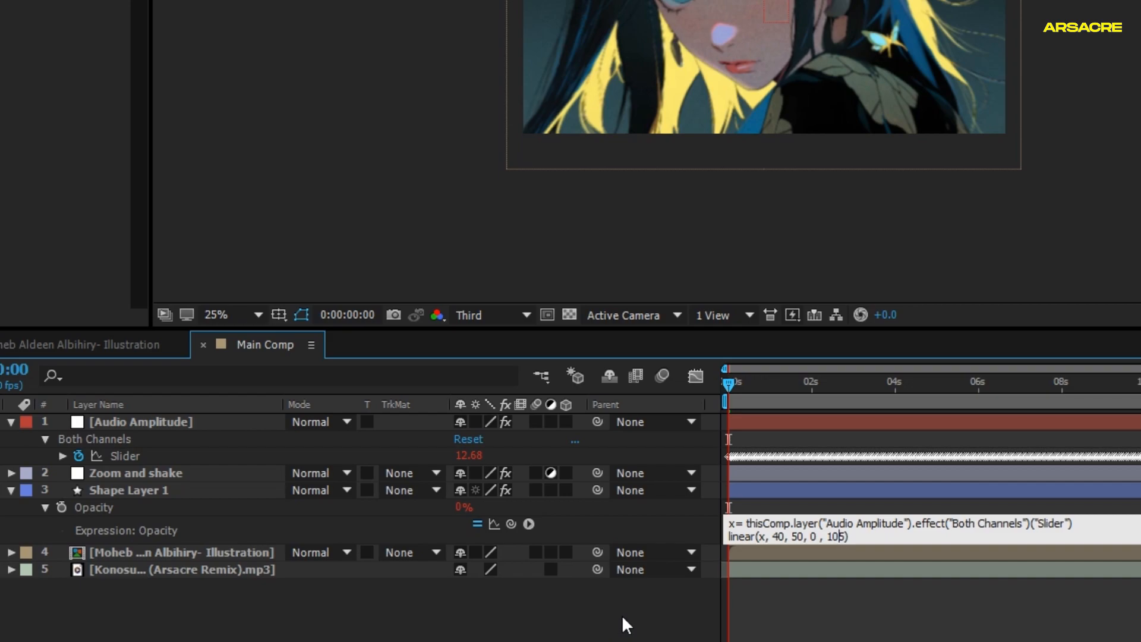
type("0")
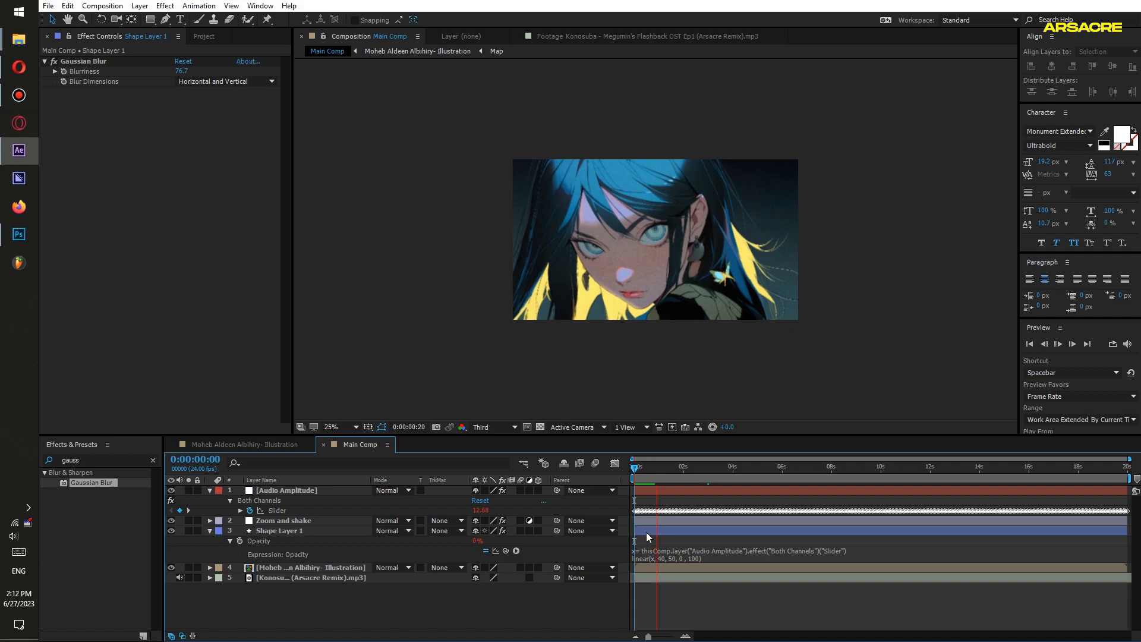
Replace Gaussian Blur on Shape Layer 1 with Fast Blur at Blurriness 177.
left_click(699, 483)
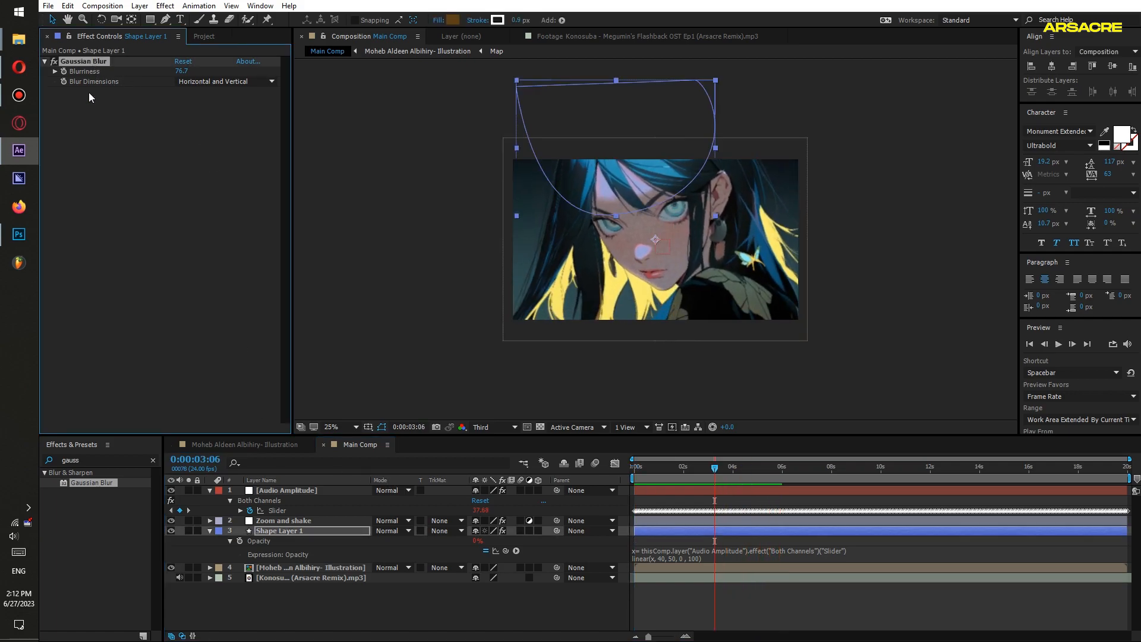
type("ast b")
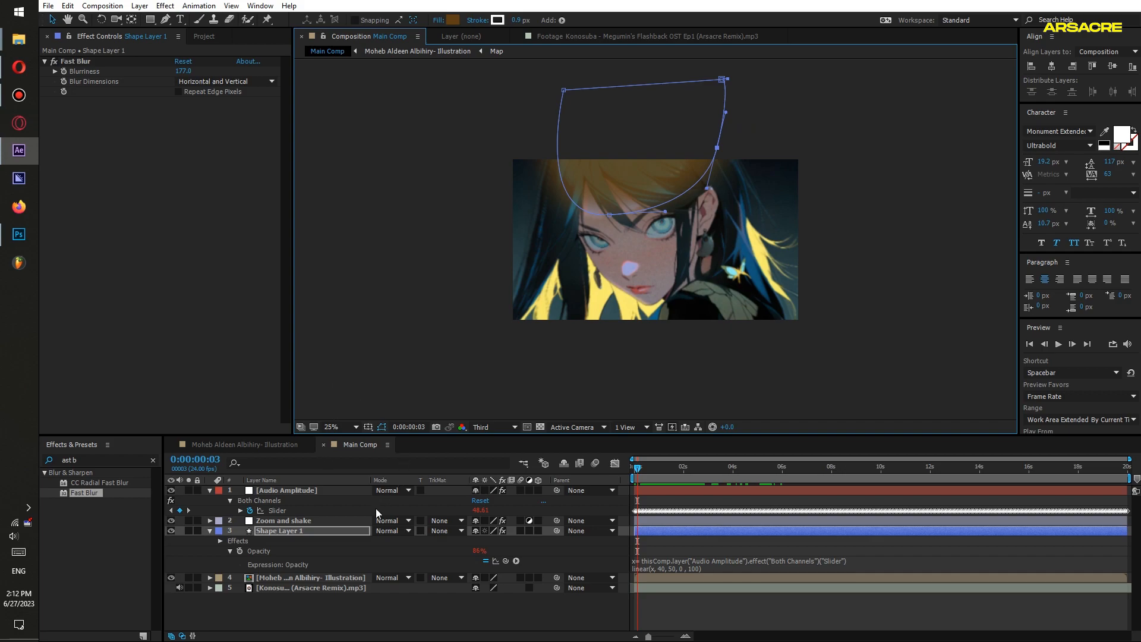
Blend the shape with Classic Color Dodge and give its fill an orange tone.
left_click(391, 531)
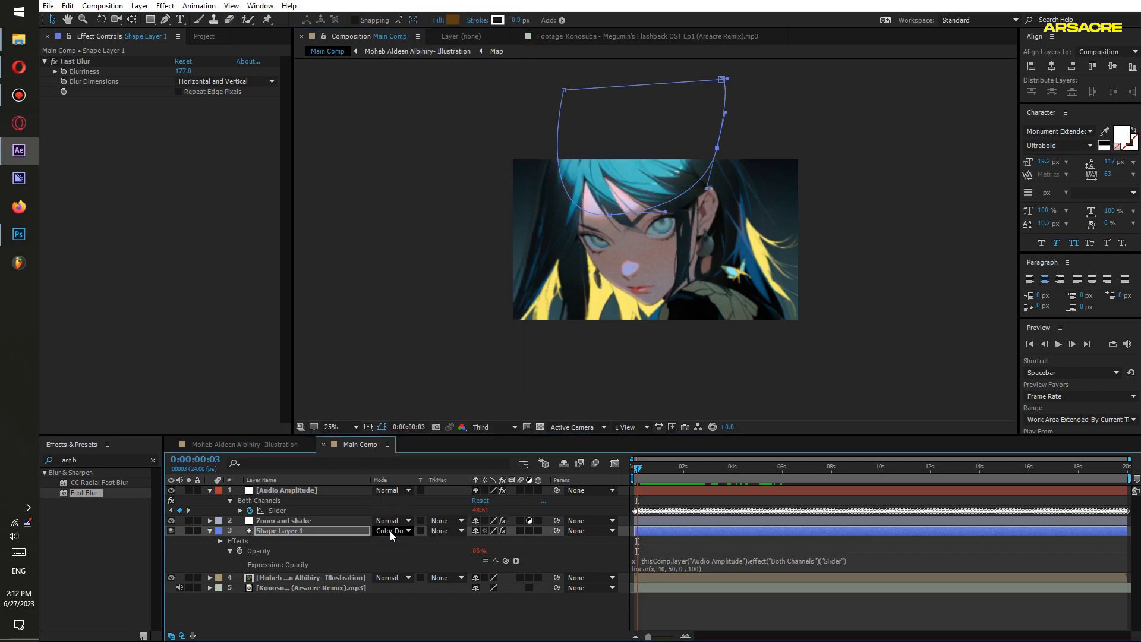
left_click(393, 531)
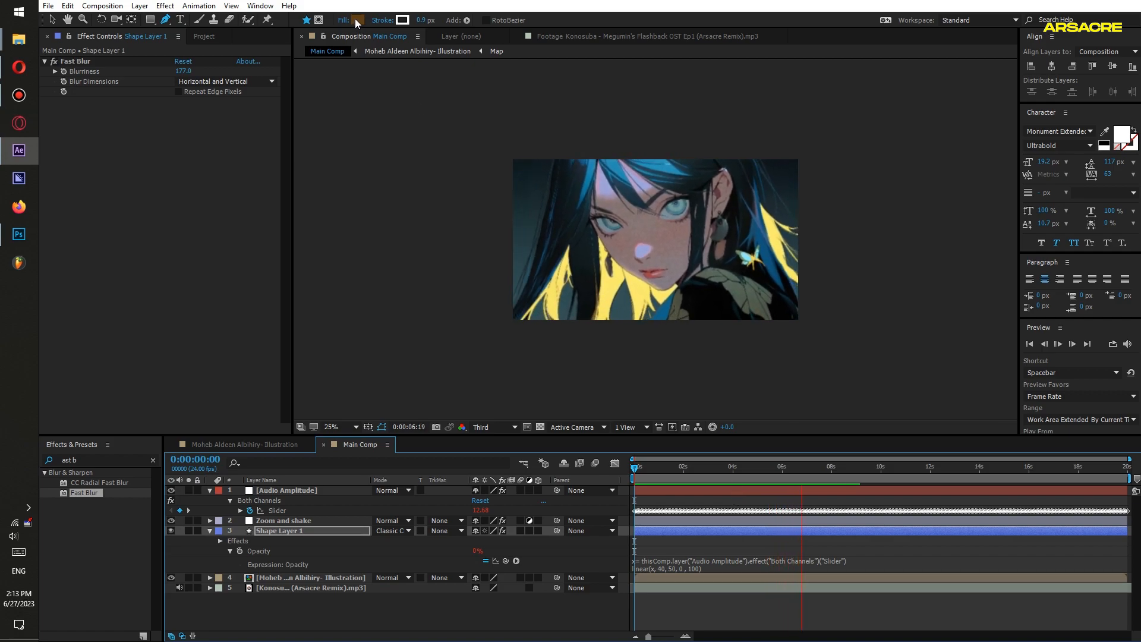
left_click(356, 20)
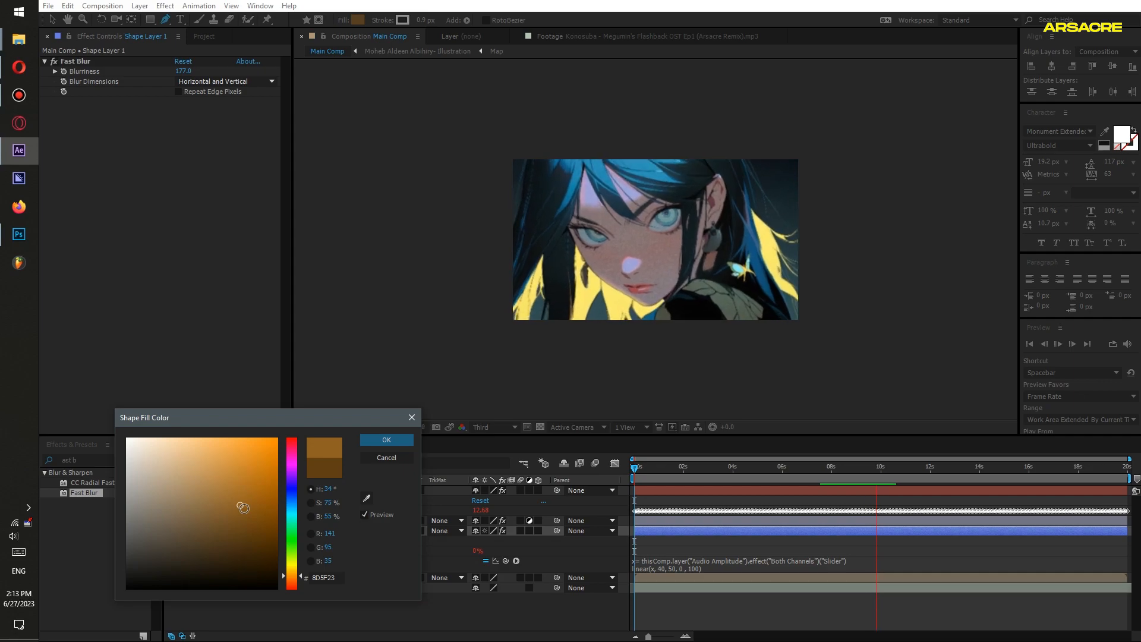
left_click(385, 440)
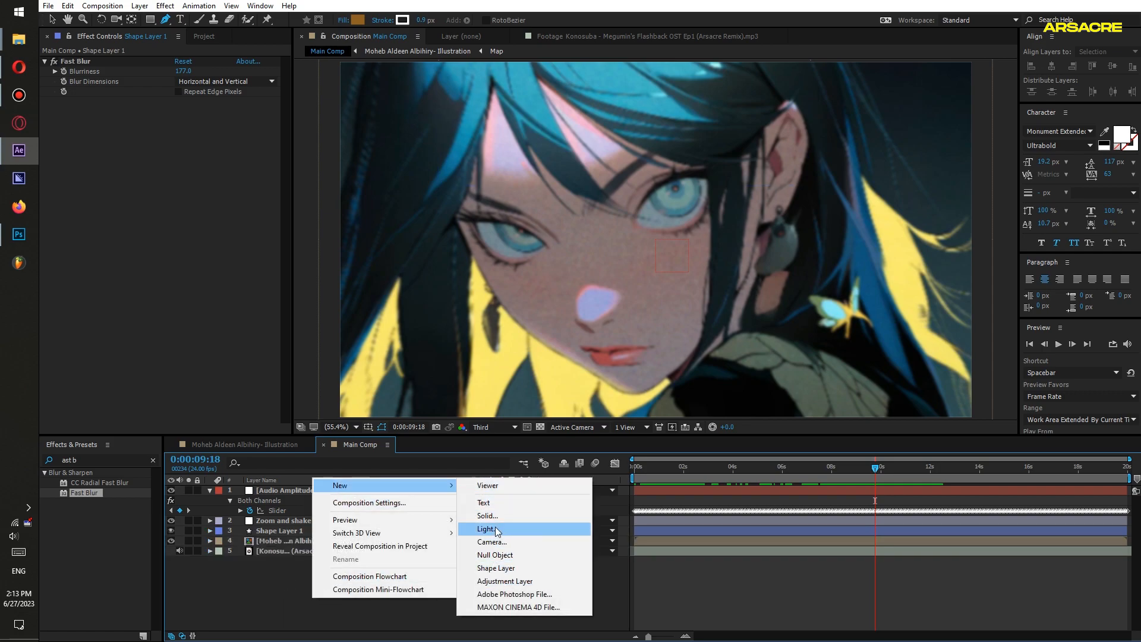
Create a white solid named snow and apply CC Snowfall to it.
left_click(487, 516)
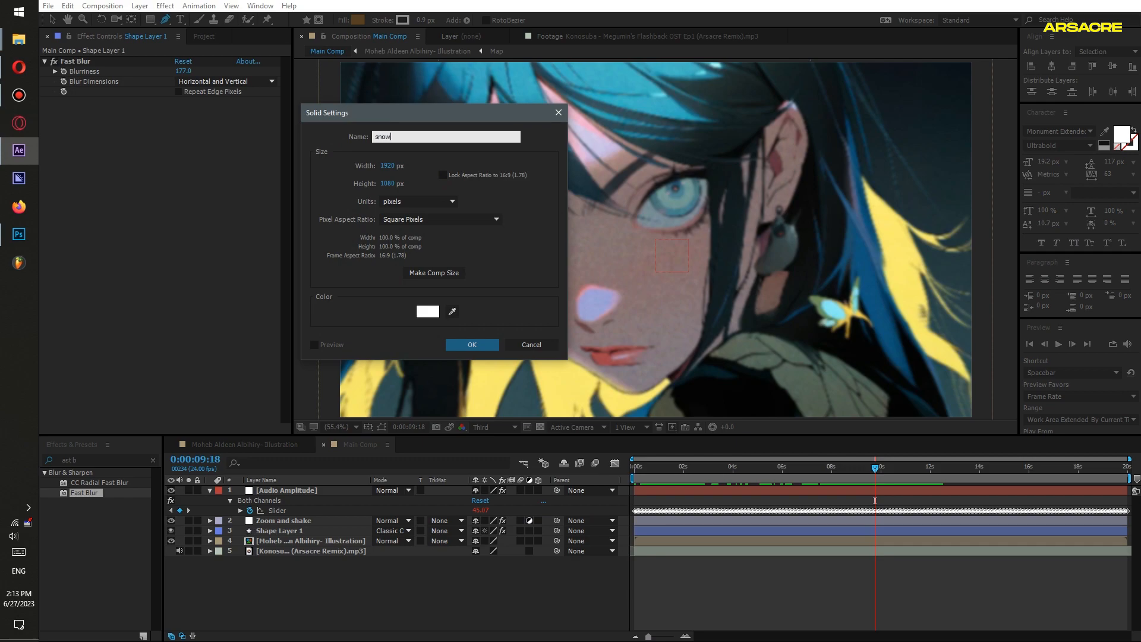
left_click(427, 311)
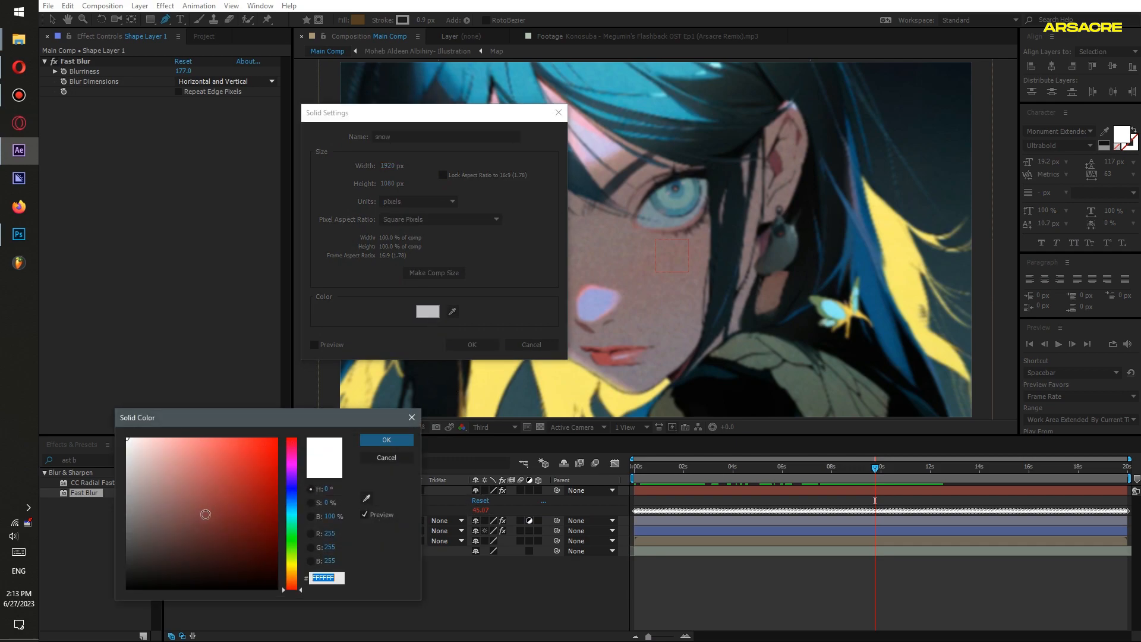
left_click(386, 439)
type("sn")
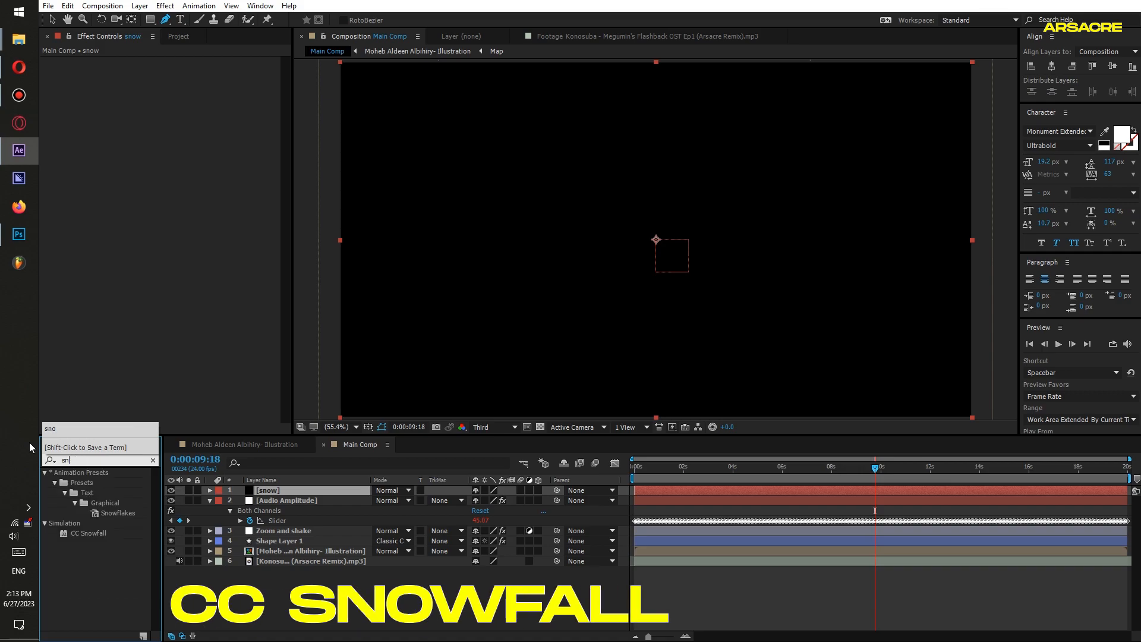
type("ow")
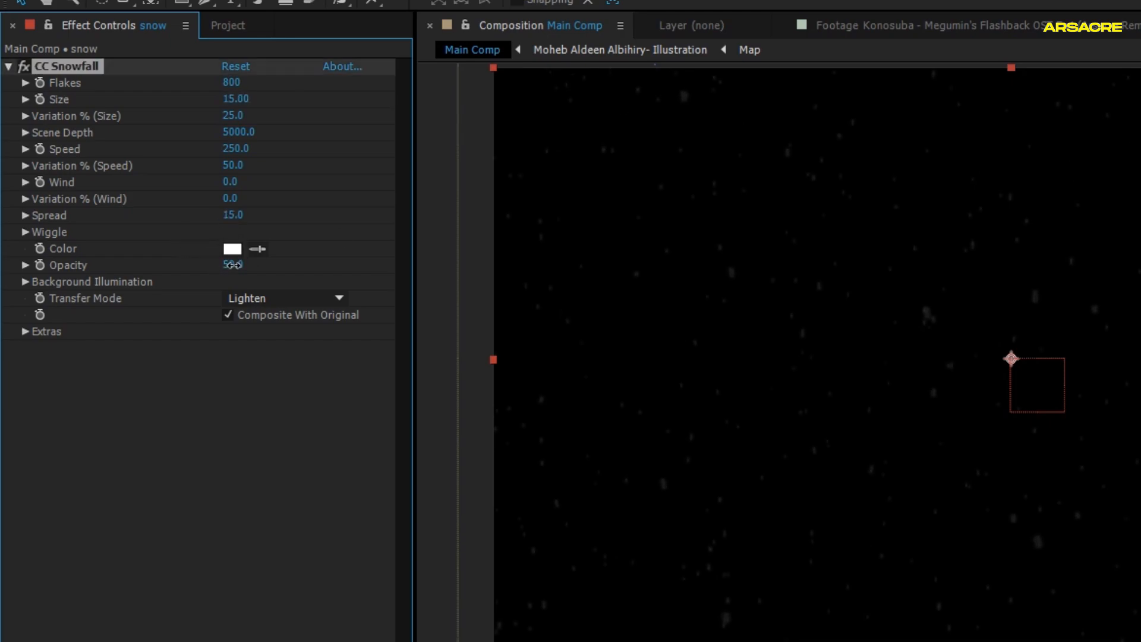
Drive the snow Speed with a linear(x, 40, 50, 0, 55) audio-amplitude expression.
double_click(233, 264)
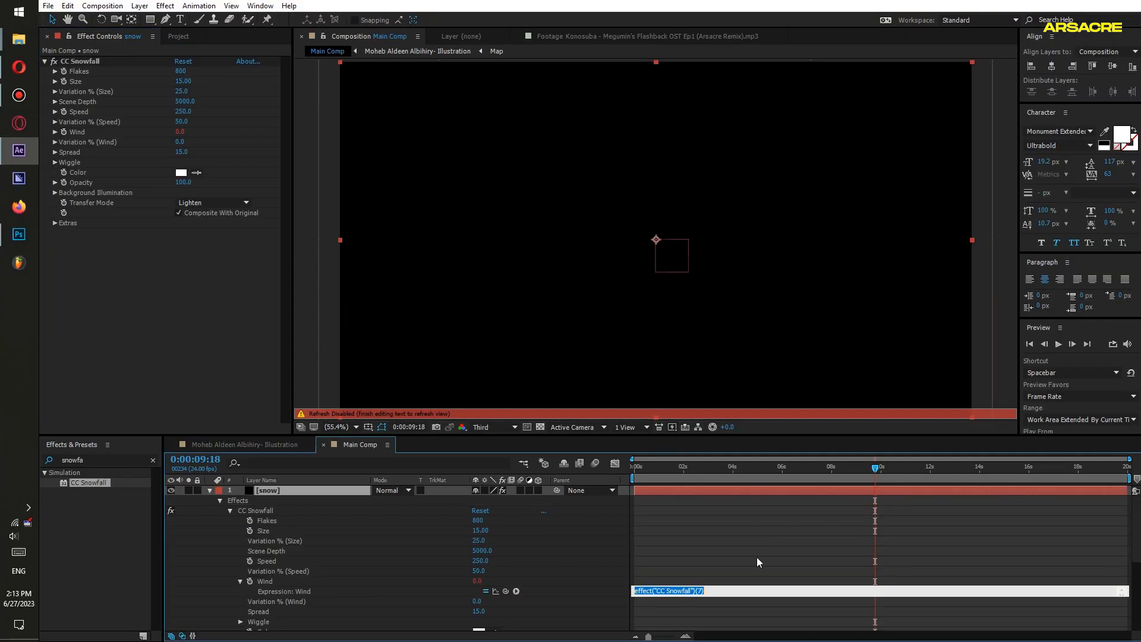
type("linear(x, 40, 50, 0, 55)")
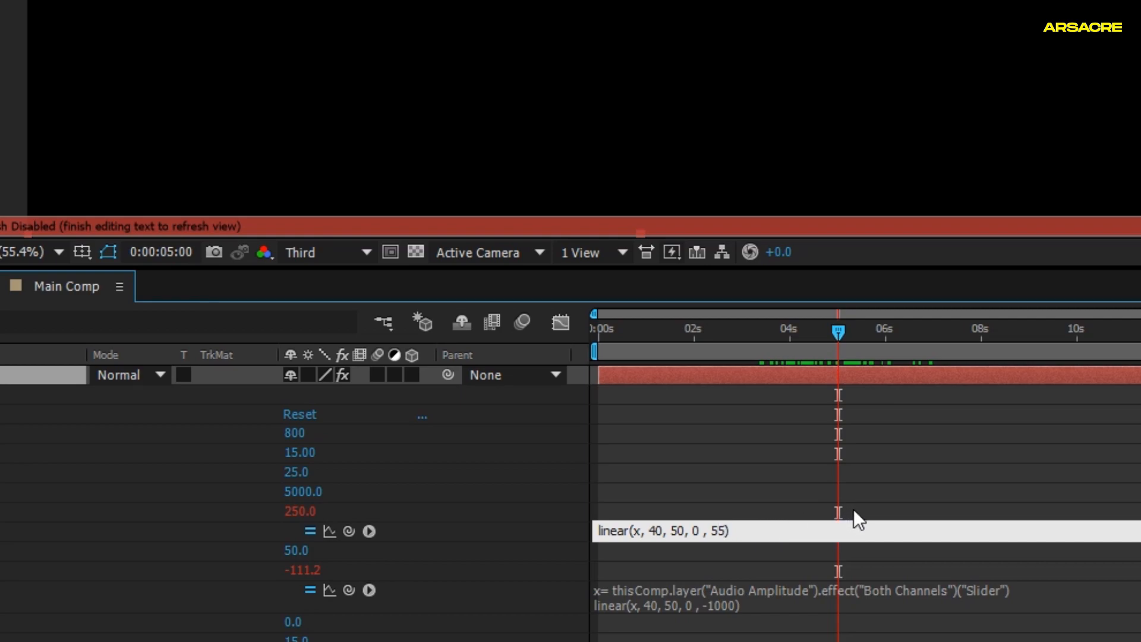
type("2")
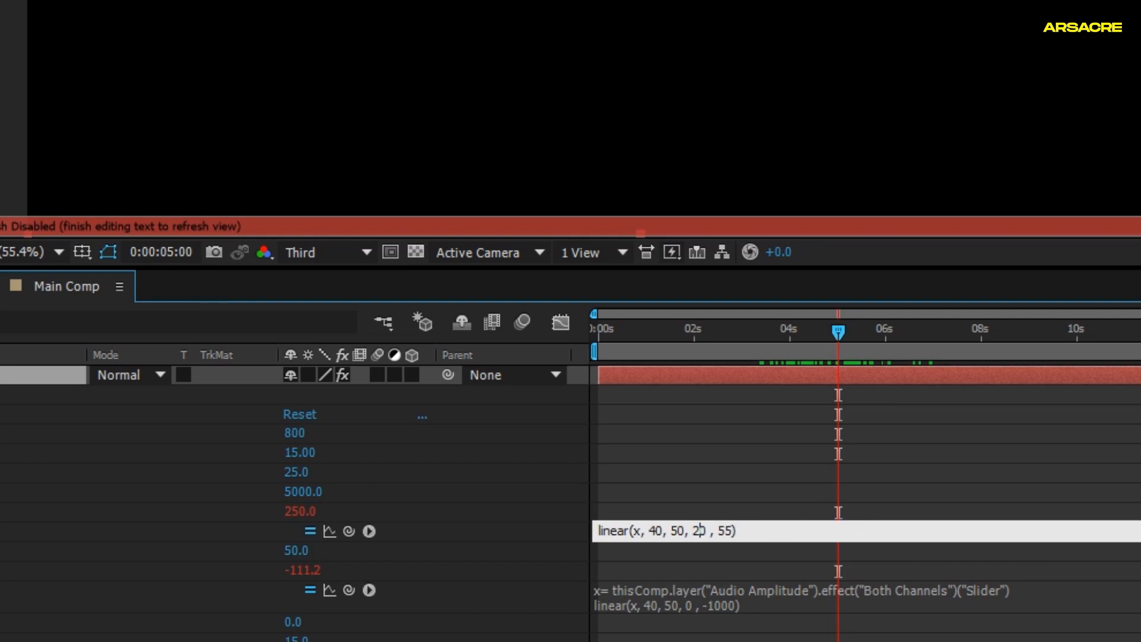
Extend the audio expressions to Wind and Opacity, rotate the snow 180° and screen it over the artwork.
double_click(732, 531)
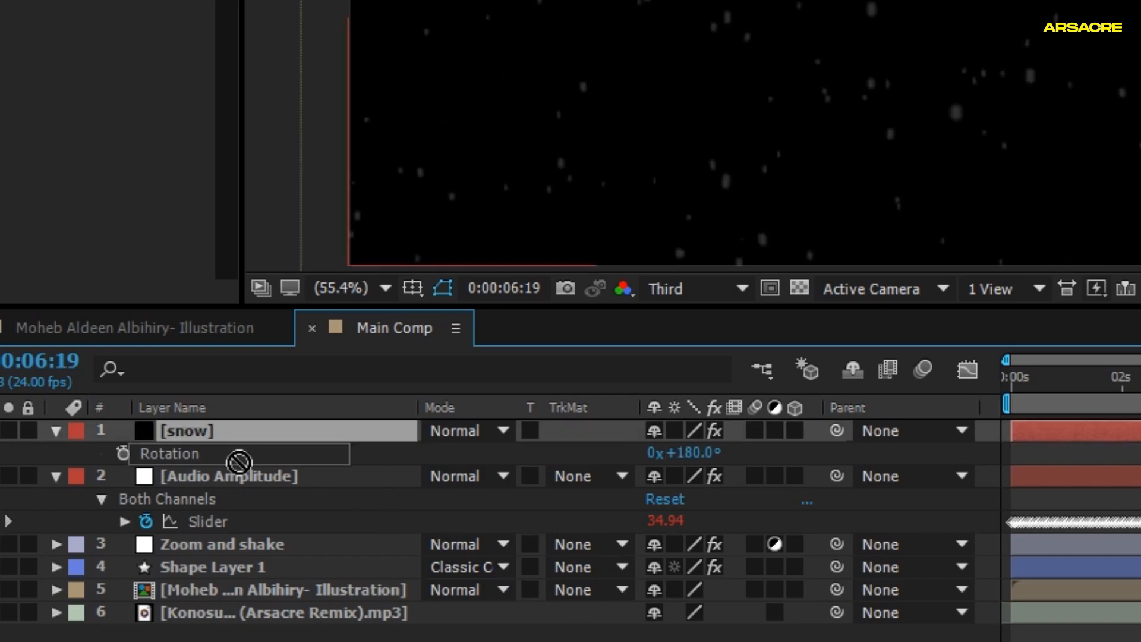
left_click(470, 431)
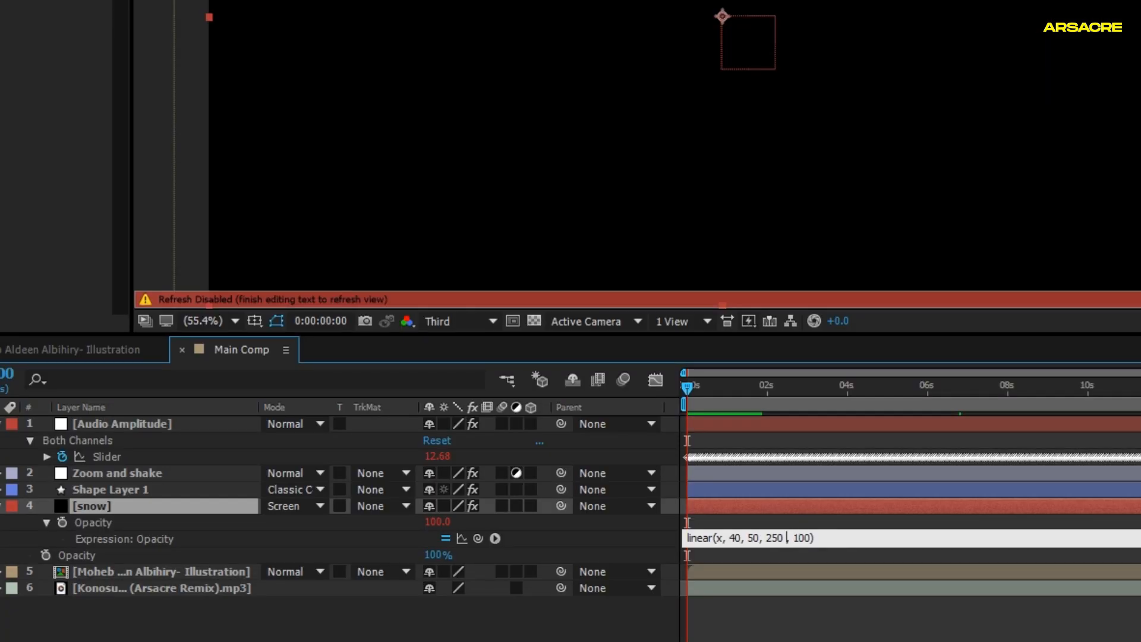
type("3")
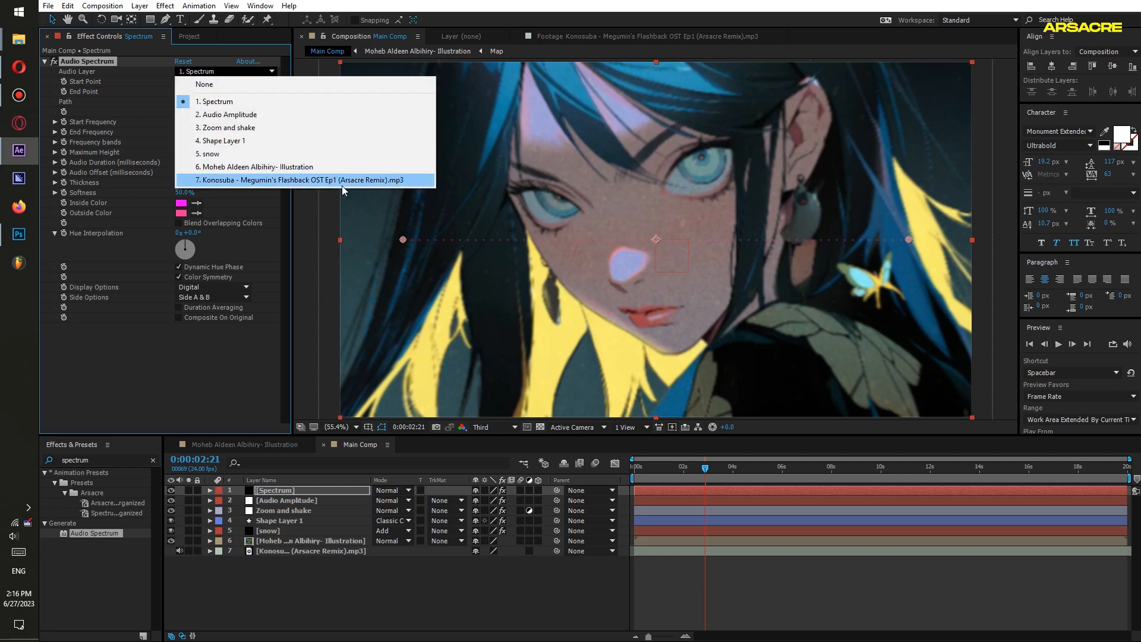
Point the Spectrum layer's Audio Spectrum at the mp3 track and fill it white along the bottom.
left_click(308, 180)
type("fill")
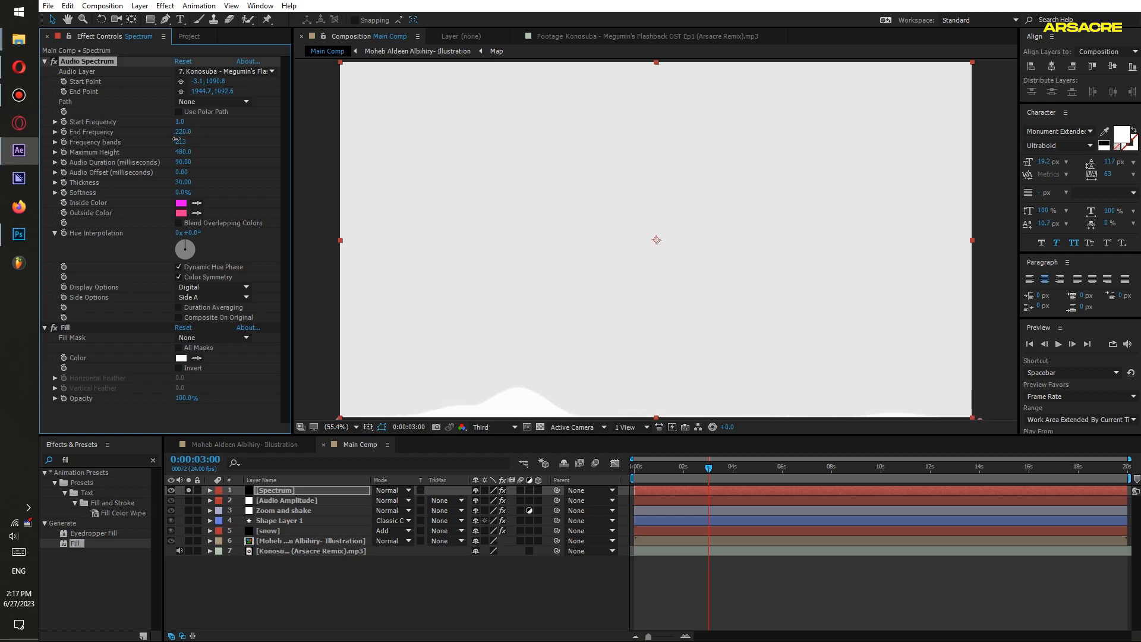
left_click(732, 466)
type("4")
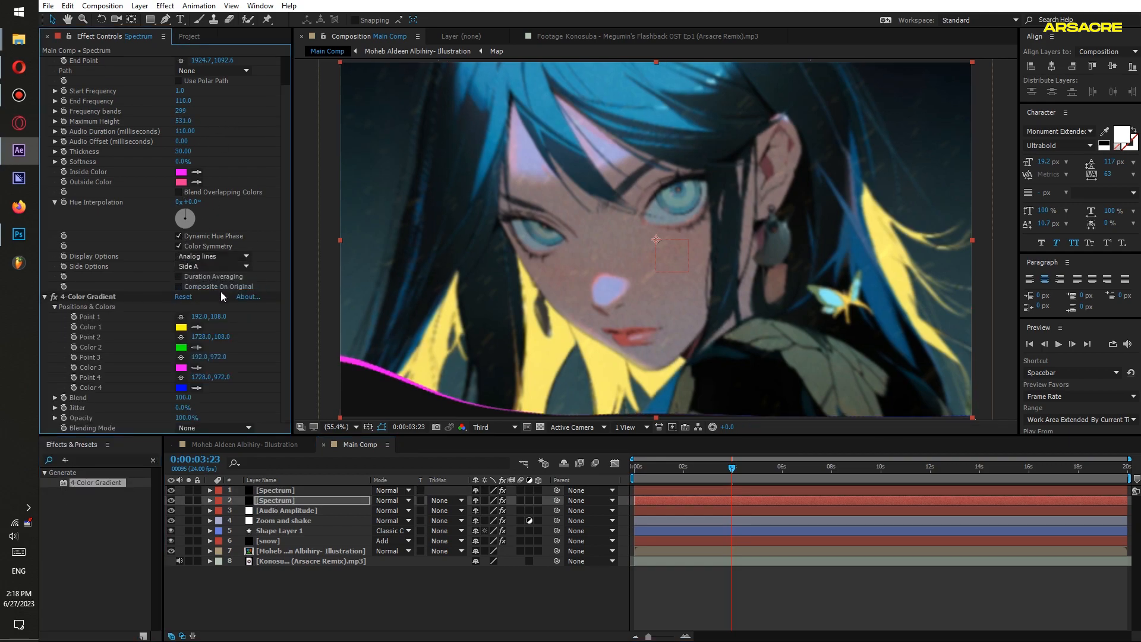
Move the 4-Color Gradient points along the spectrum and set Colors 2 and 3 to blue and orange.
left_click_drag(184, 150, 171, 150)
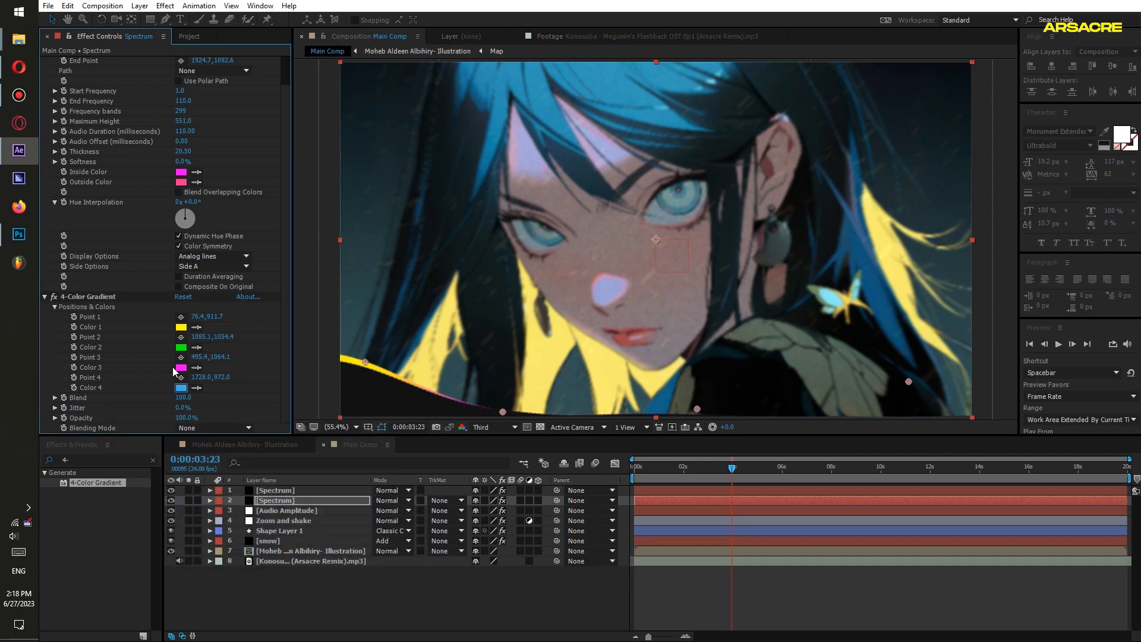
left_click(844, 466)
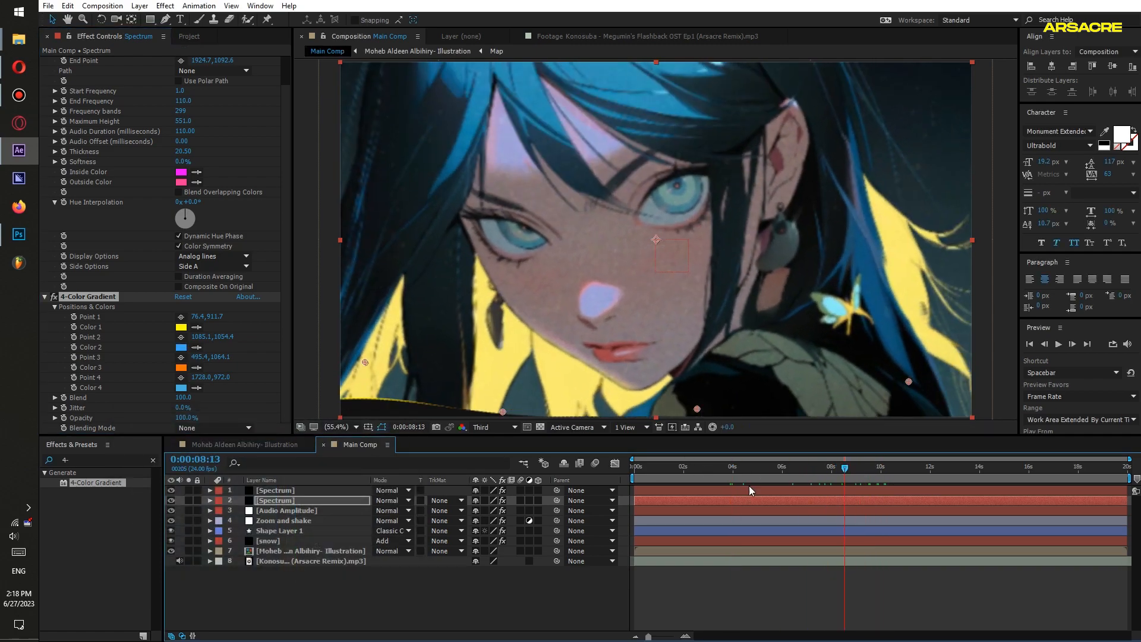
left_click(737, 466)
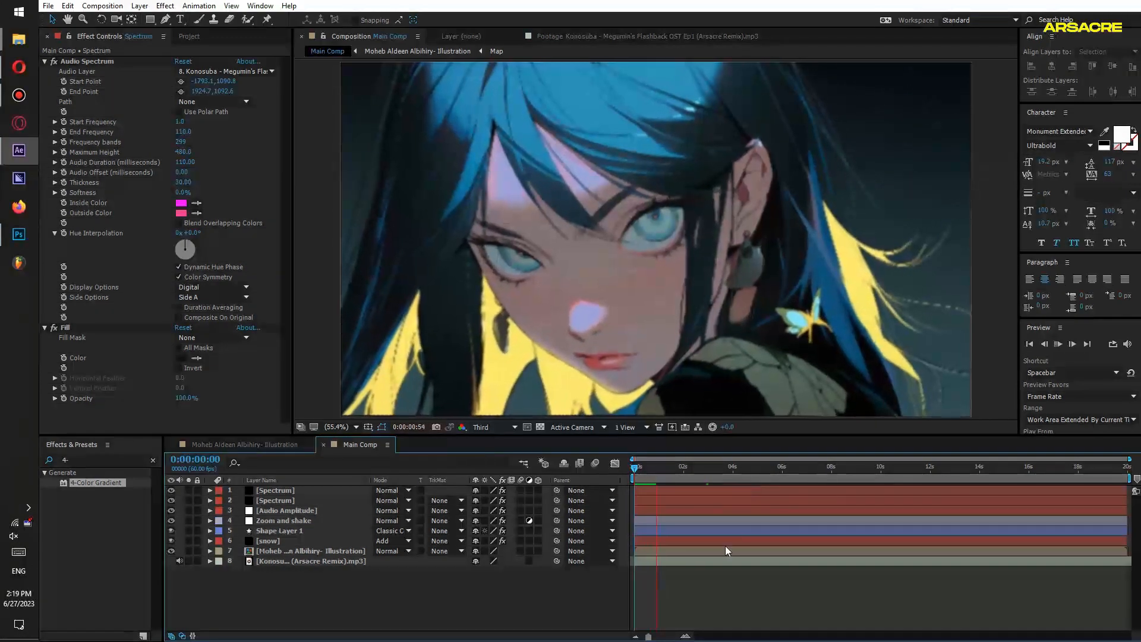
With the comp at 60 fps, move the playhead back to frame 0.
left_click(637, 467)
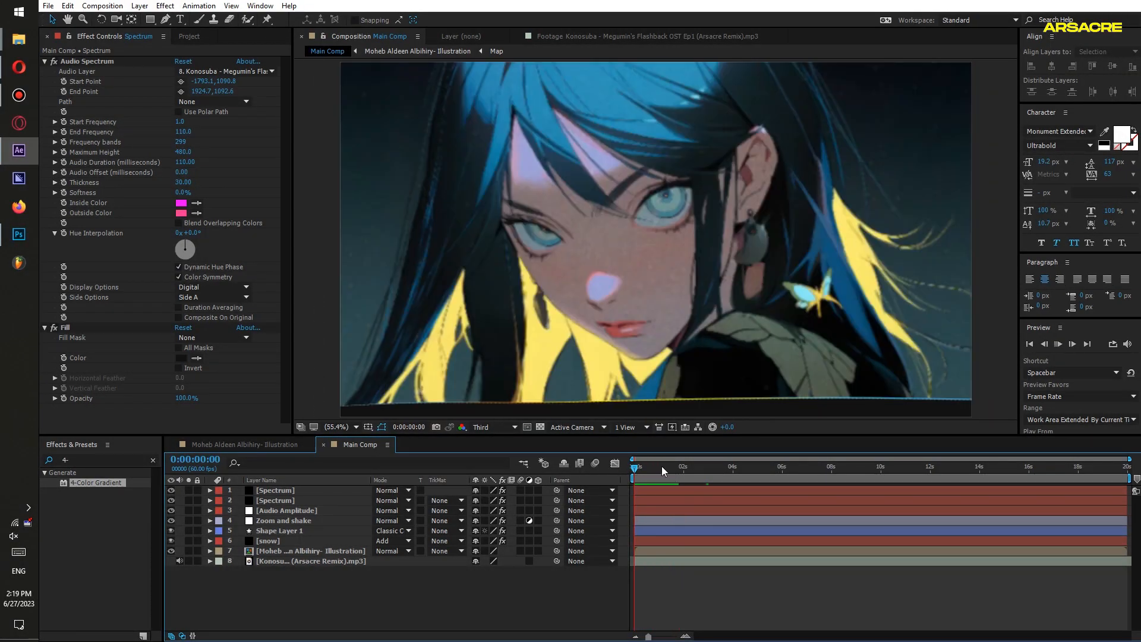